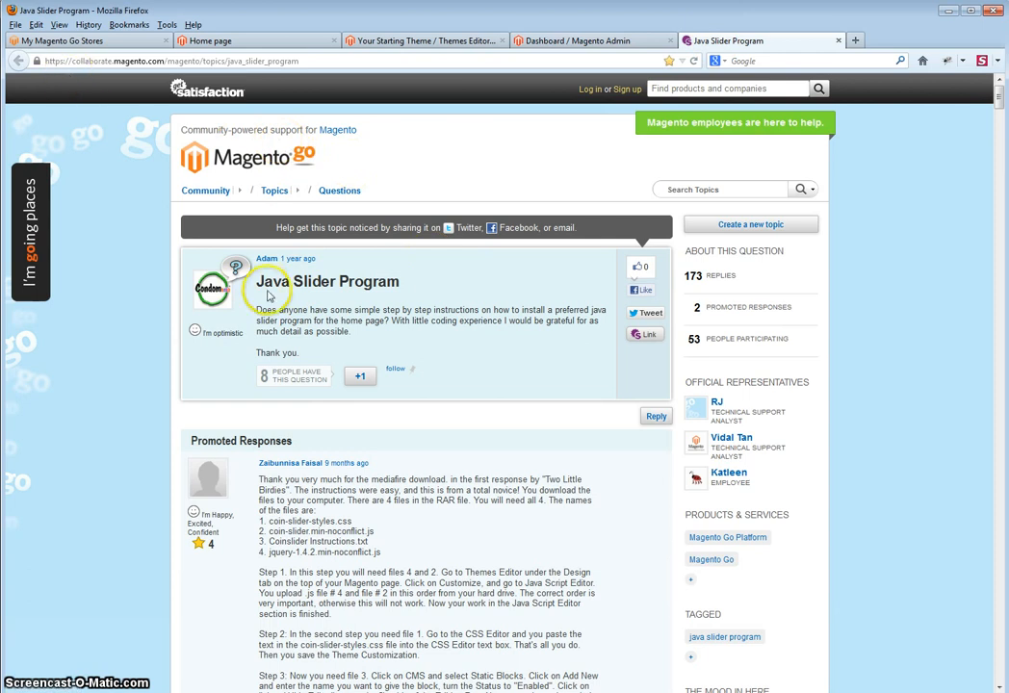
mouse_move(466, 327)
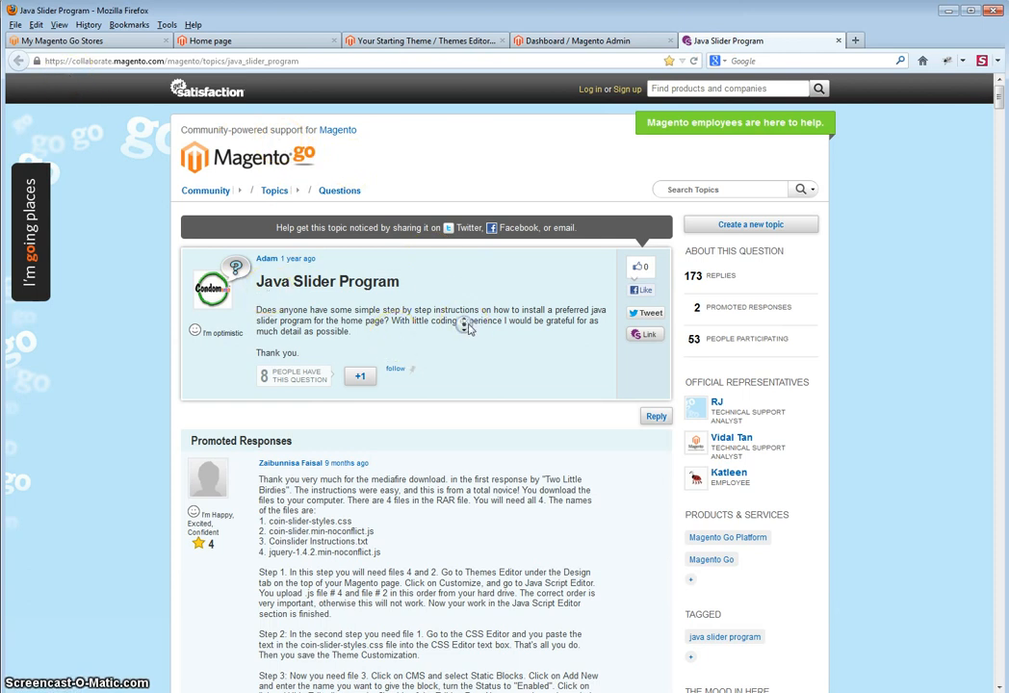
Scroll down the Java Slider question page to the answer's mediafire.com link.
scroll(down, 3)
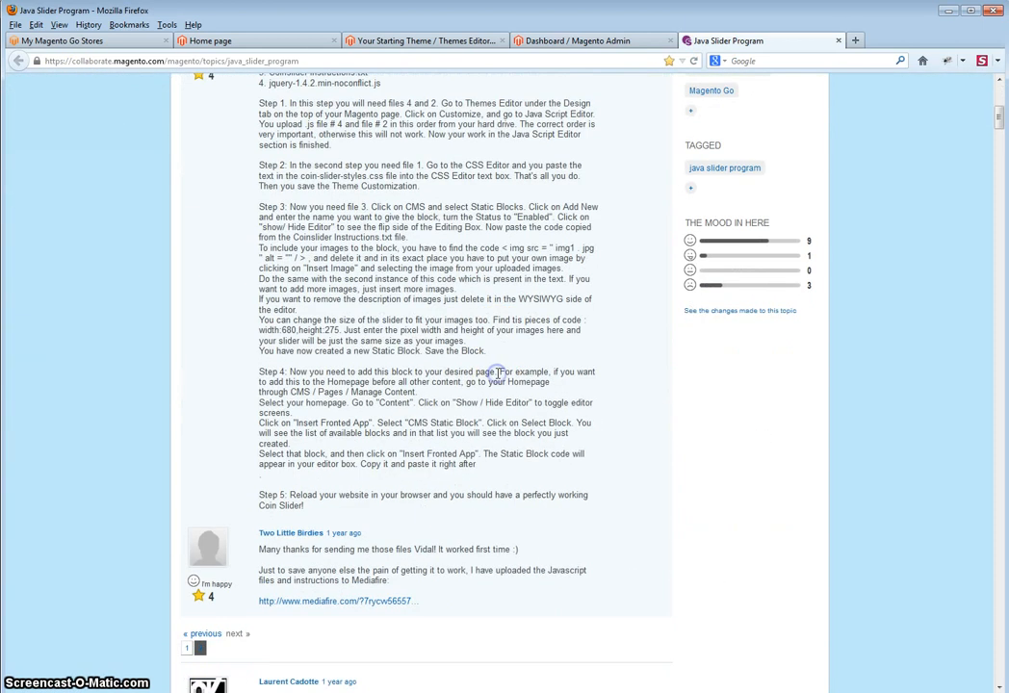
scroll(down, 3)
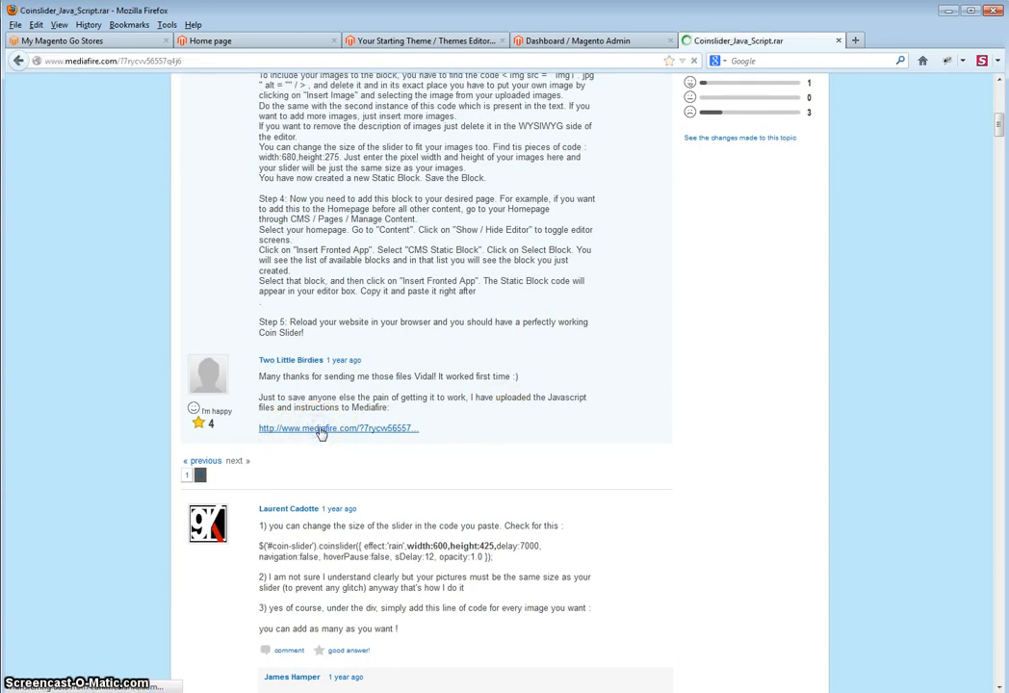
Download Coinslider_Java_Script.rar from MediaFire, saving the file to Downloads.
click(332, 427)
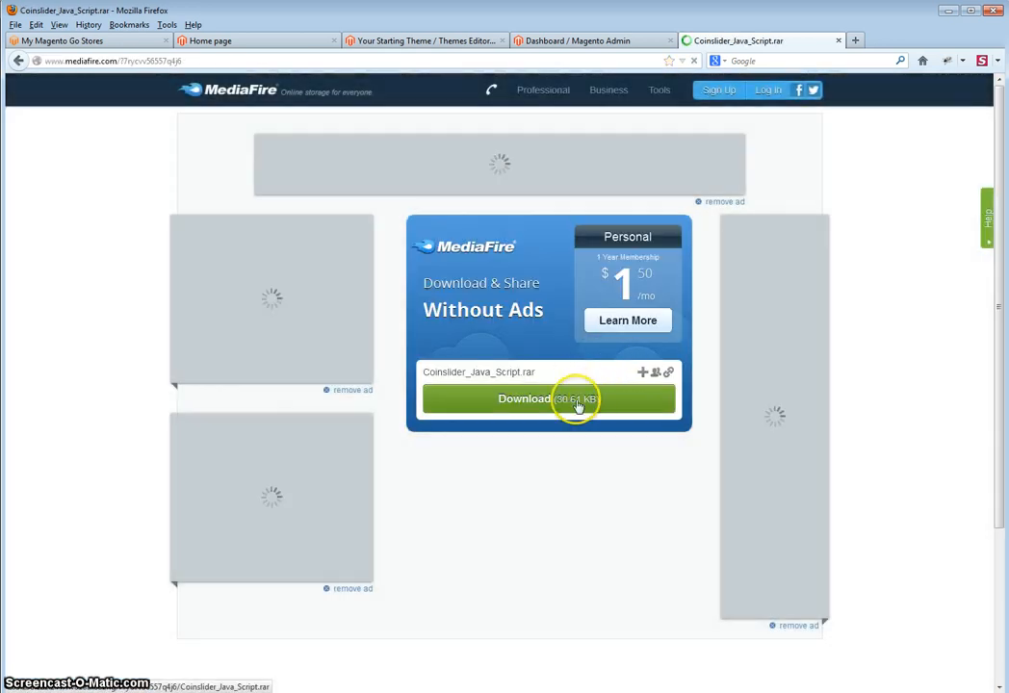
click(549, 398)
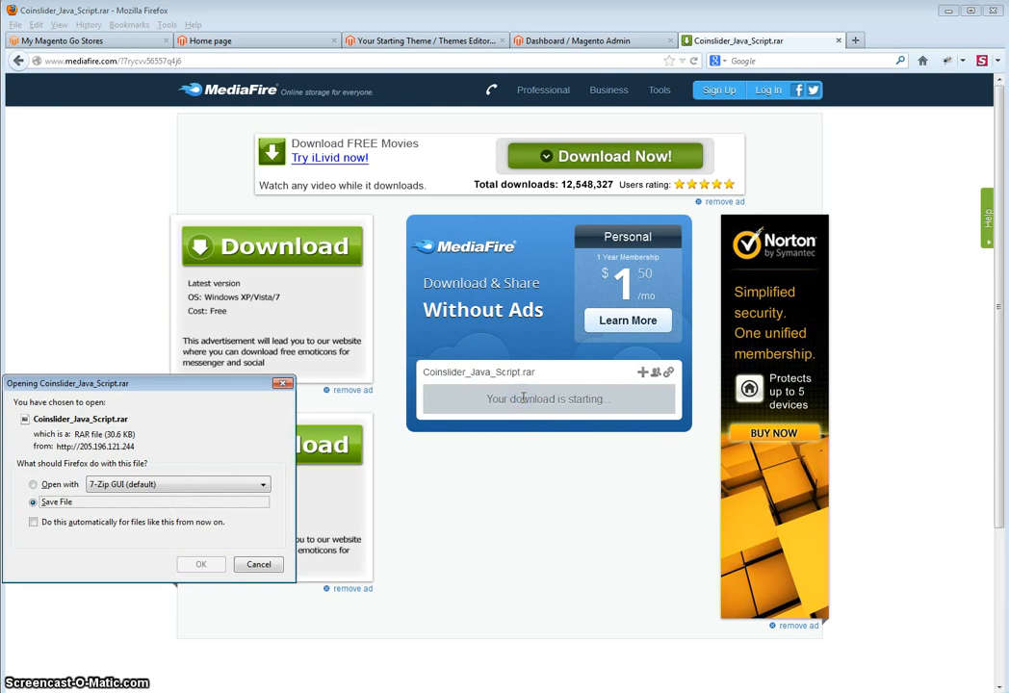
click(200, 564)
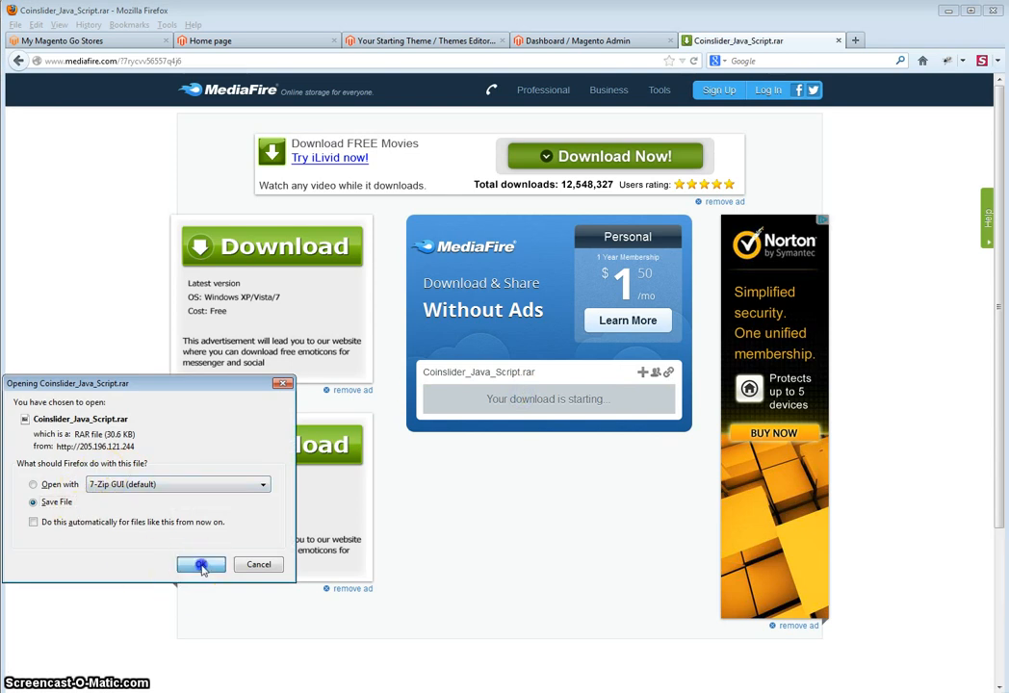
click(201, 564)
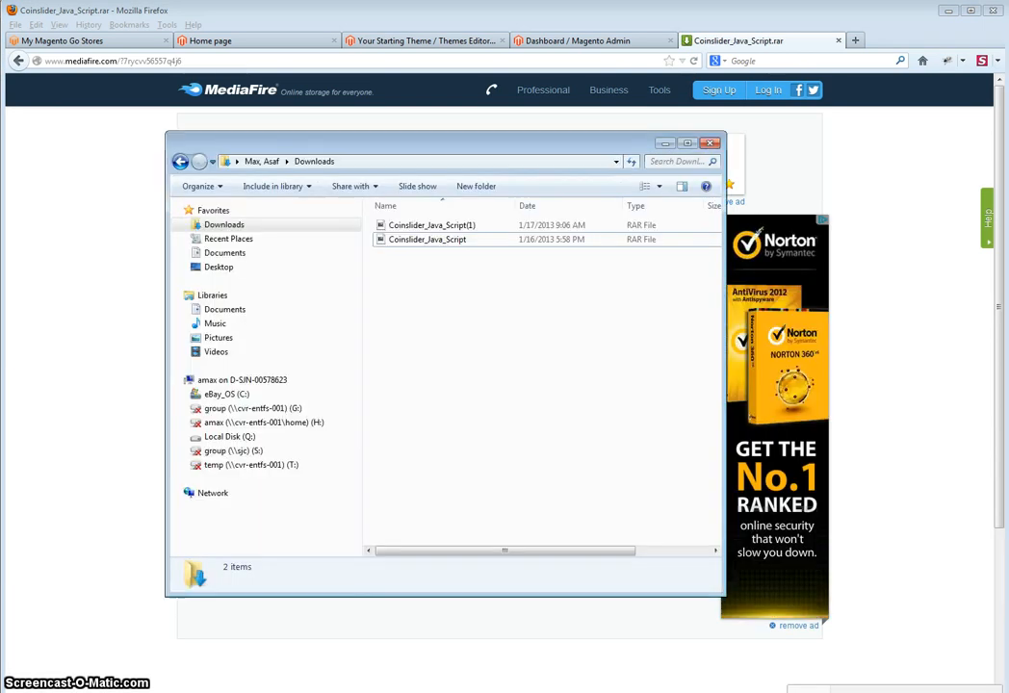
Remove the duplicate download and extract Coinslider_Java_Script.rar with 7-Zip into its own folder.
click(431, 223)
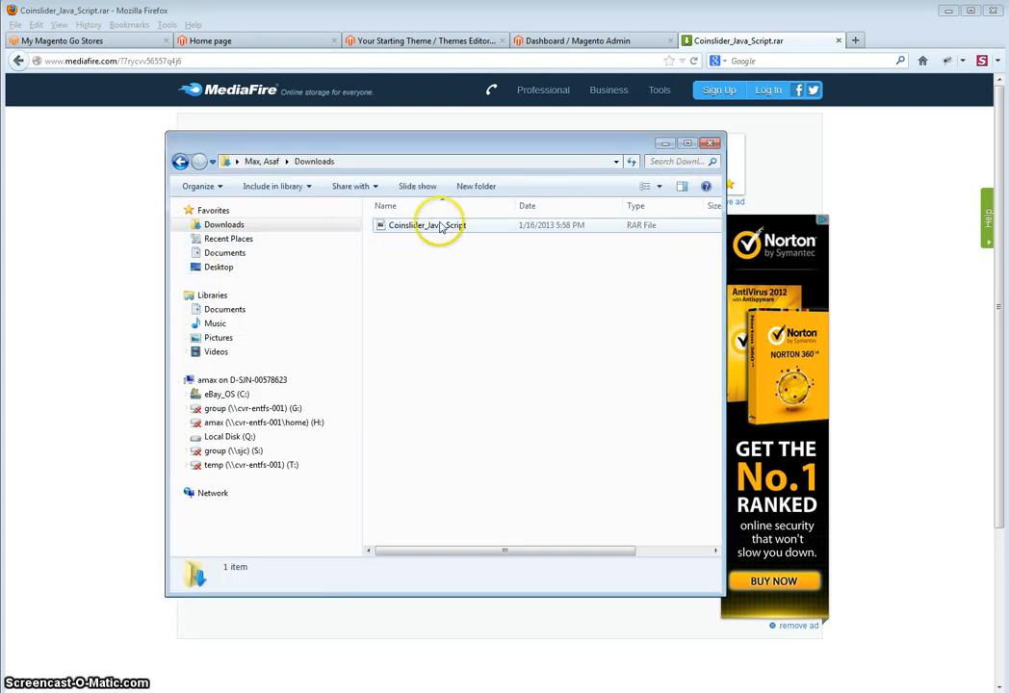
click(428, 224)
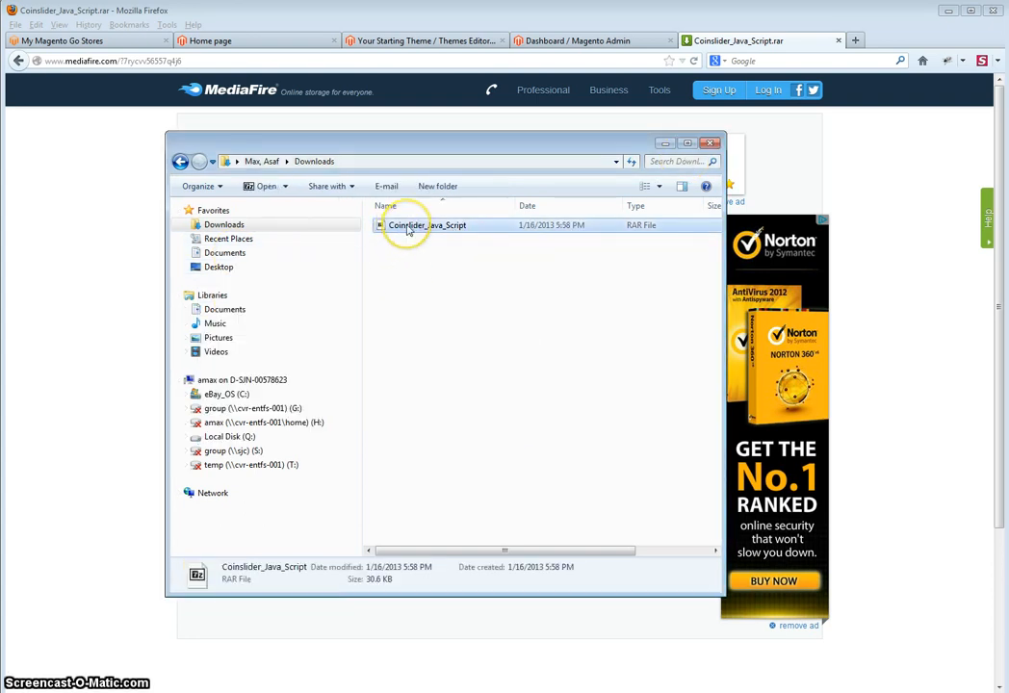
mouse_move(427, 224)
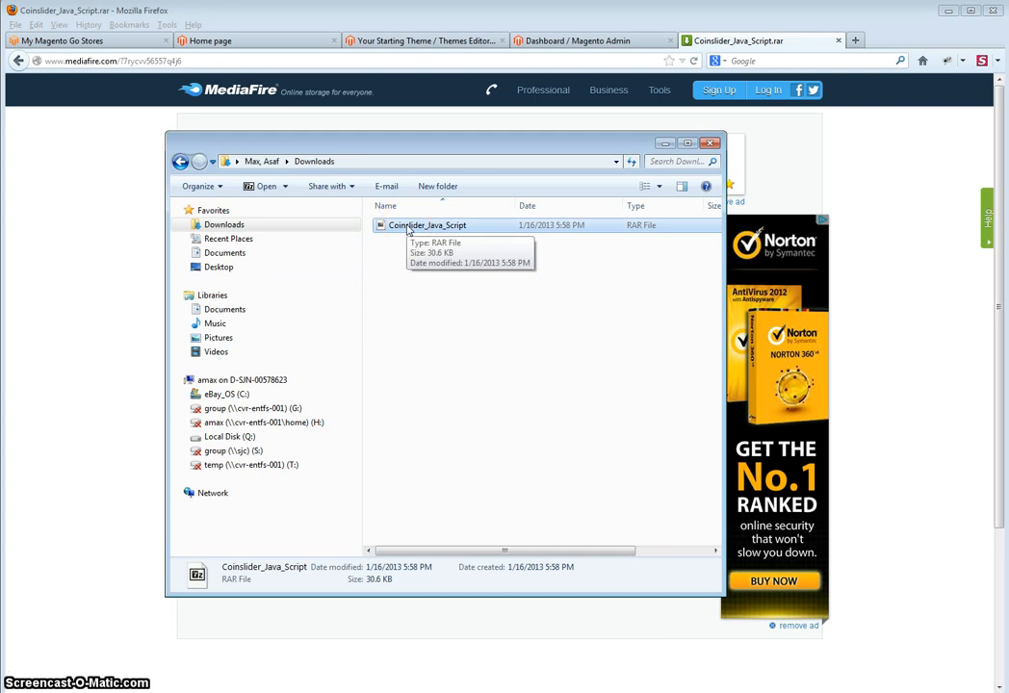
click(414, 225)
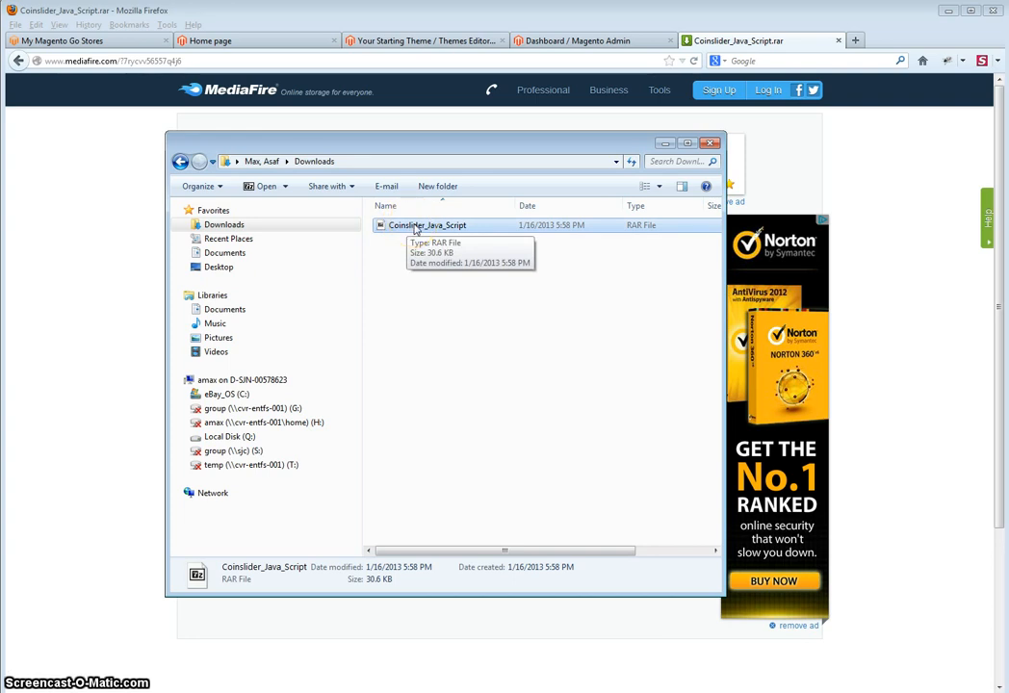
right_click(428, 224)
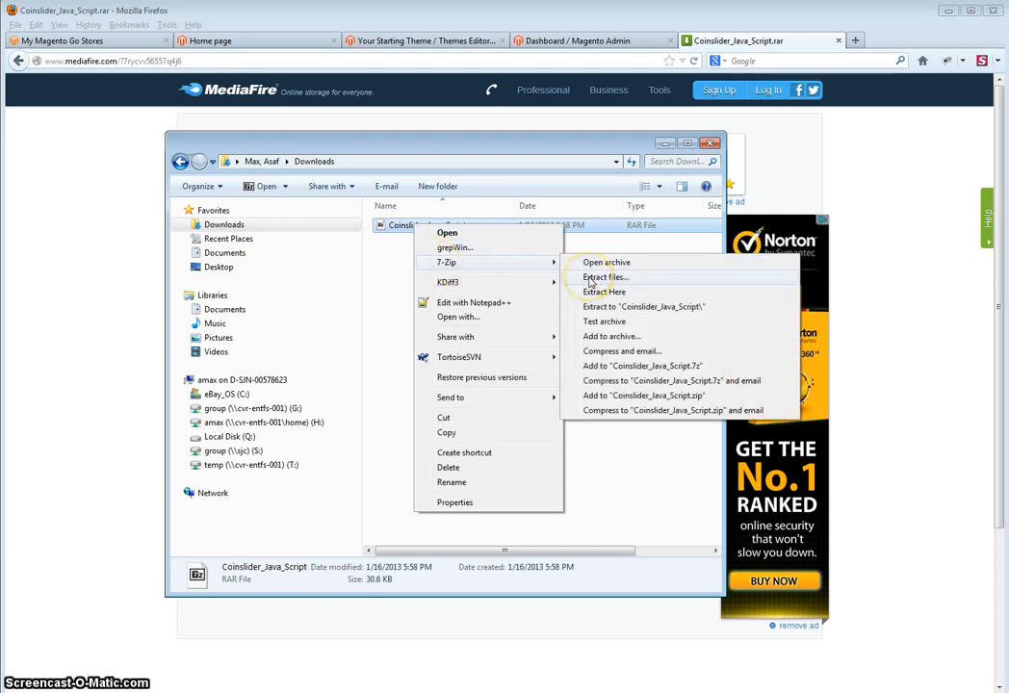
click(604, 277)
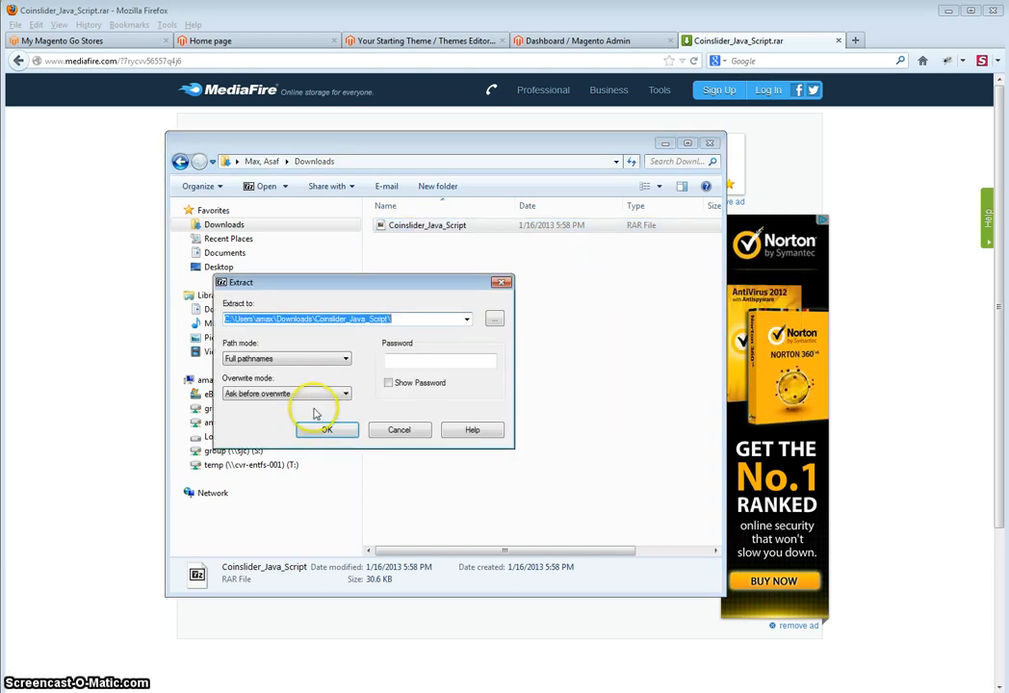
click(327, 429)
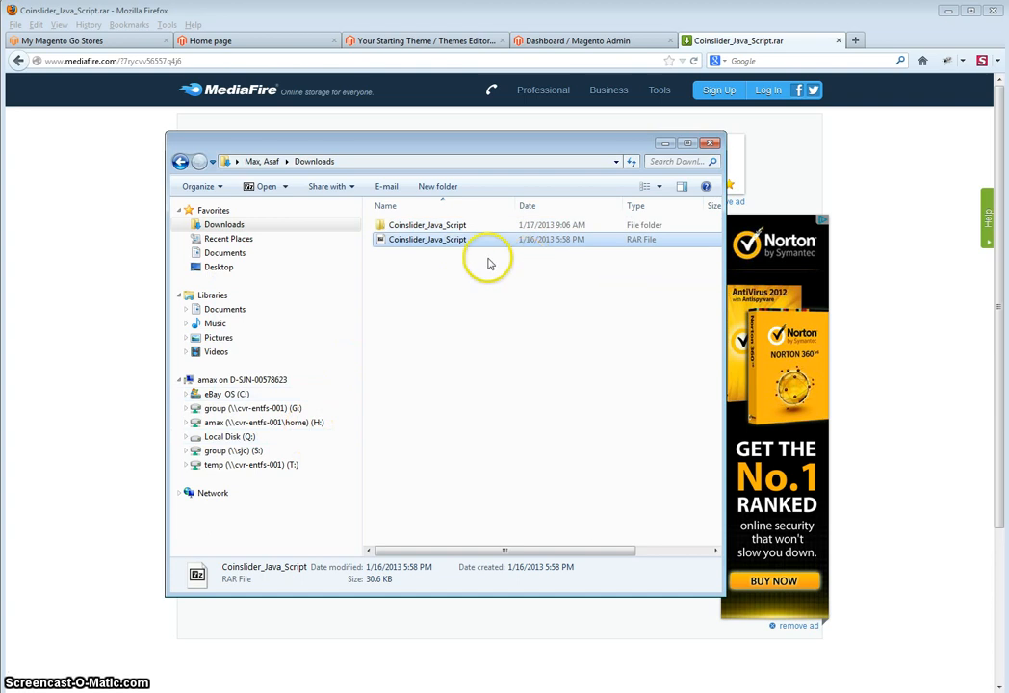
Browse into the extracted Coinslider Java Script folder and review its instructions and script files.
double_click(427, 224)
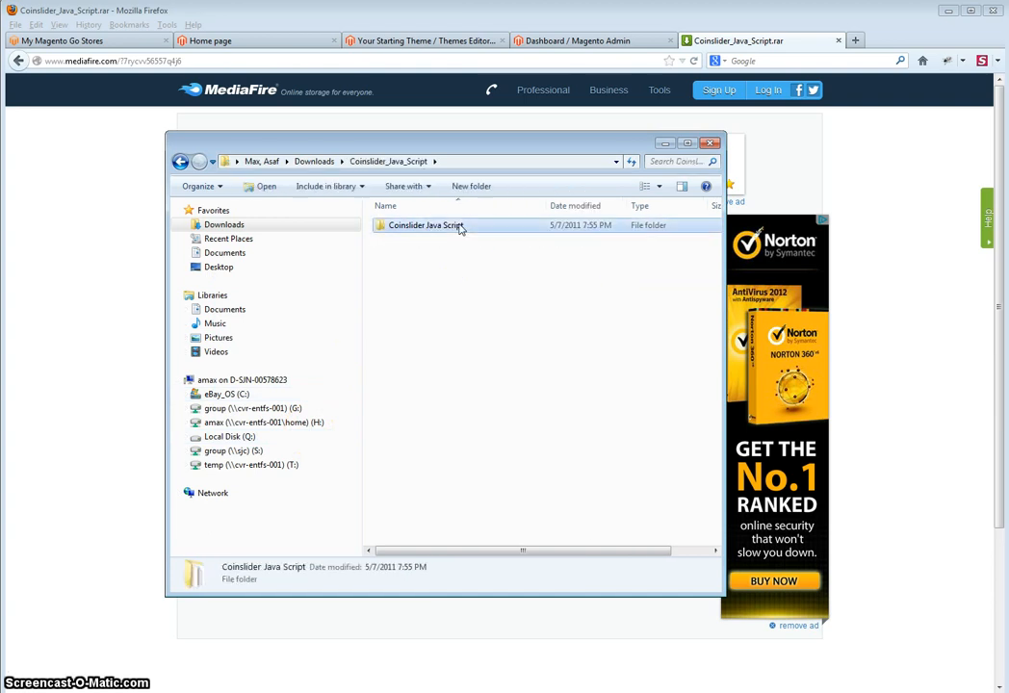
double_click(428, 224)
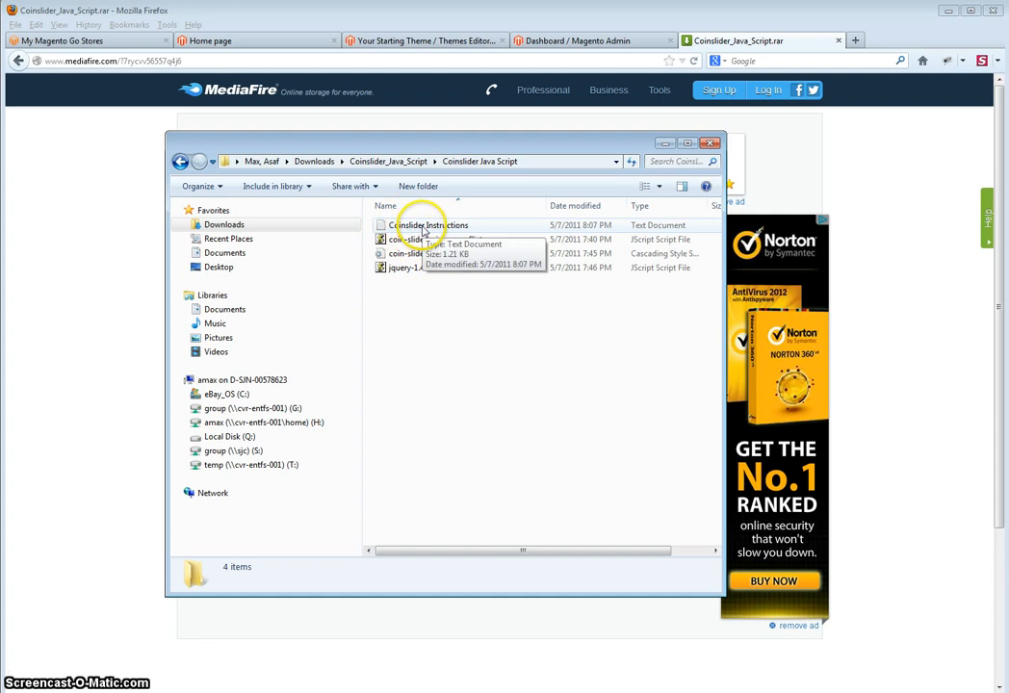
click(439, 239)
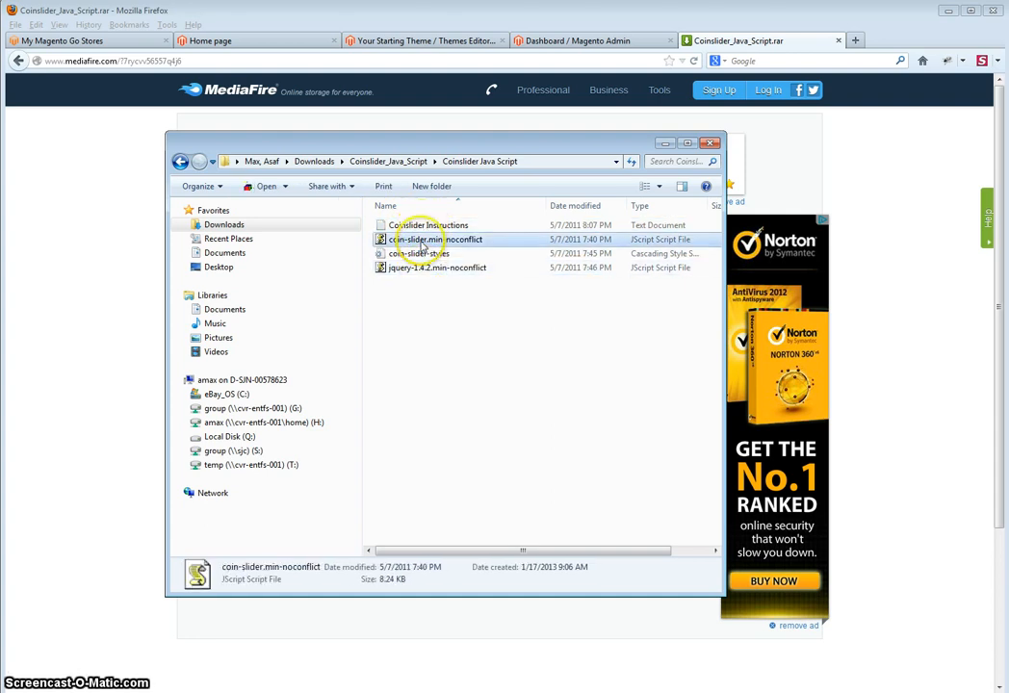
click(420, 254)
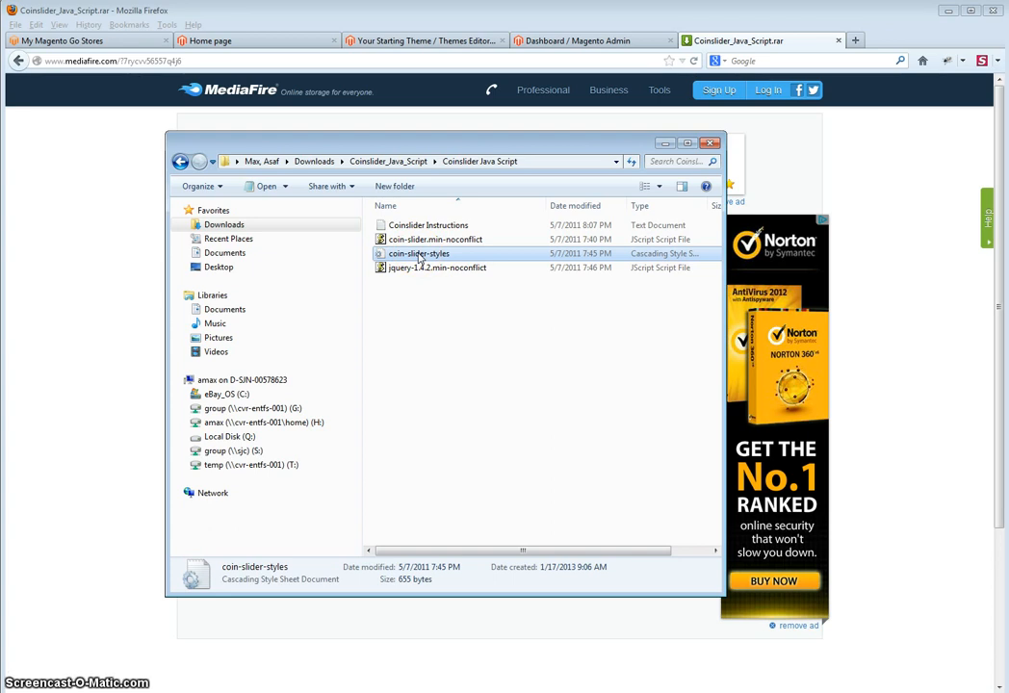
mouse_move(537, 315)
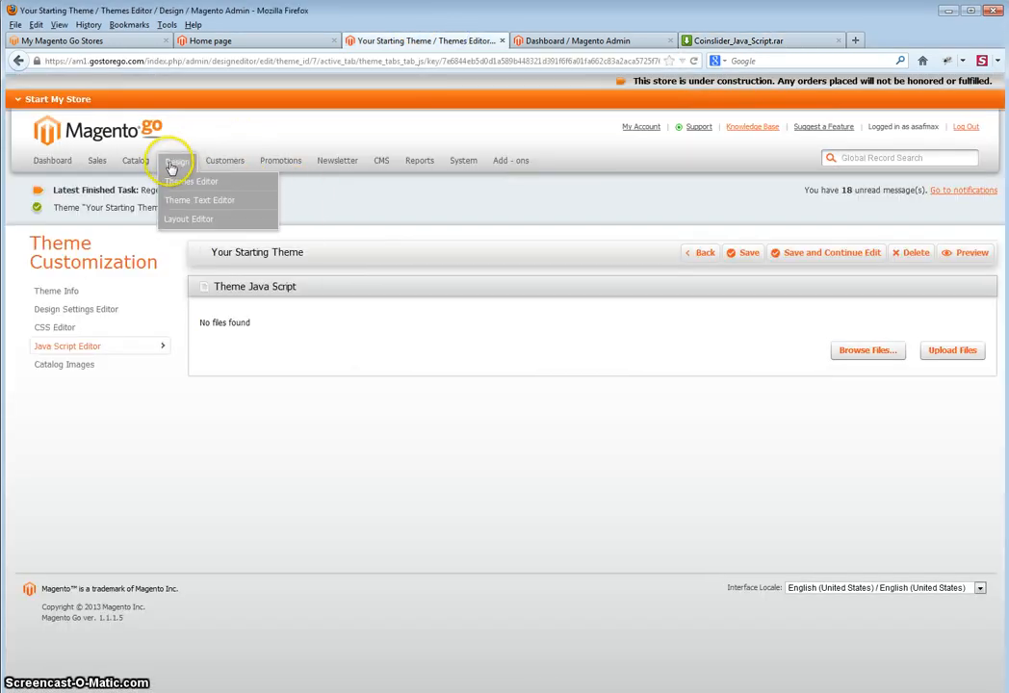
Customize Your Starting Theme from Design > Themes Editor and go to its Java Script Editor.
click(190, 181)
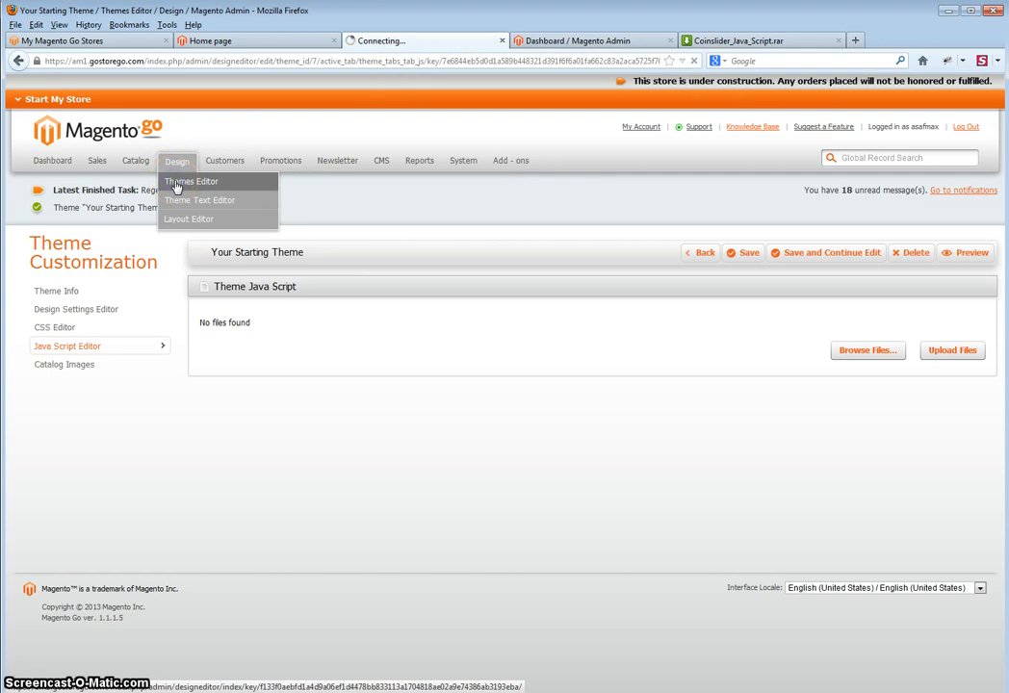
click(191, 181)
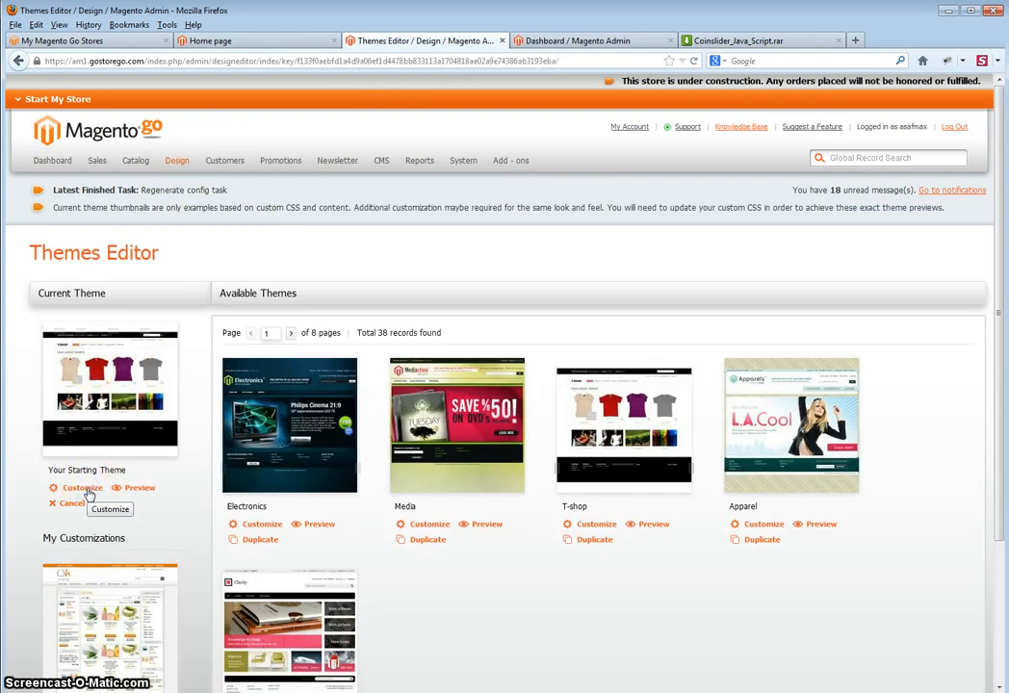
click(81, 489)
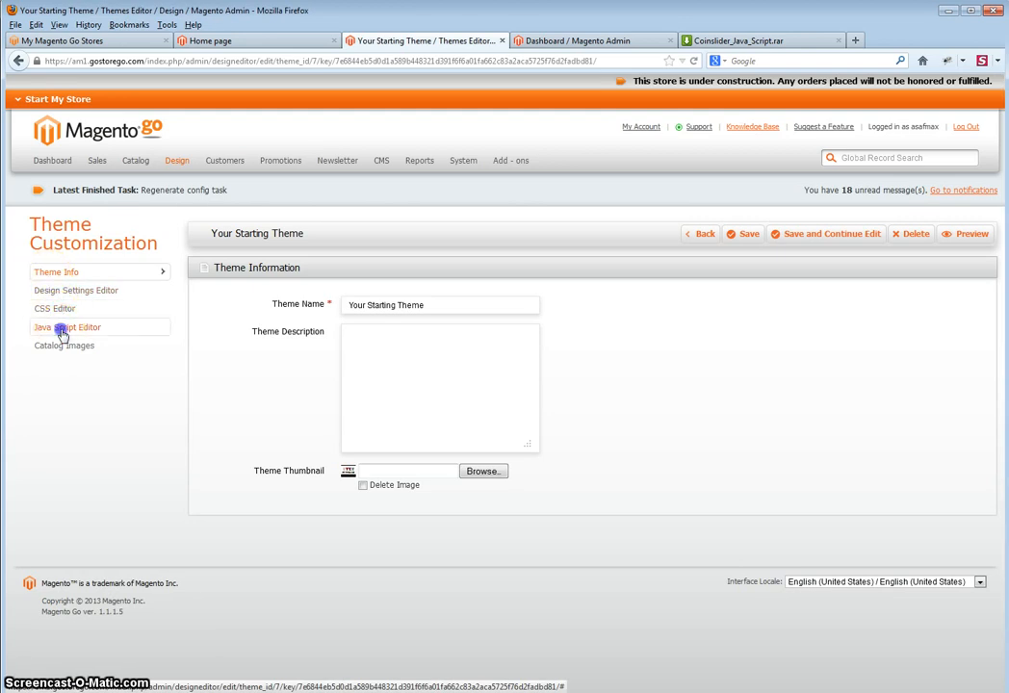
click(68, 327)
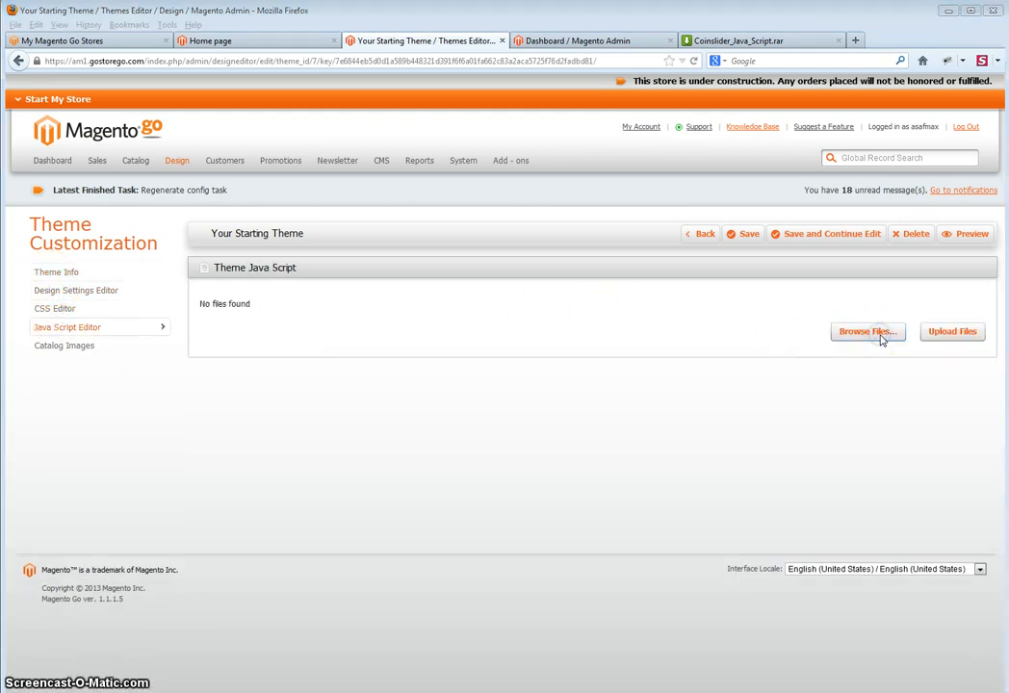
Pick jquery-1.4.2.min-noconflict.js and coin-slider.min-noconflict.js from the extracted folder for upload.
click(867, 331)
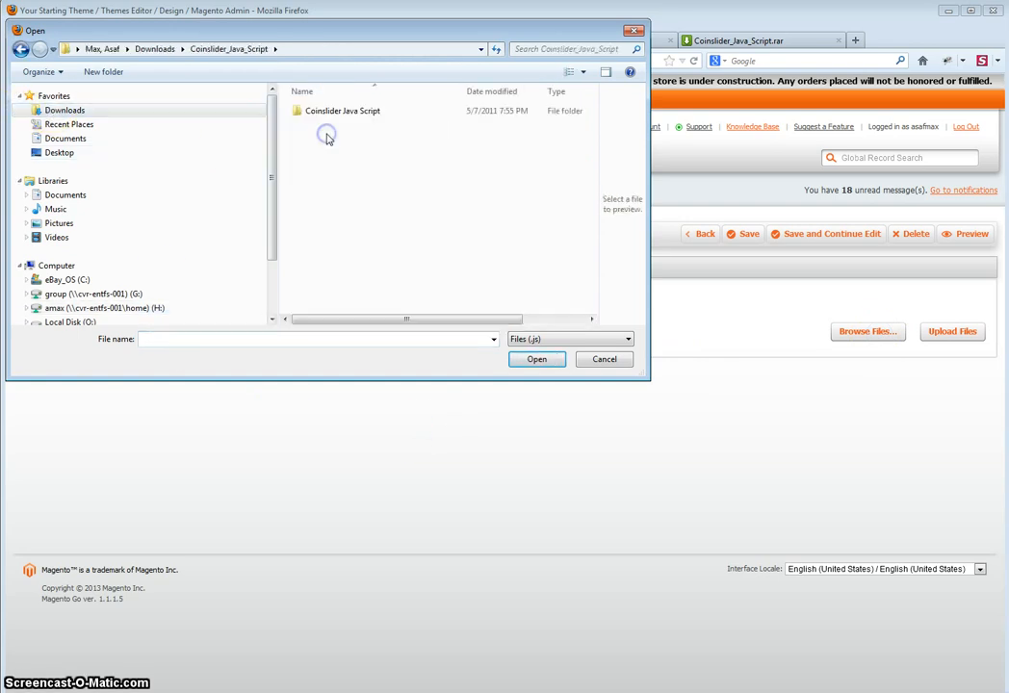
double_click(343, 110)
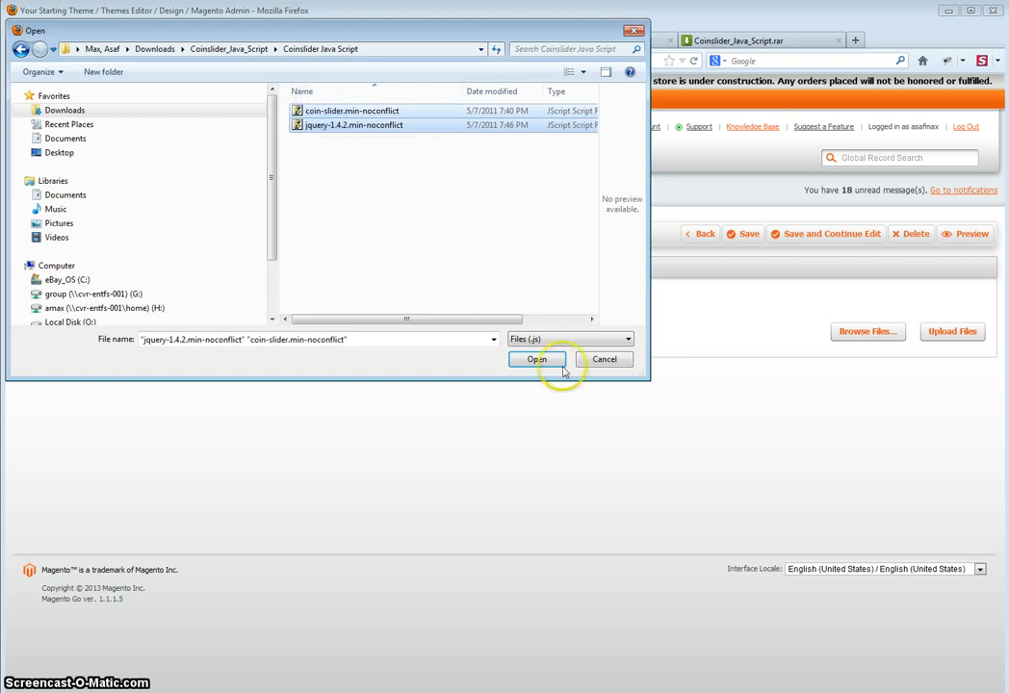
mouse_move(489, 273)
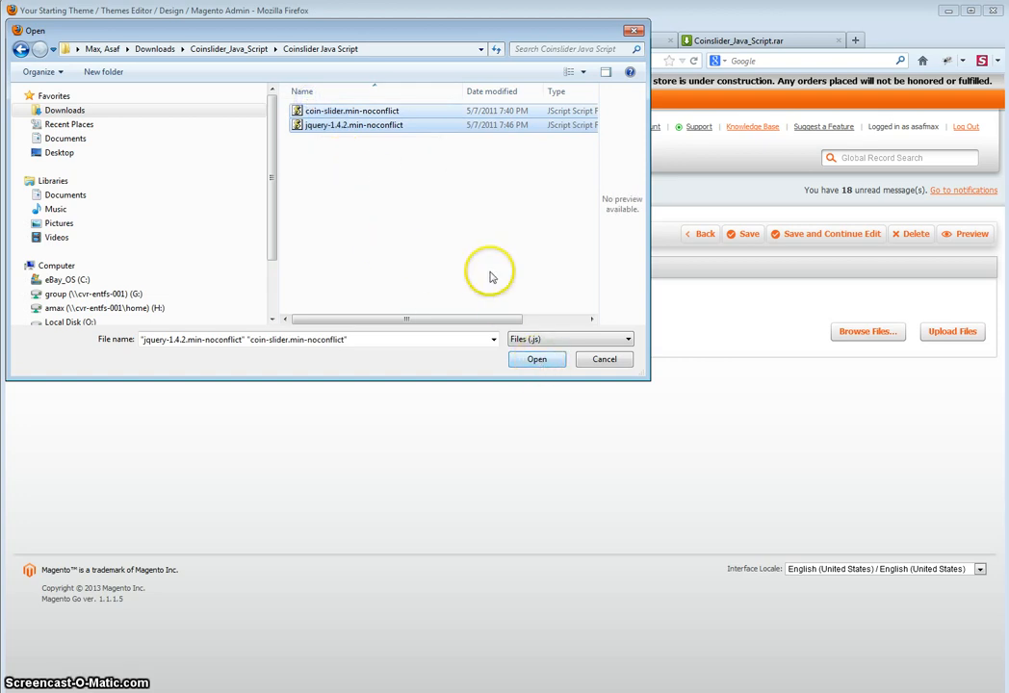
click(535, 360)
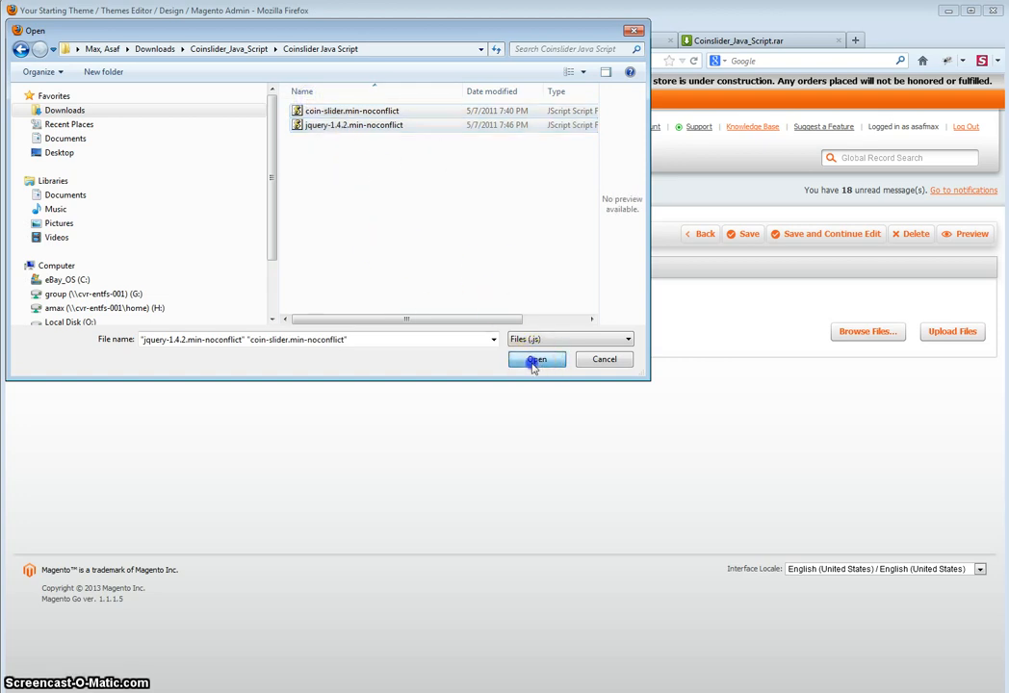
Upload both queued noconflict scripts into the theme's Java Script list.
click(535, 360)
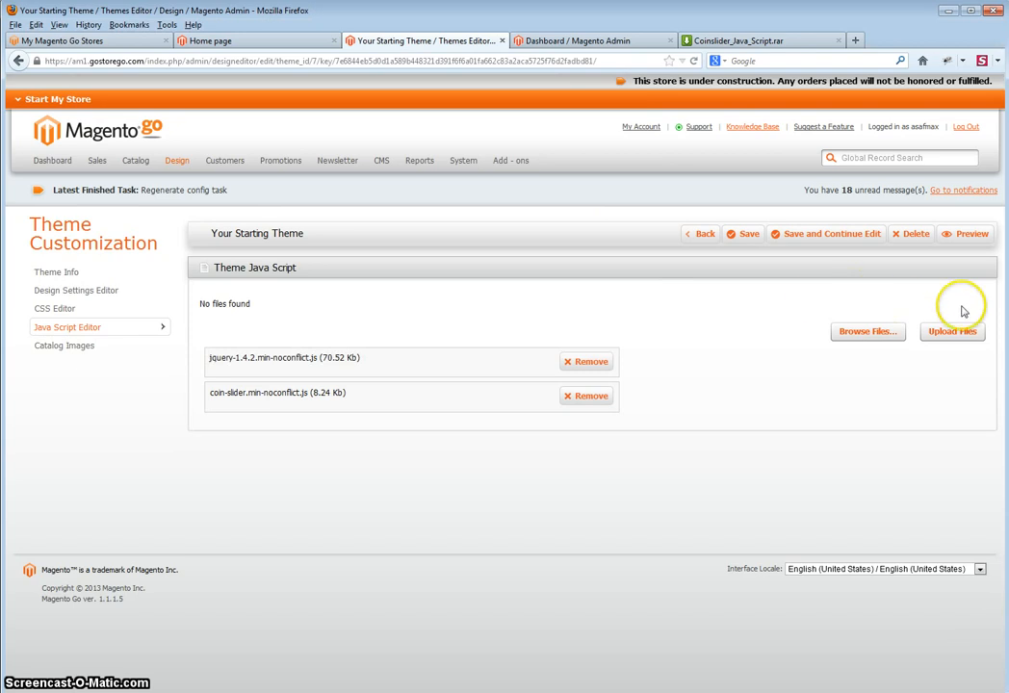
click(951, 331)
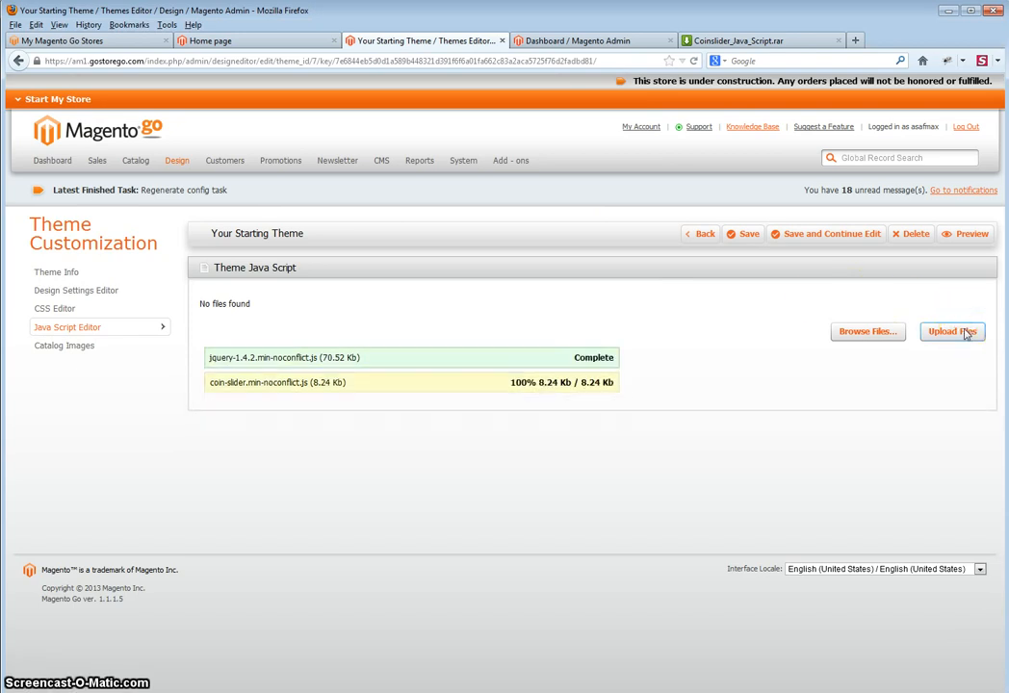
click(951, 331)
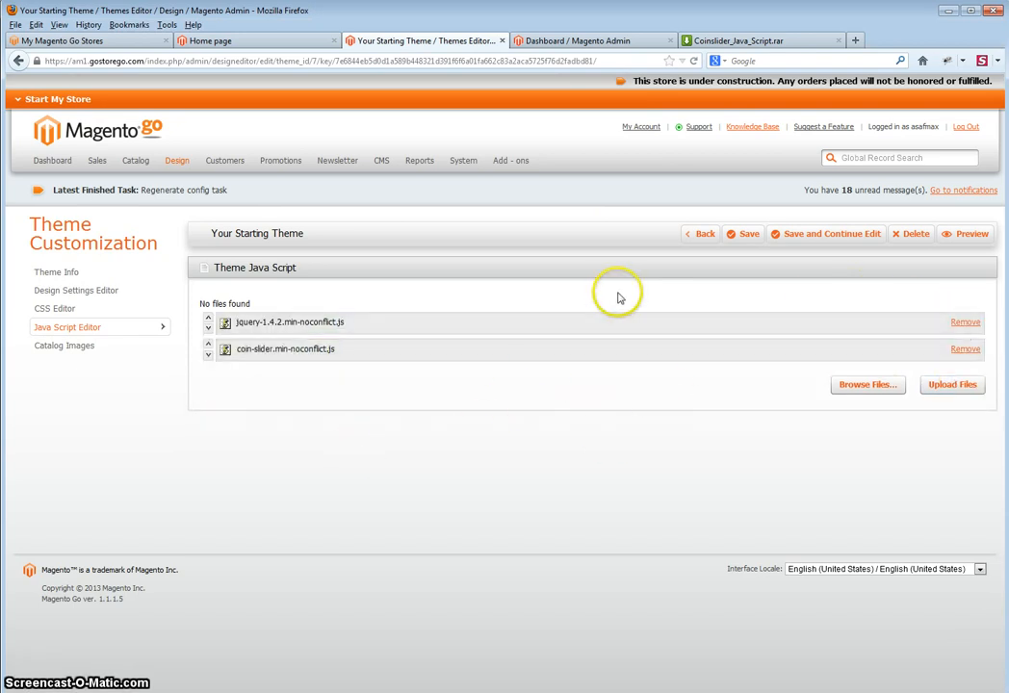
mouse_move(389, 391)
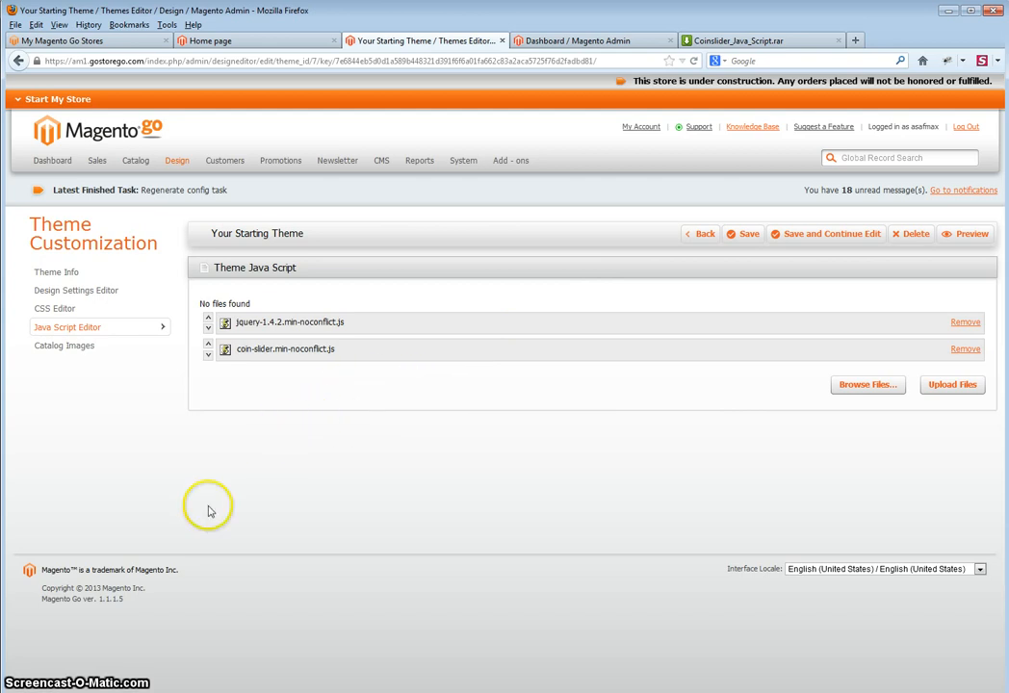
mouse_move(593, 366)
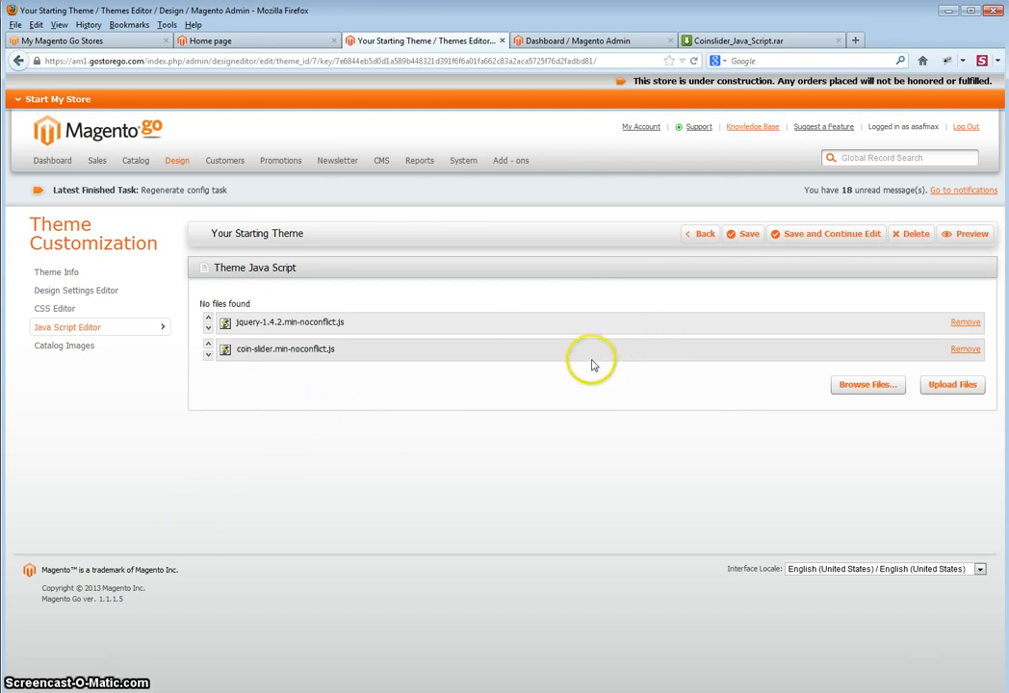
mouse_move(632, 312)
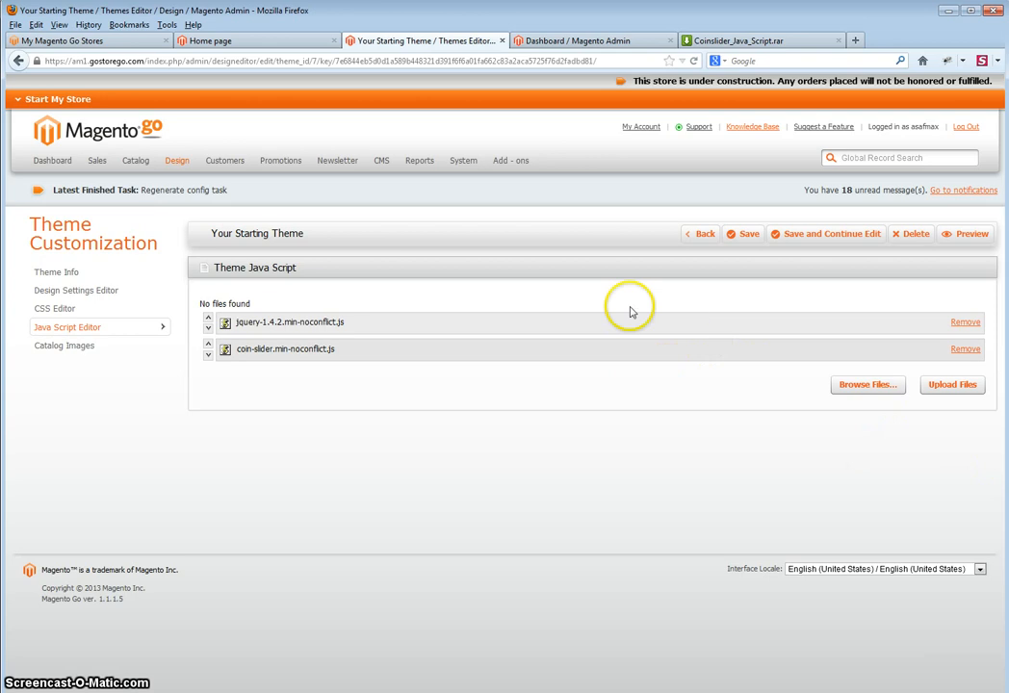
mouse_move(81, 320)
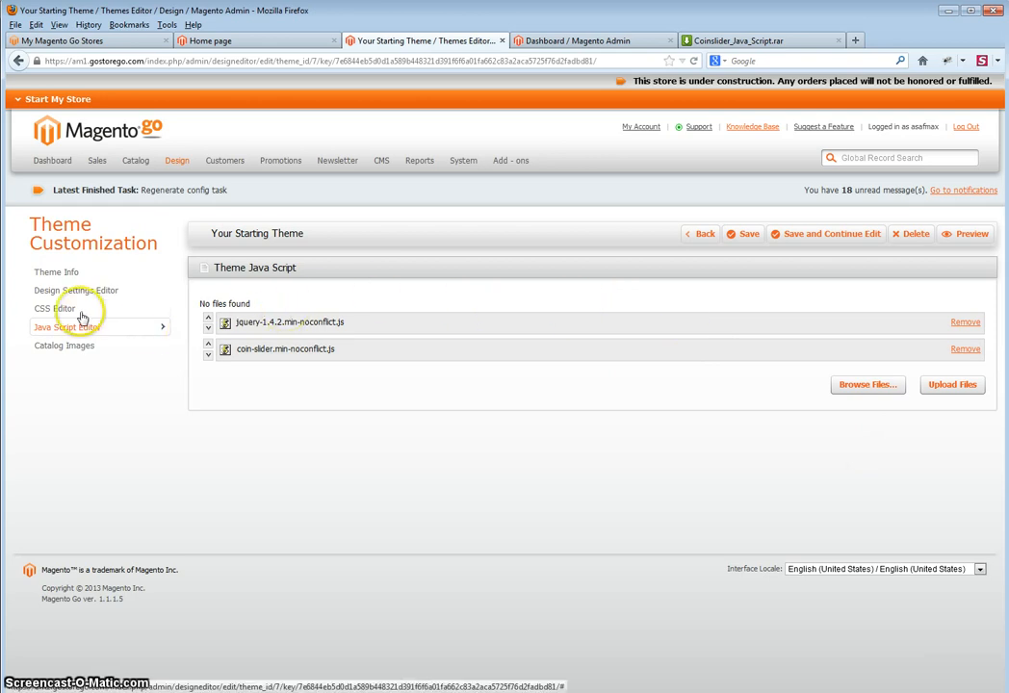
mouse_move(54, 308)
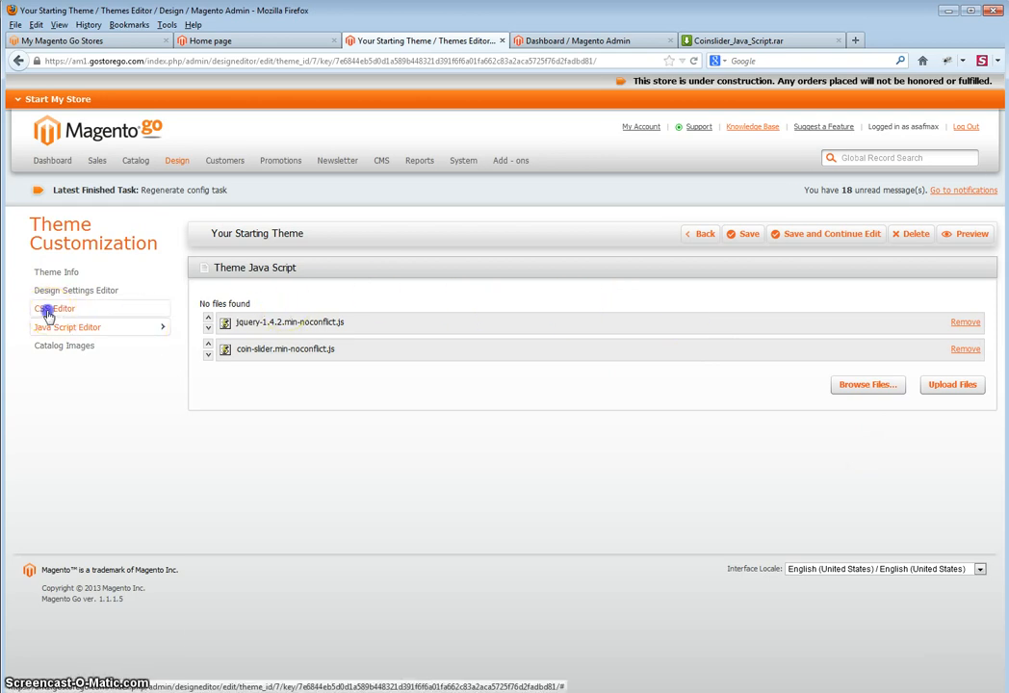
Go to the CSS Editor, then load coin-slider-styles in Notepad and select all its text.
click(53, 308)
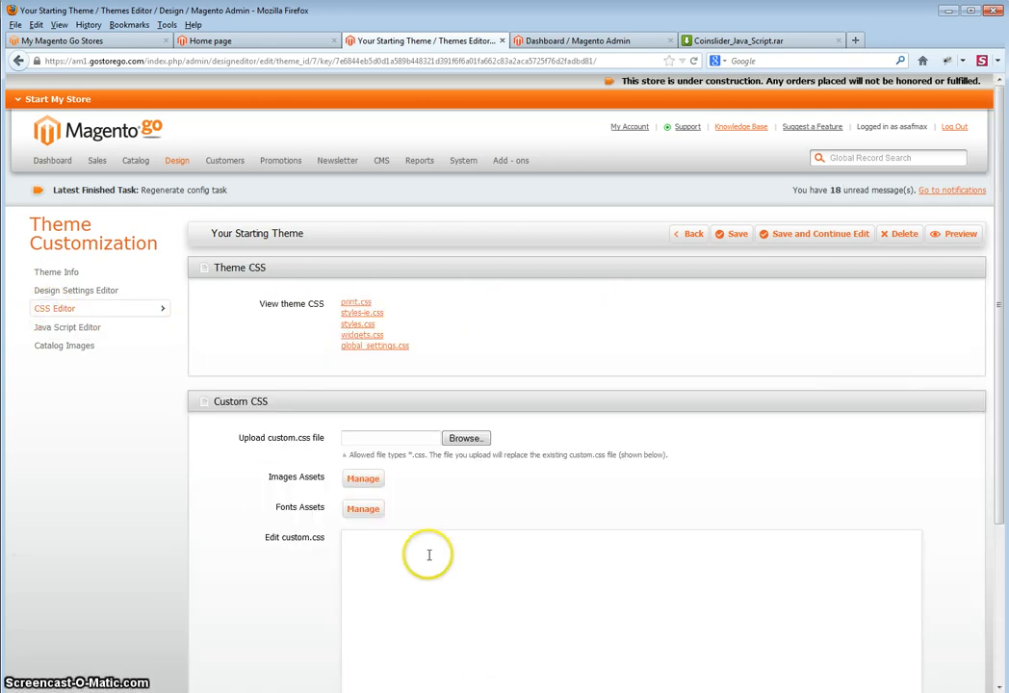
mouse_move(429, 554)
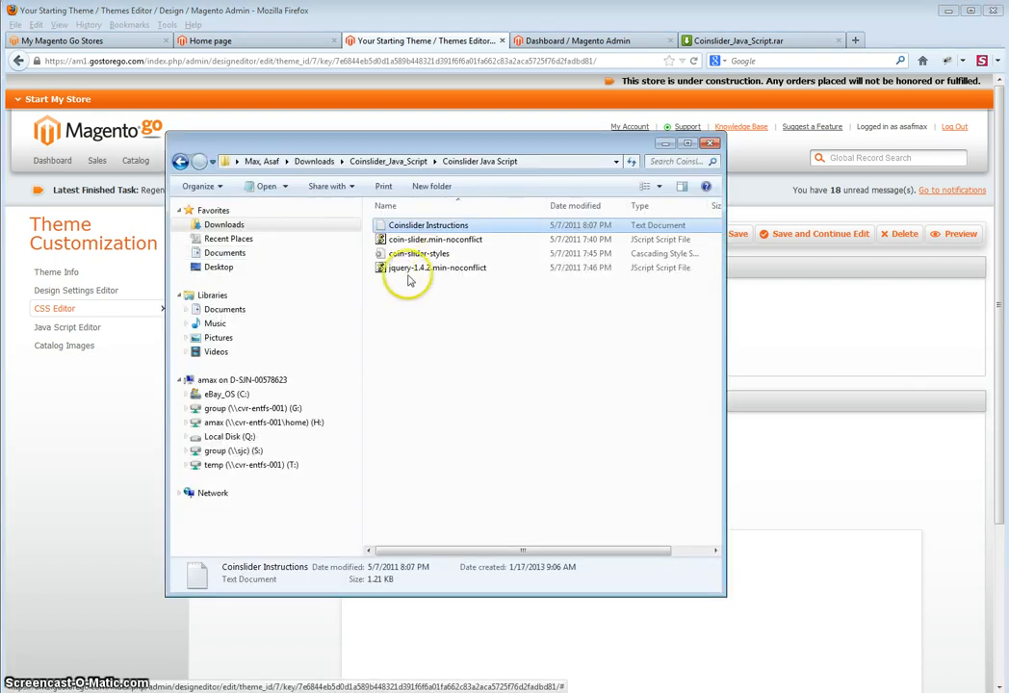
double_click(420, 254)
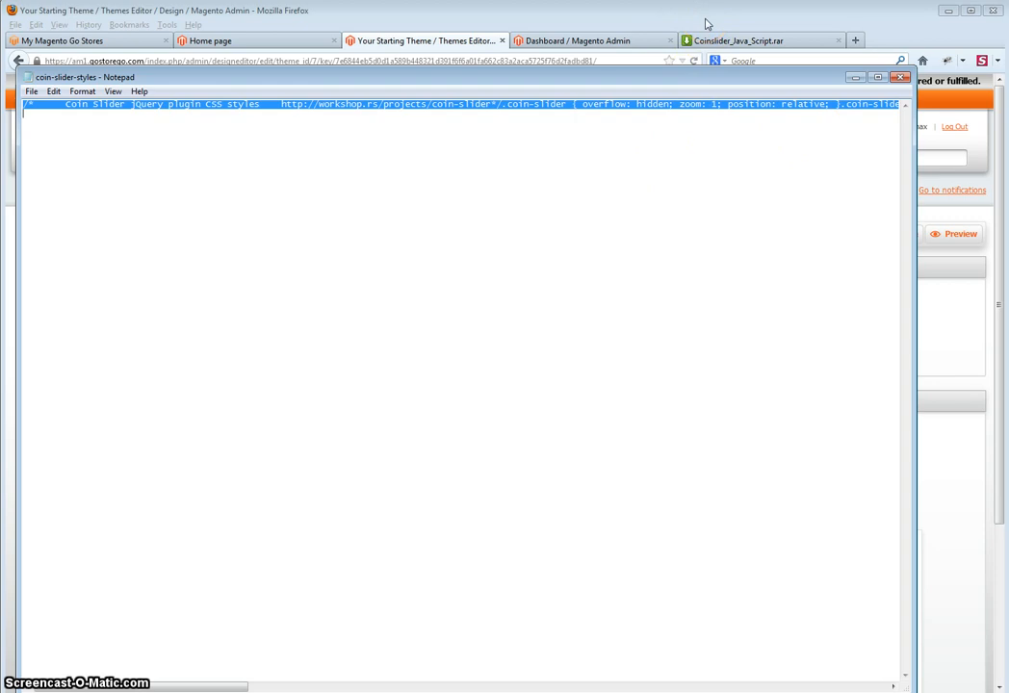
Paste the Coin Slider styles into the theme's custom.css and save the theme.
click(901, 77)
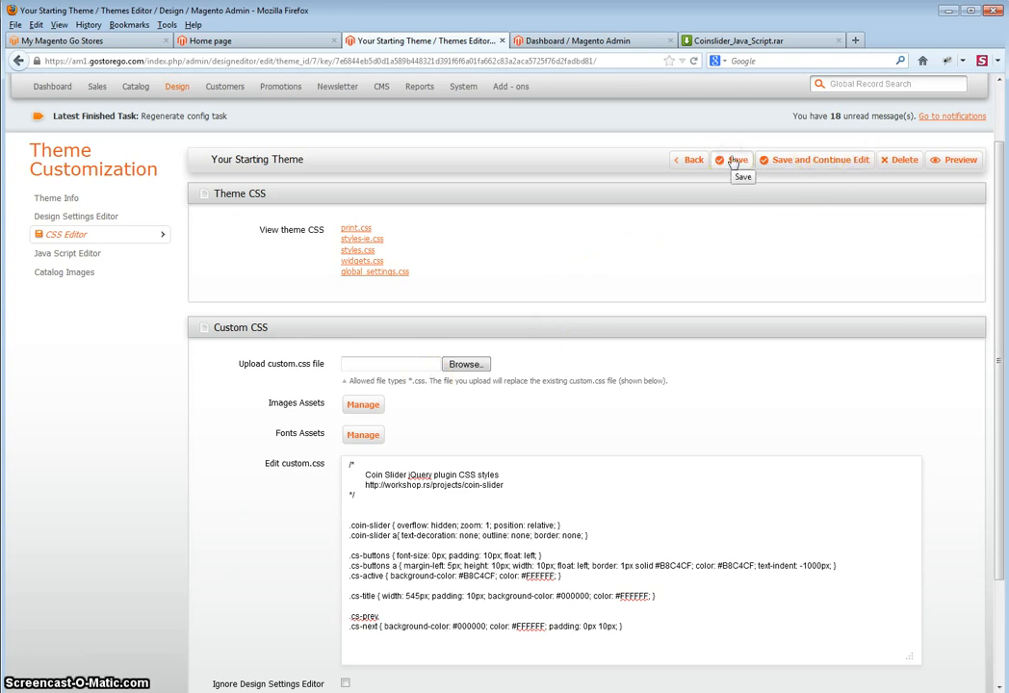
click(736, 160)
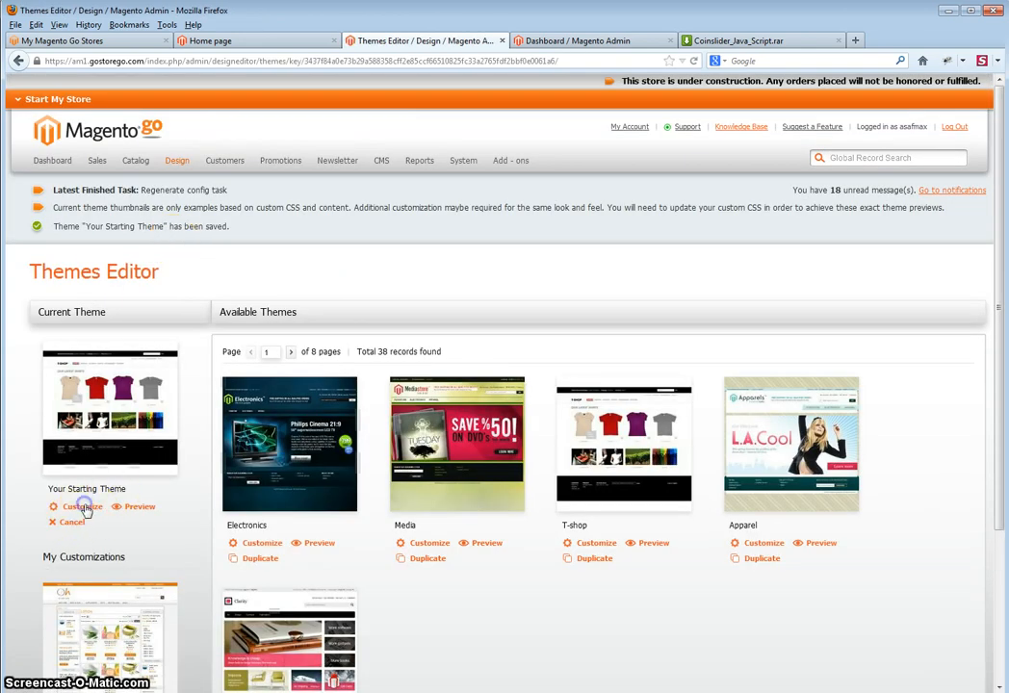
Reopen Your Starting Theme customization and check its Java Script list shows both scripts.
click(75, 506)
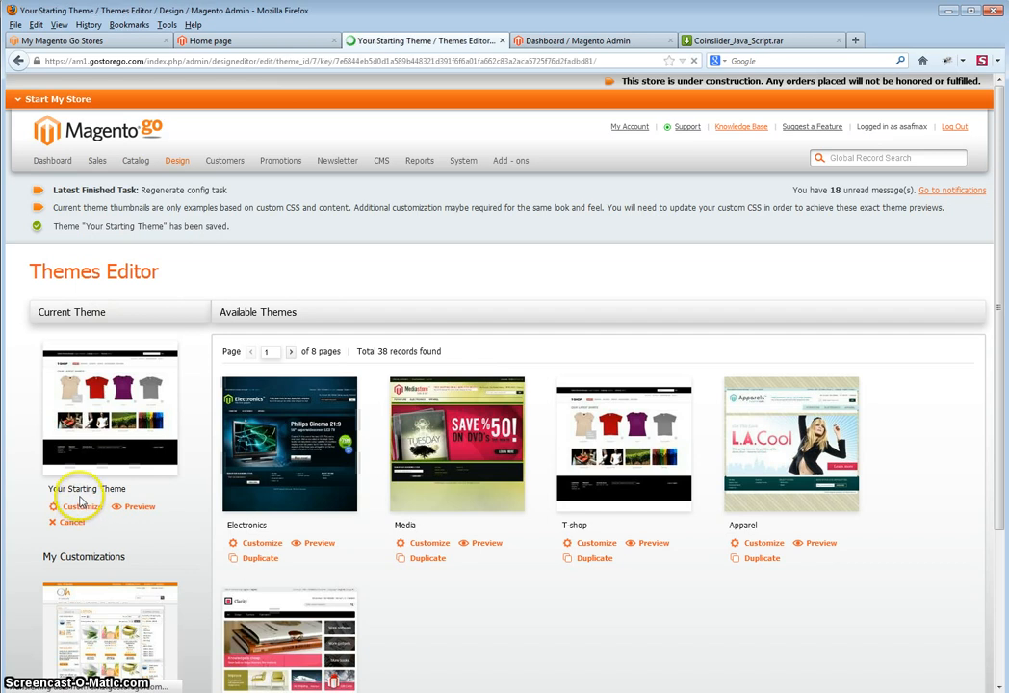
click(77, 507)
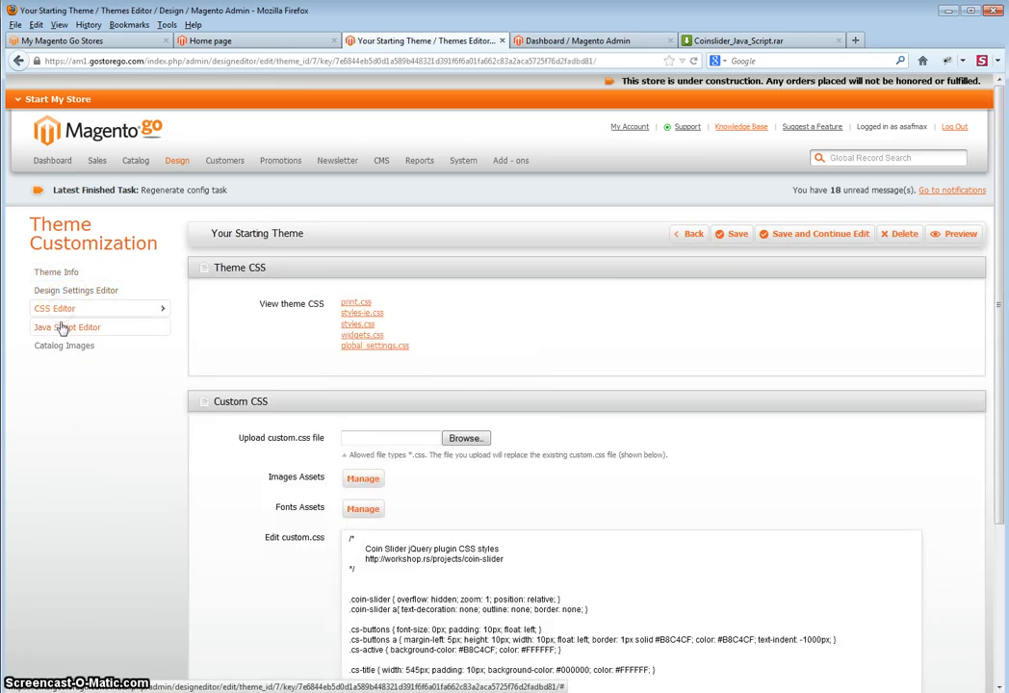
click(65, 327)
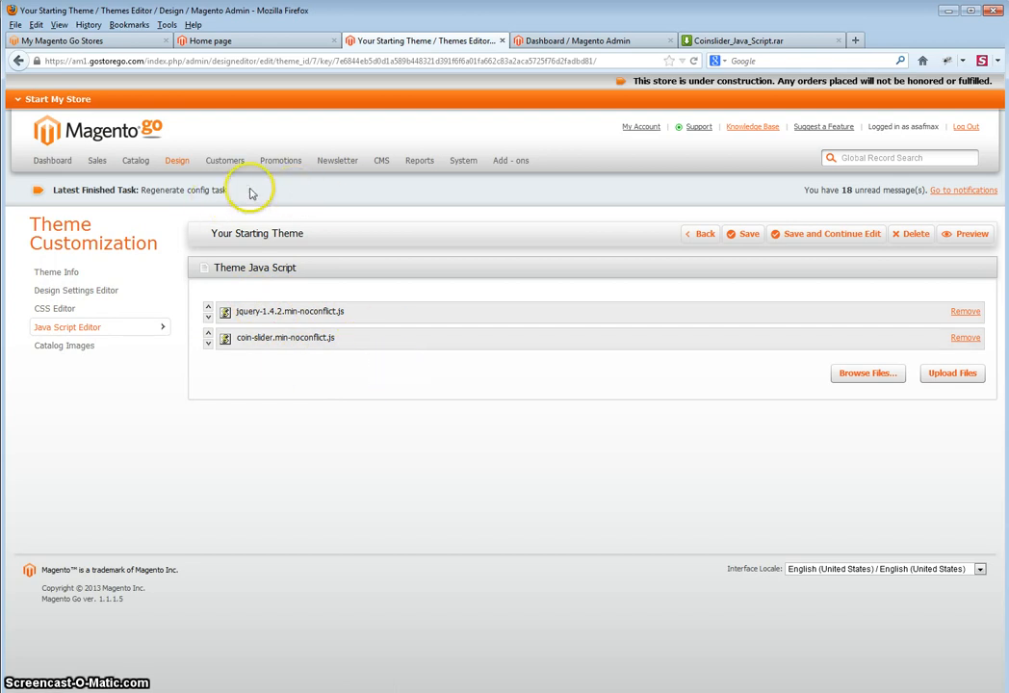
Start a new static block from CMS > Static Blocks.
click(382, 162)
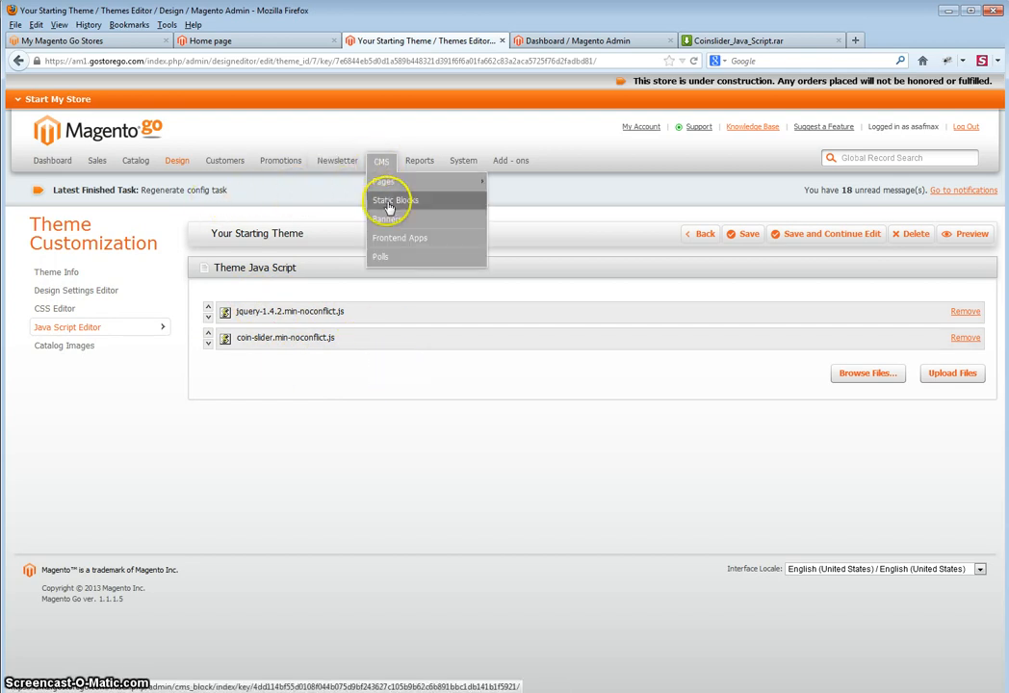
click(392, 200)
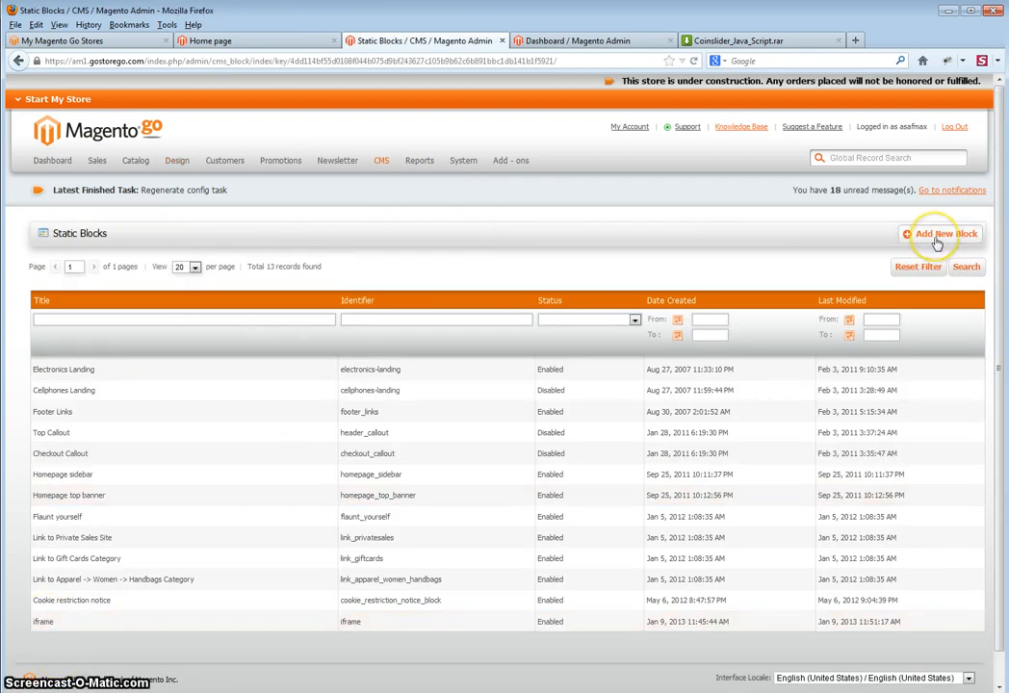
click(940, 235)
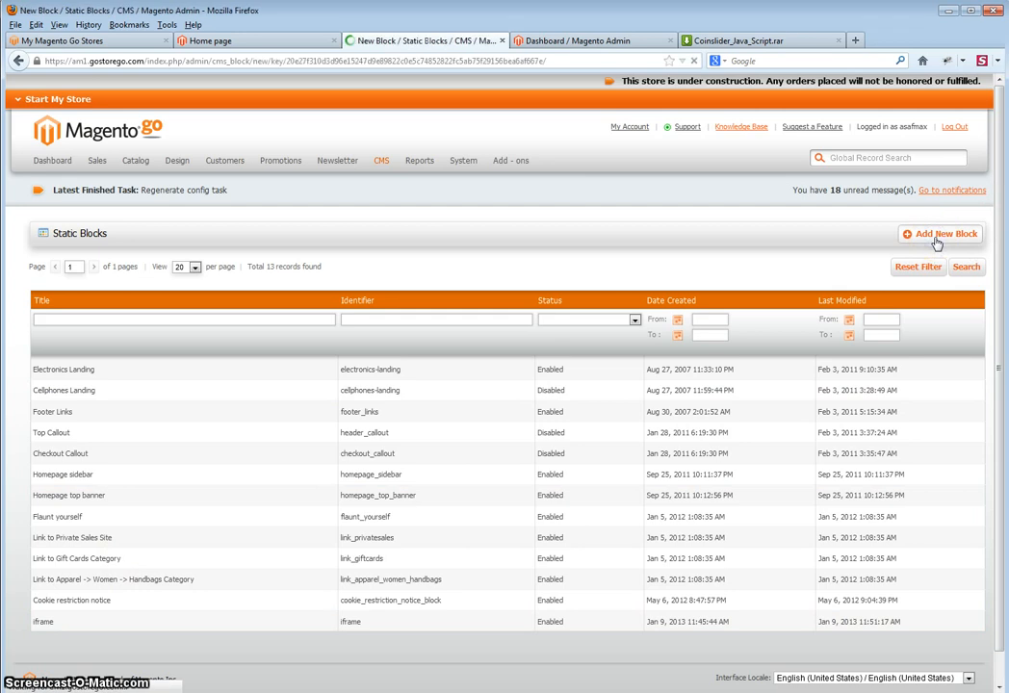
Enter 'slider' as the Block Title and Identifier, then move to the content area.
click(939, 235)
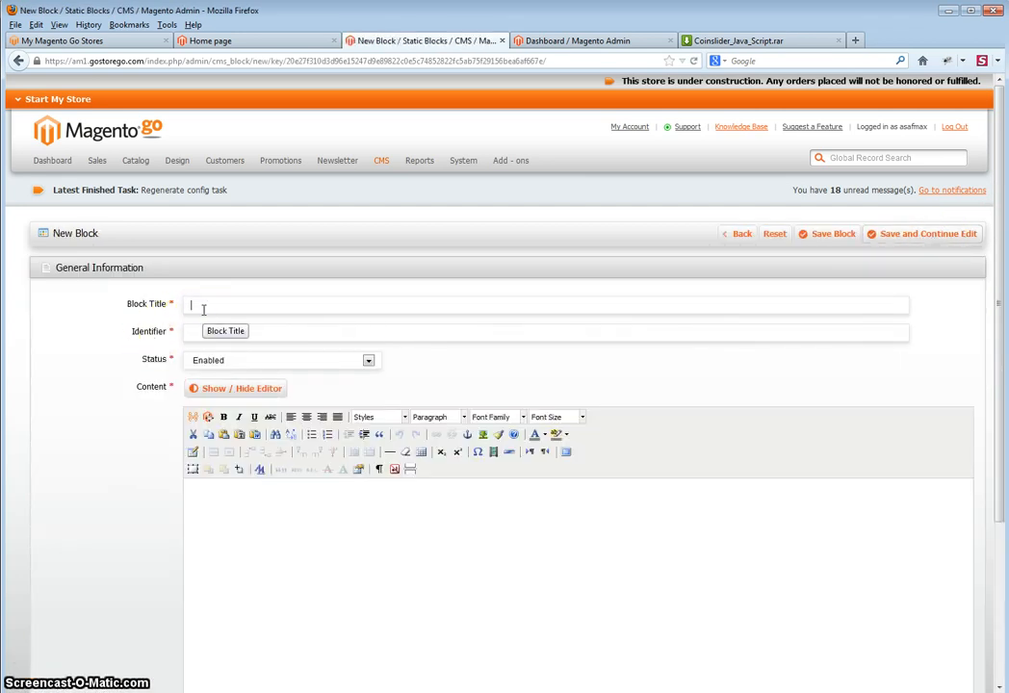
text(slider)
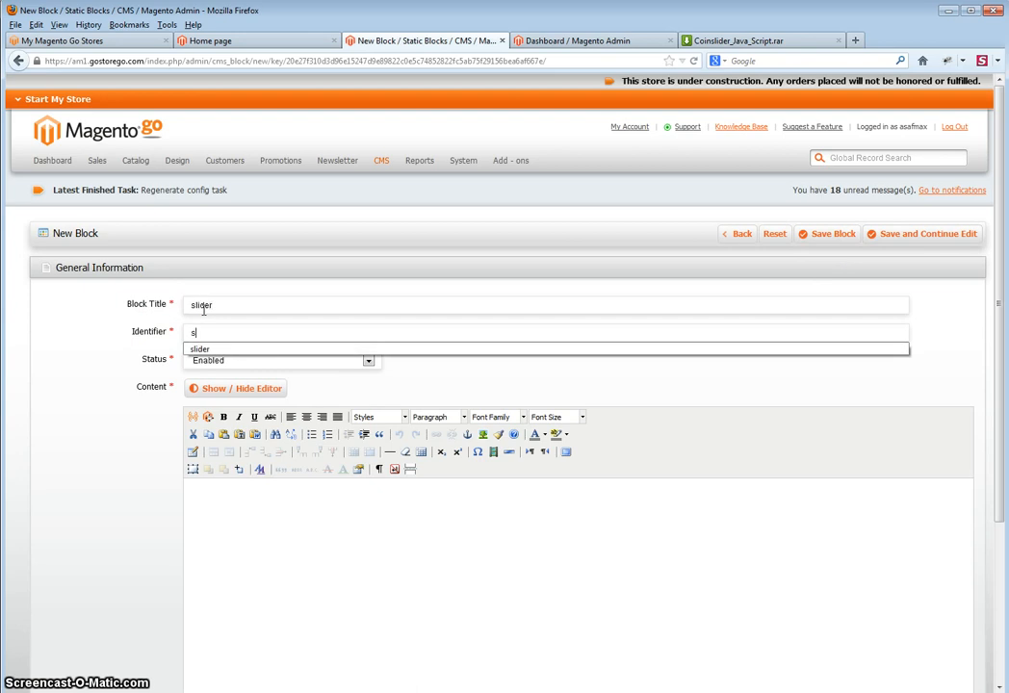
text(lider)
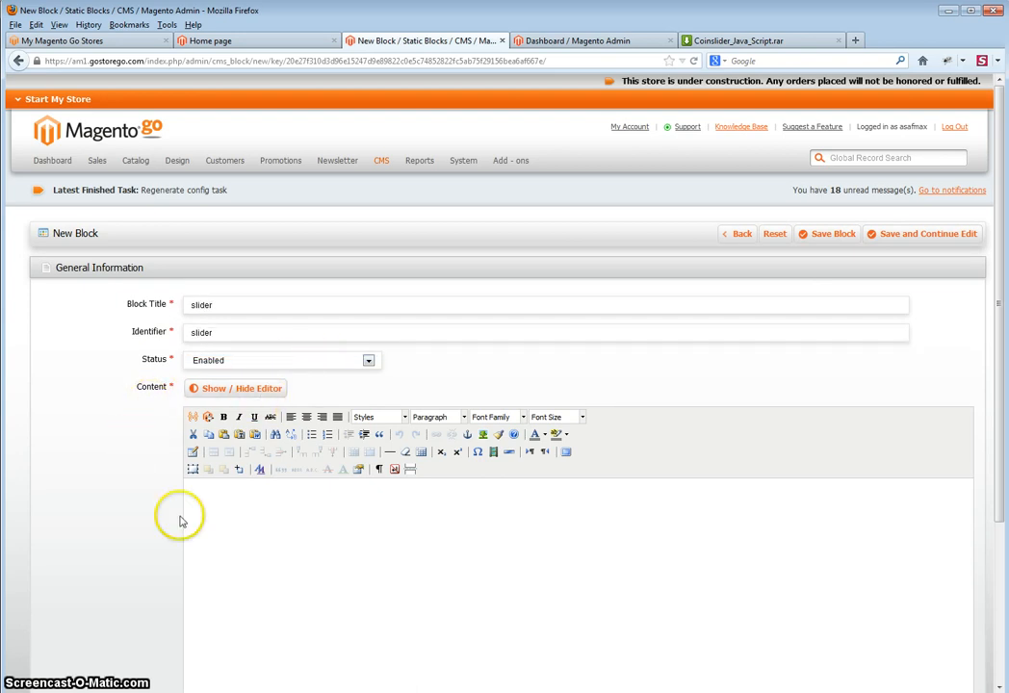
click(235, 389)
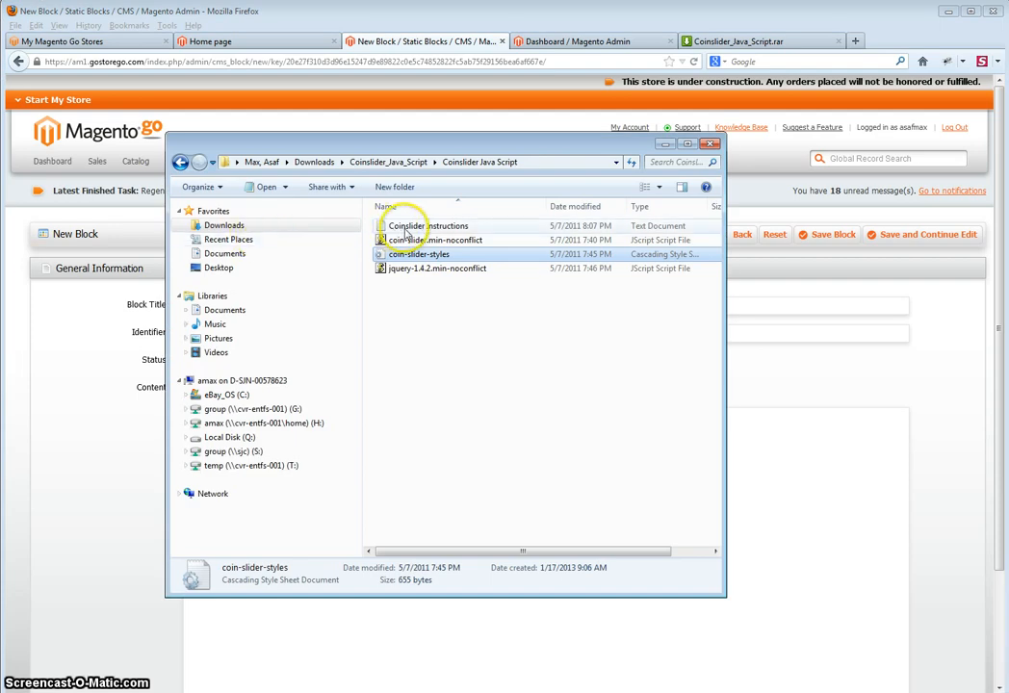
Copy the script and coin-slider div markup from the Coinslider Instructions in Notepad.
double_click(430, 226)
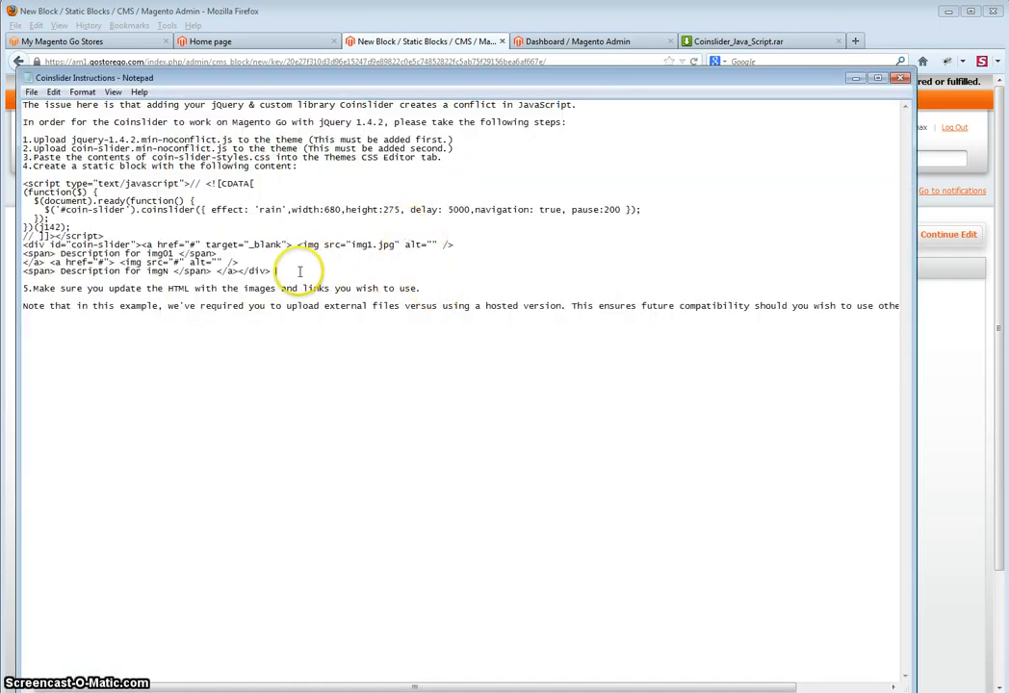
drag(23, 183, 275, 270)
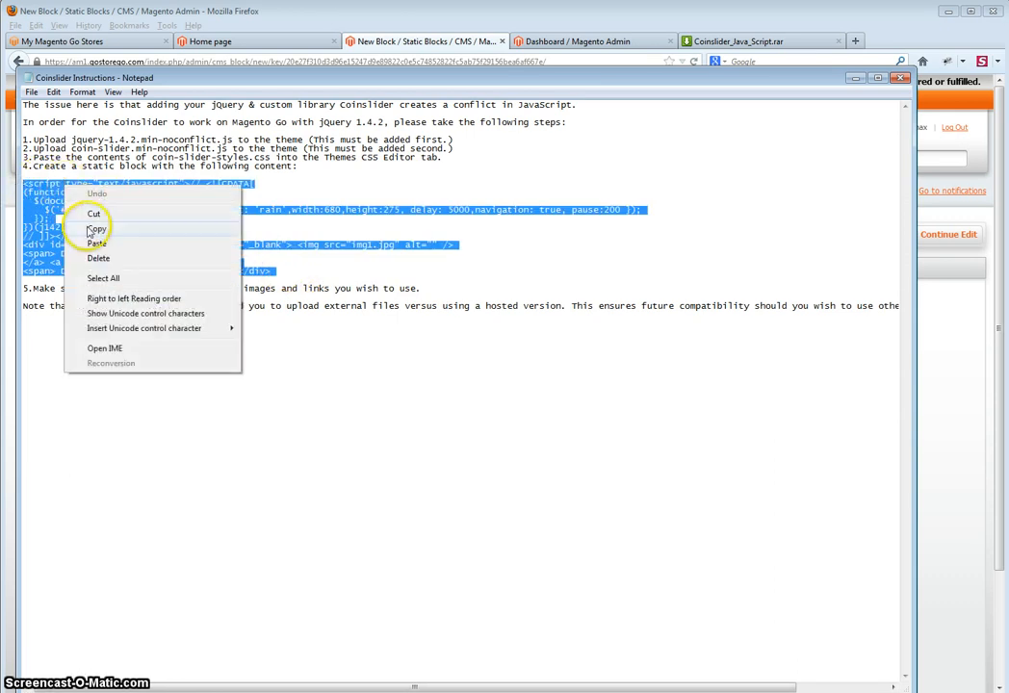
click(96, 229)
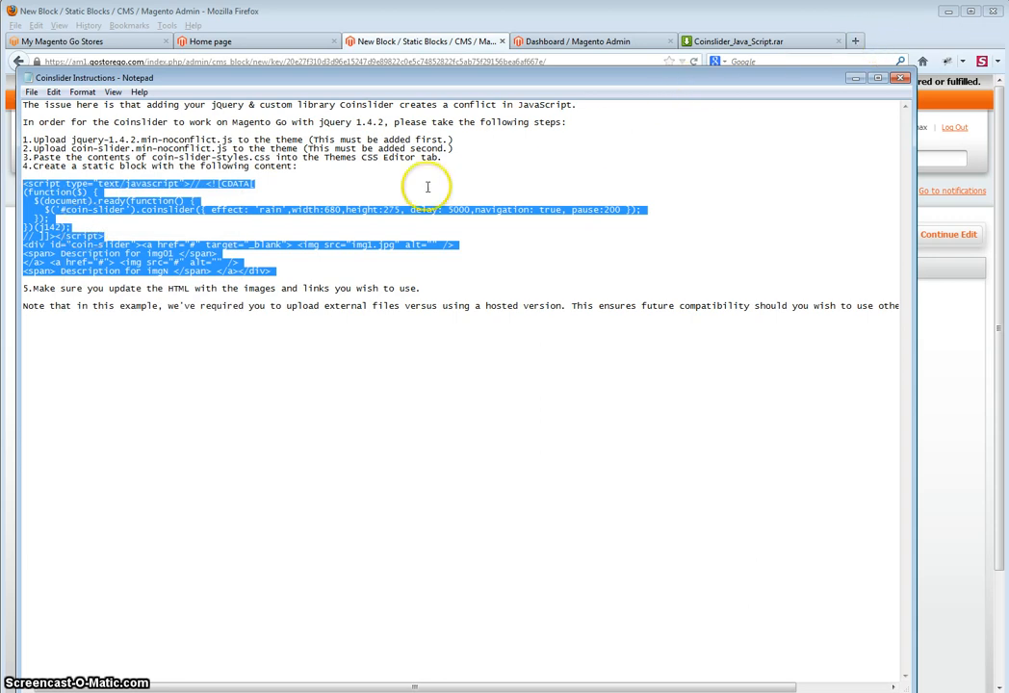
mouse_move(281, 270)
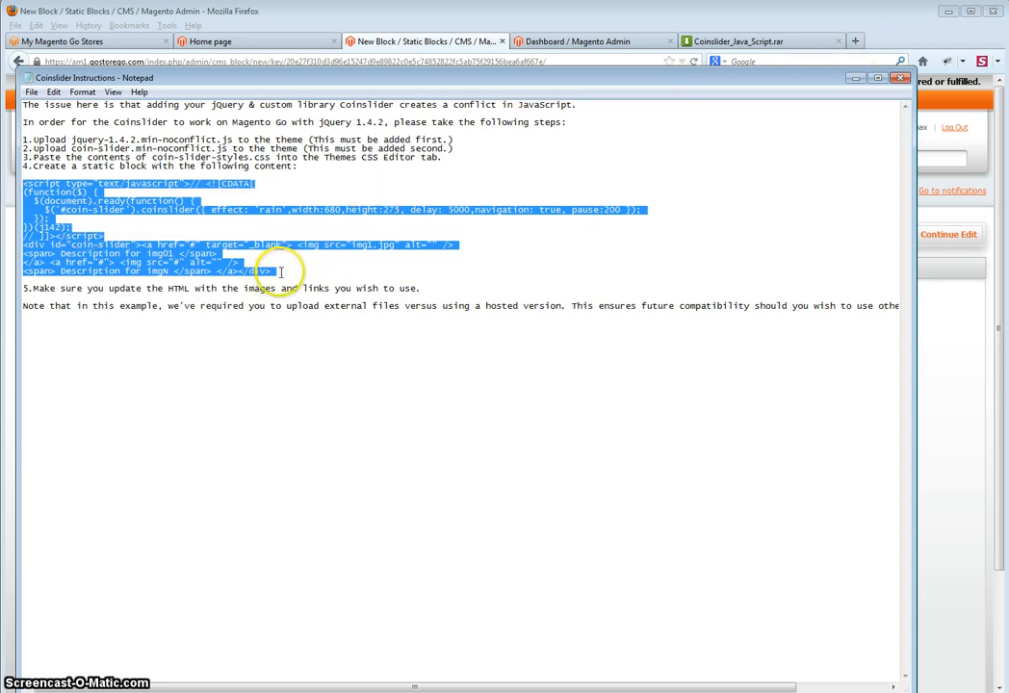
mouse_move(23, 189)
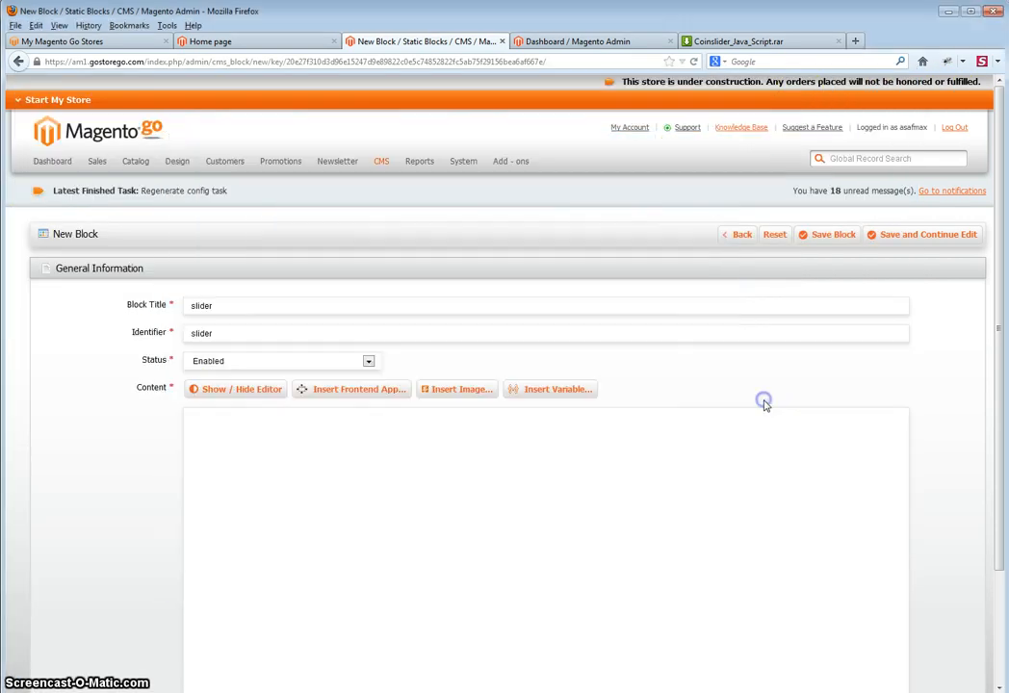
Paste the Coin Slider script and markup into the block's raw HTML content and save the block.
click(235, 389)
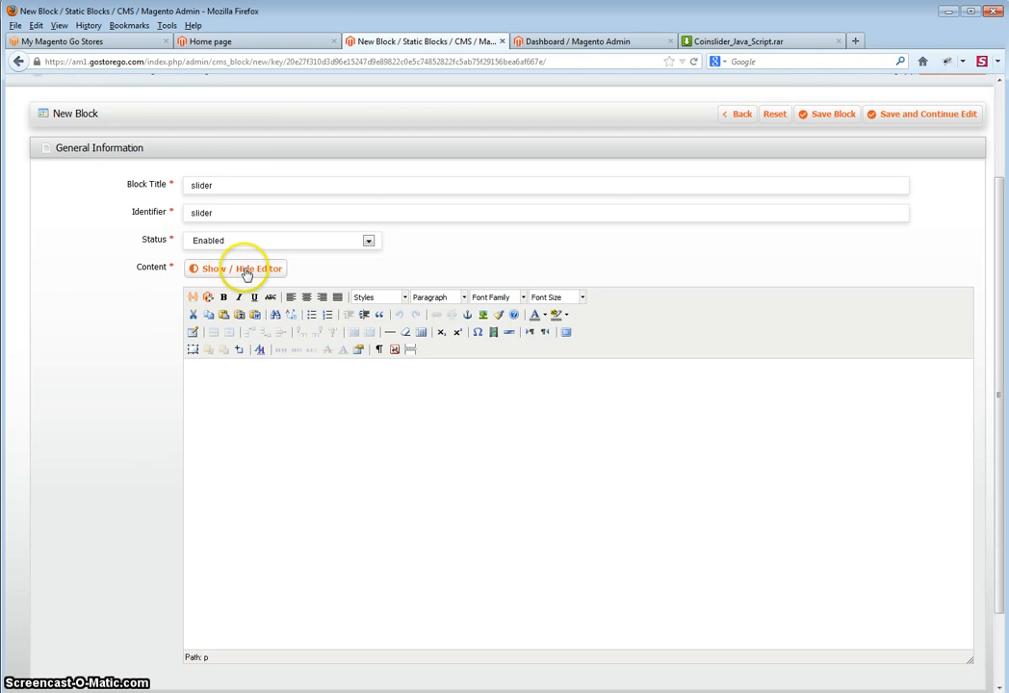
click(240, 268)
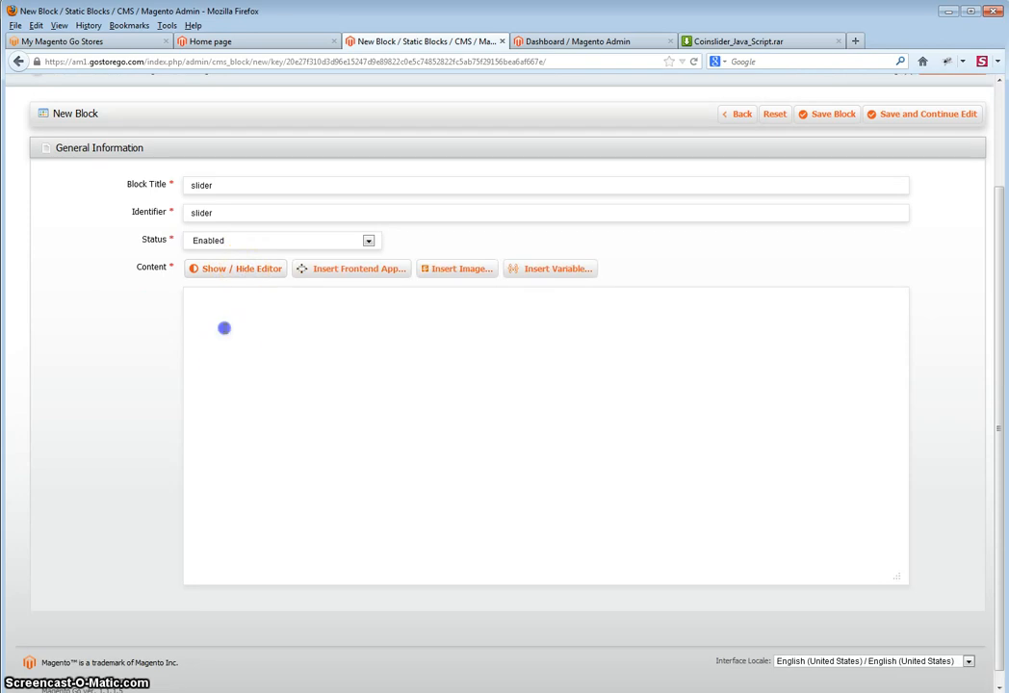
right_click(224, 328)
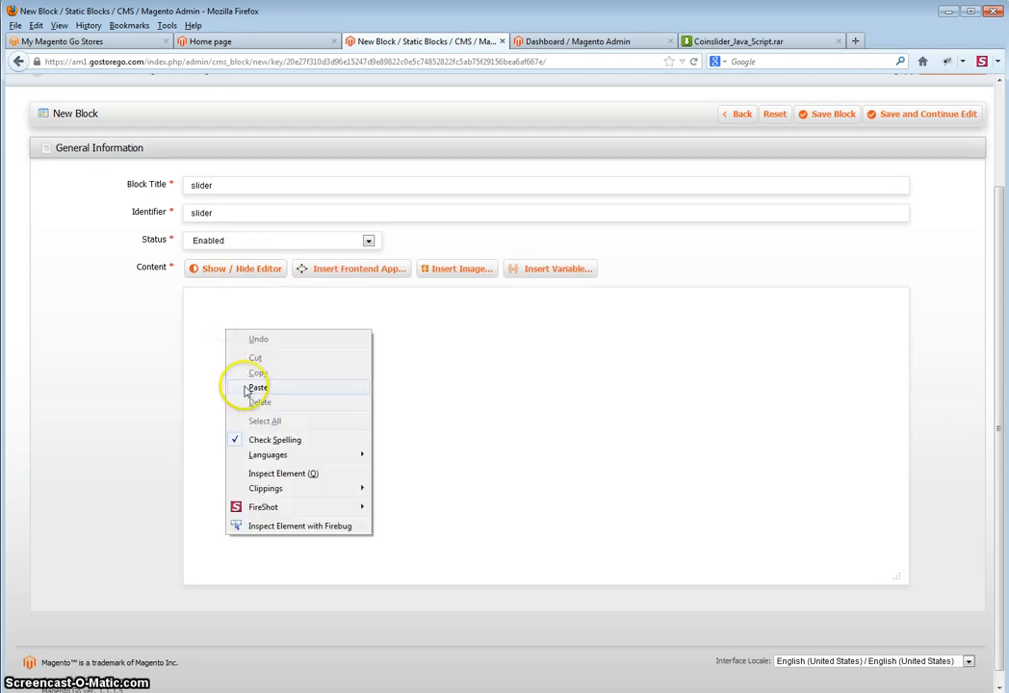
click(258, 387)
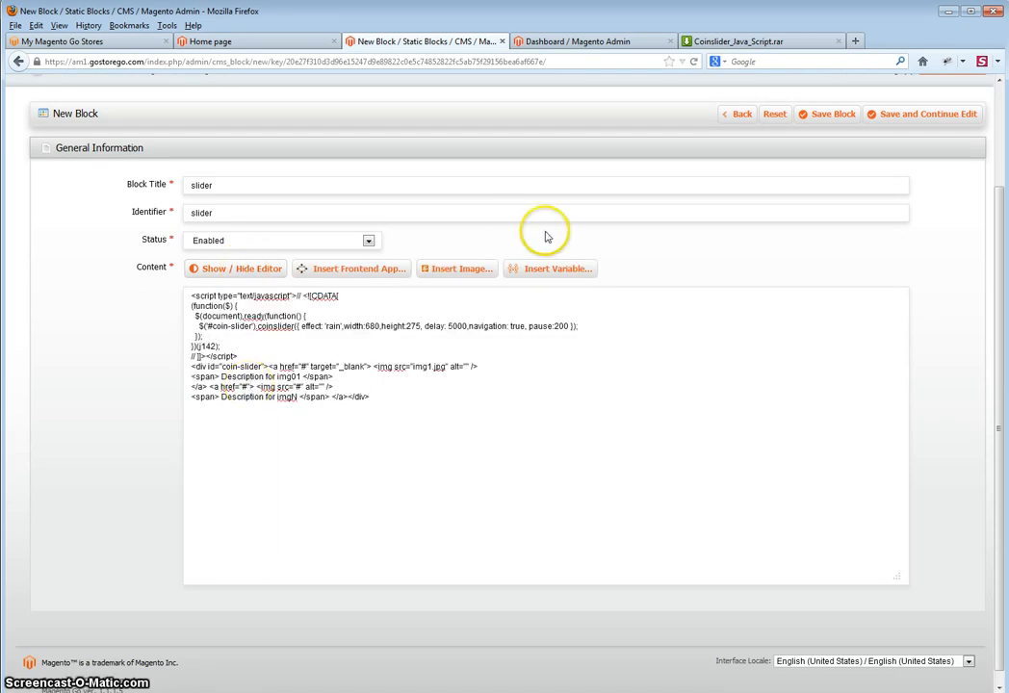
mouse_move(828, 114)
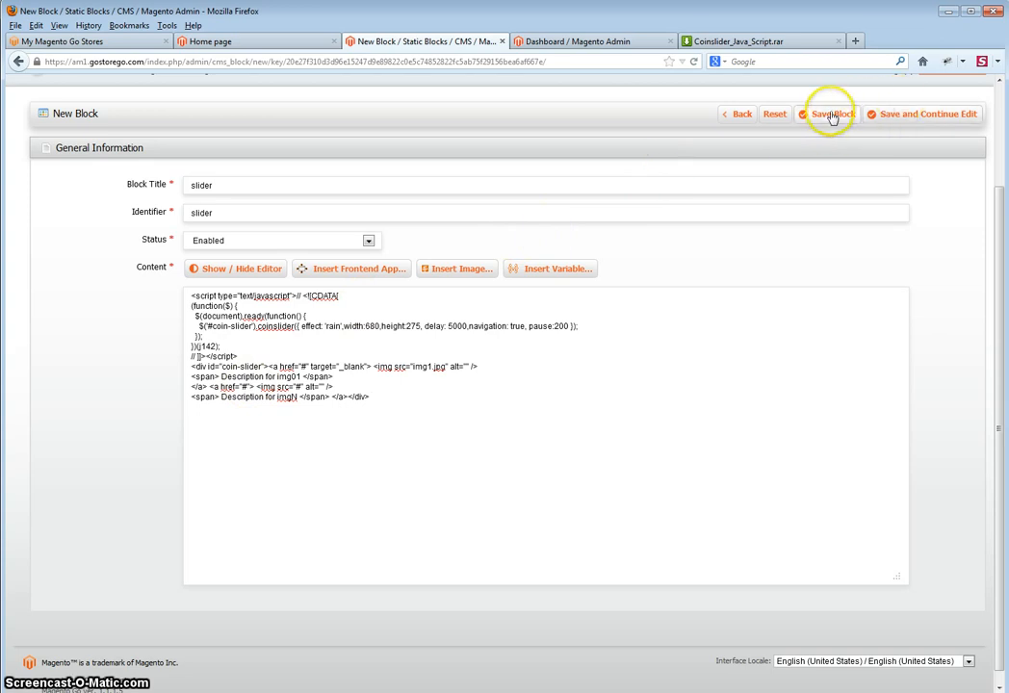
click(831, 114)
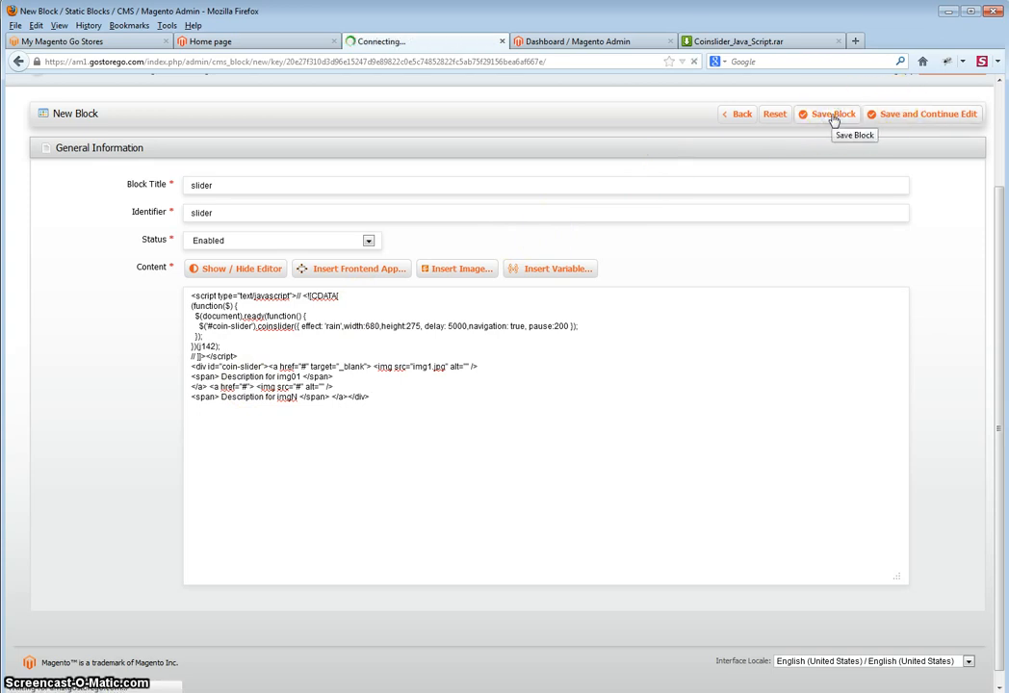
click(828, 113)
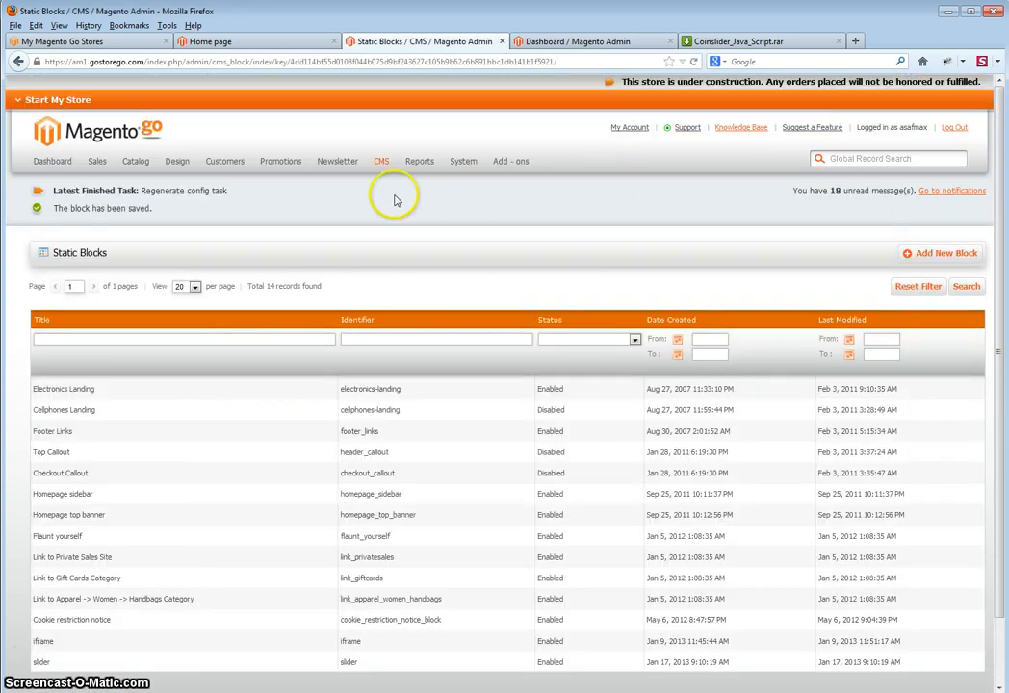
Open the Home page from CMS > Pages and bring its content editor with the NEW YEAR banner into view.
click(381, 161)
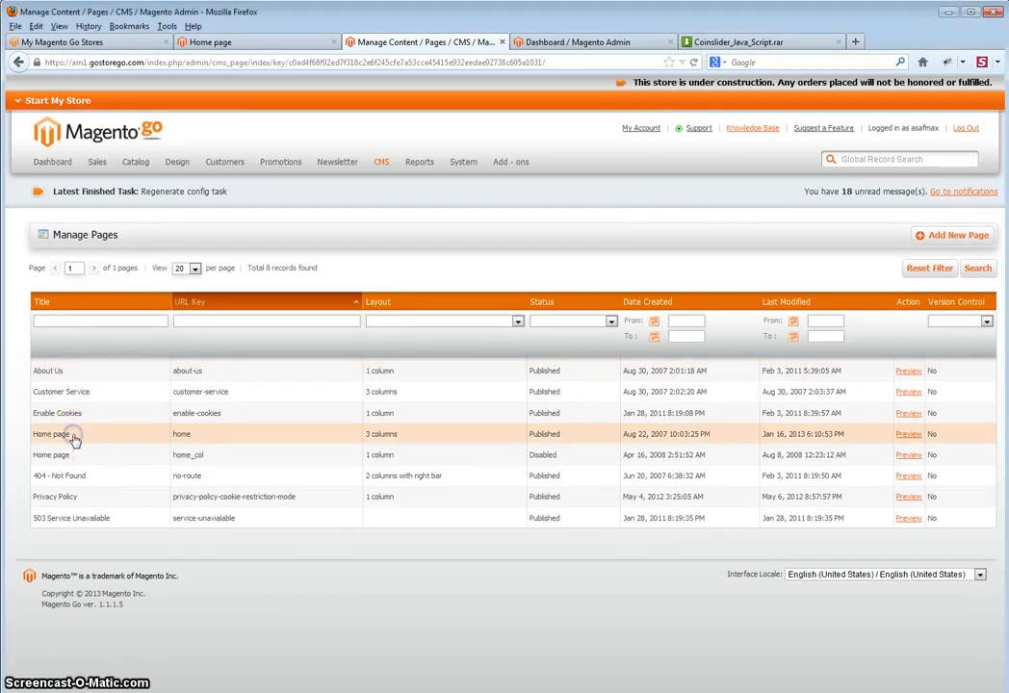
click(50, 435)
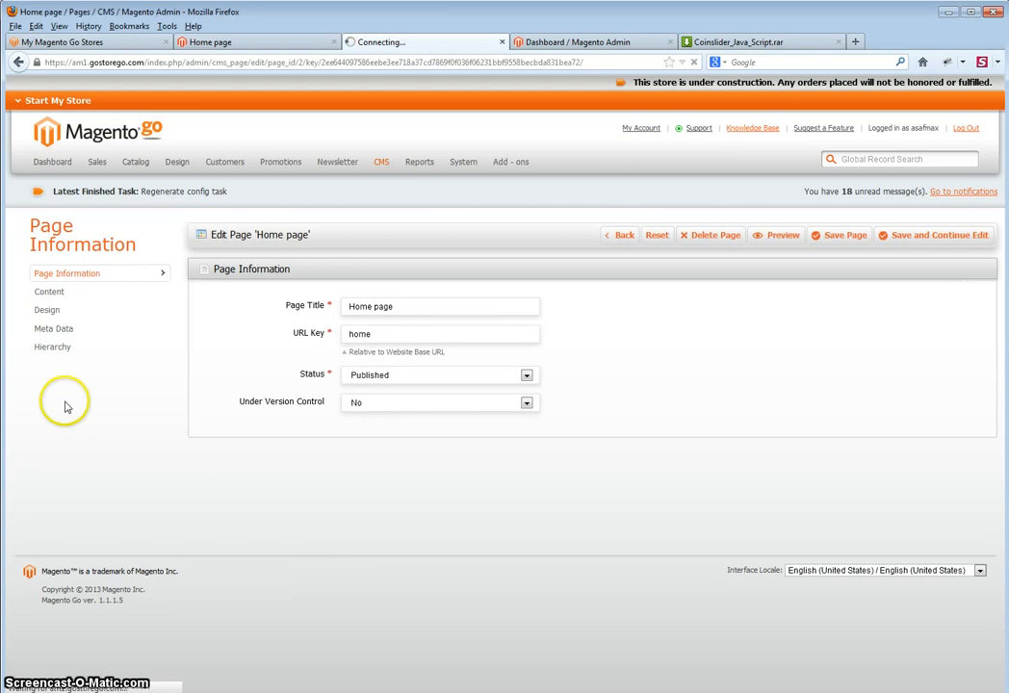
click(50, 291)
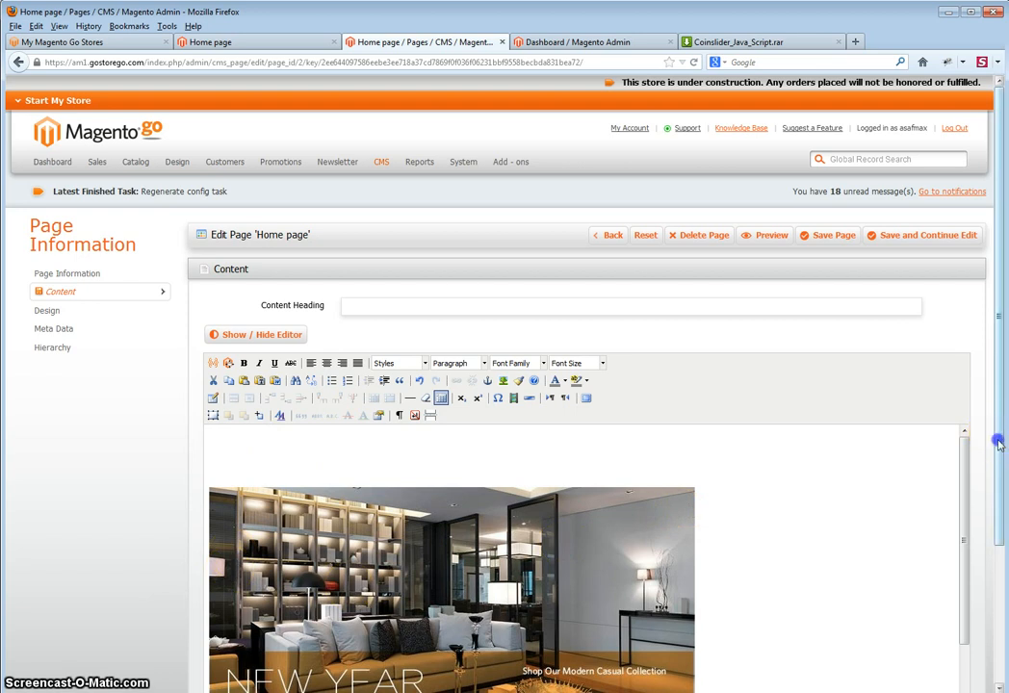
scroll(down, 3)
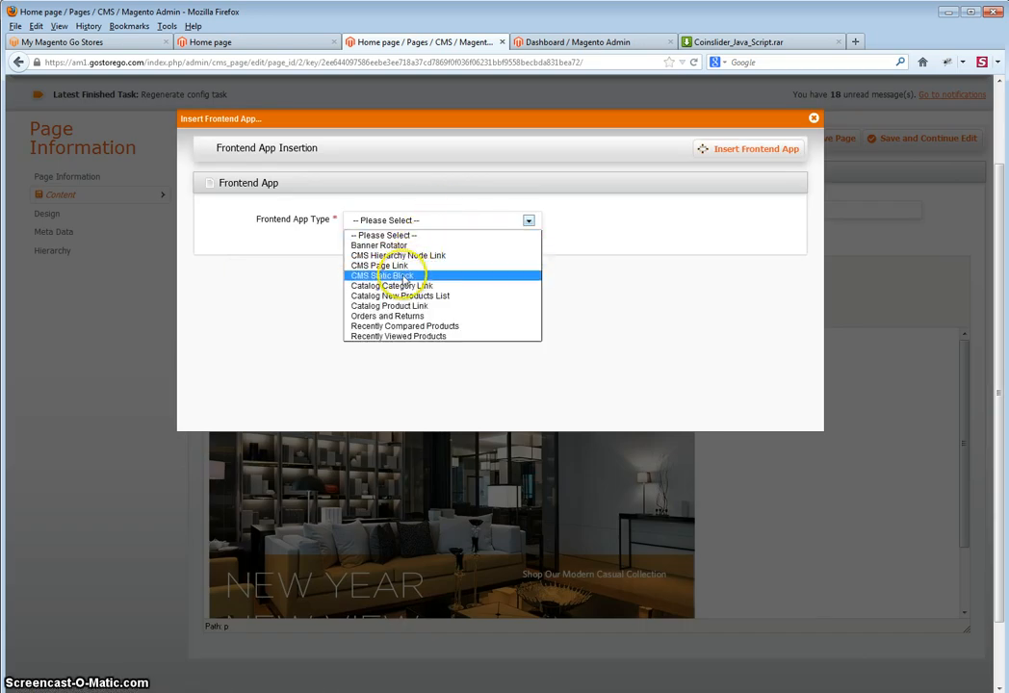
Insert a CMS Static Block frontend app using the slider block into the Home page content.
click(383, 275)
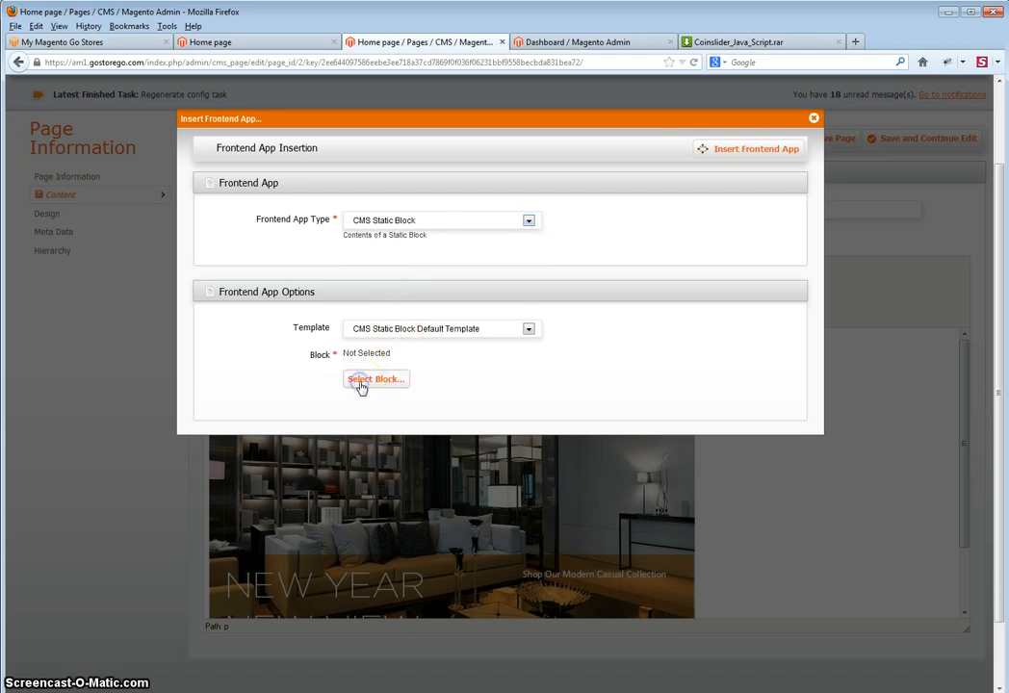
click(376, 377)
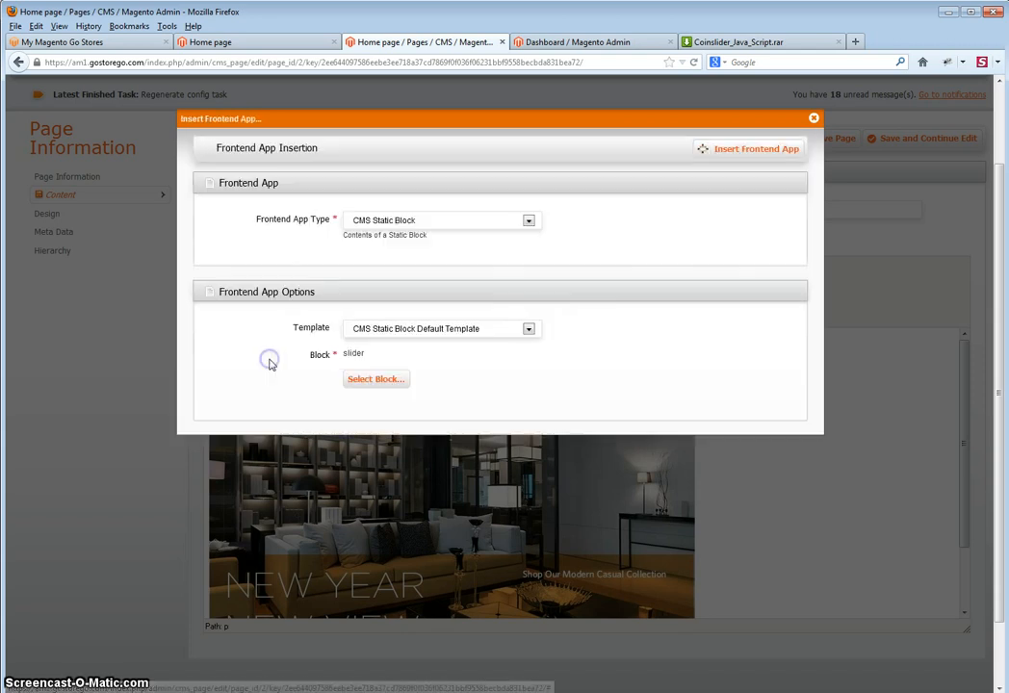
mouse_move(751, 150)
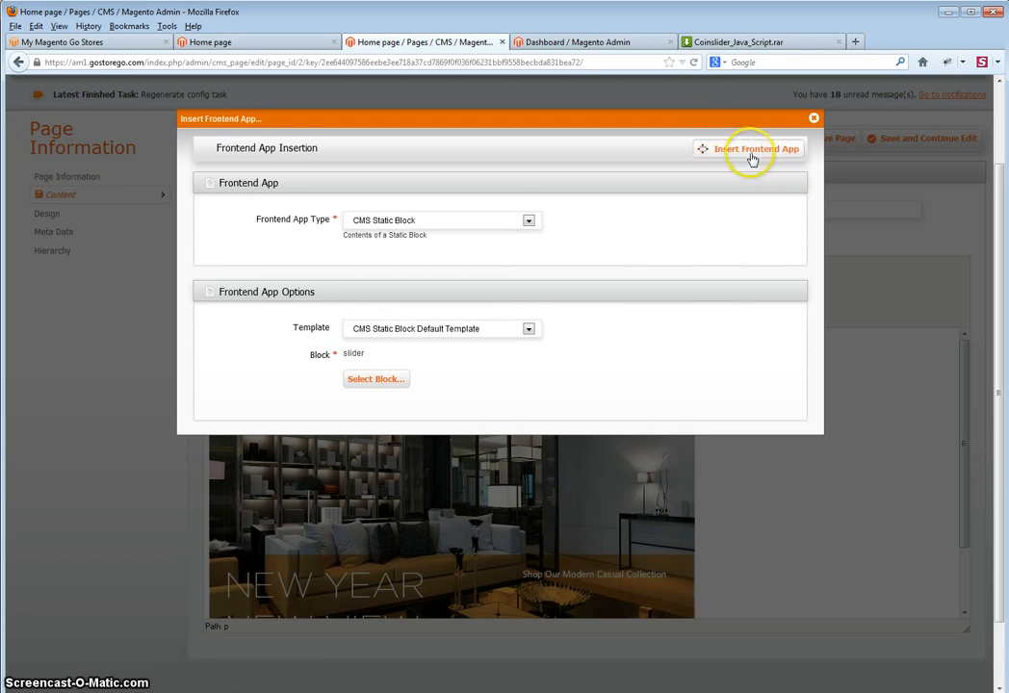
click(753, 149)
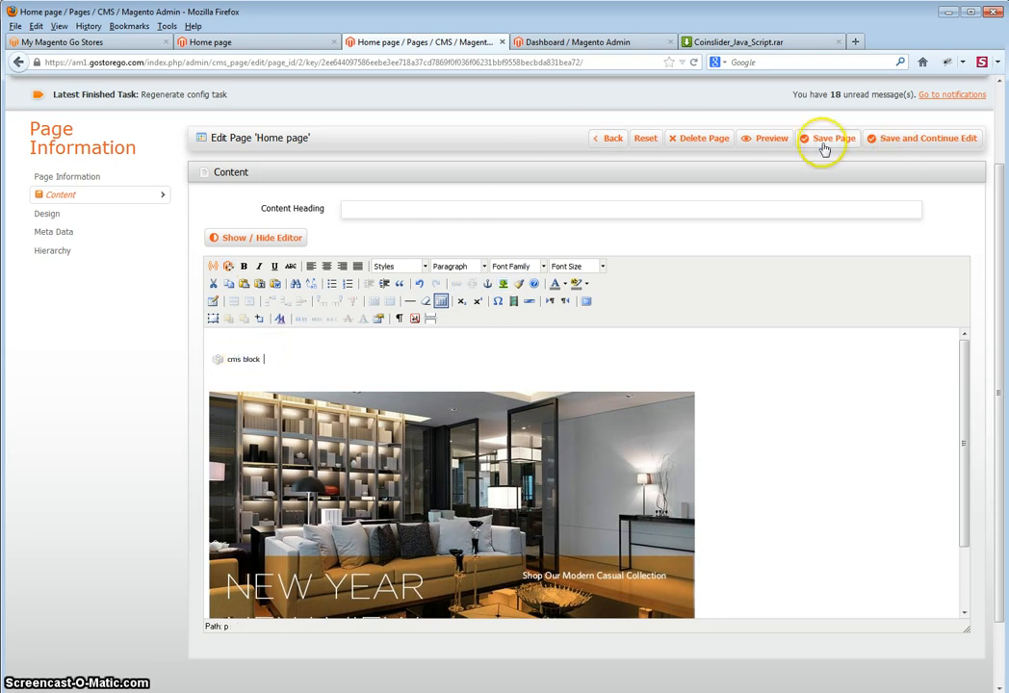
Save the Home page and return to the CMS Static Blocks list.
click(828, 138)
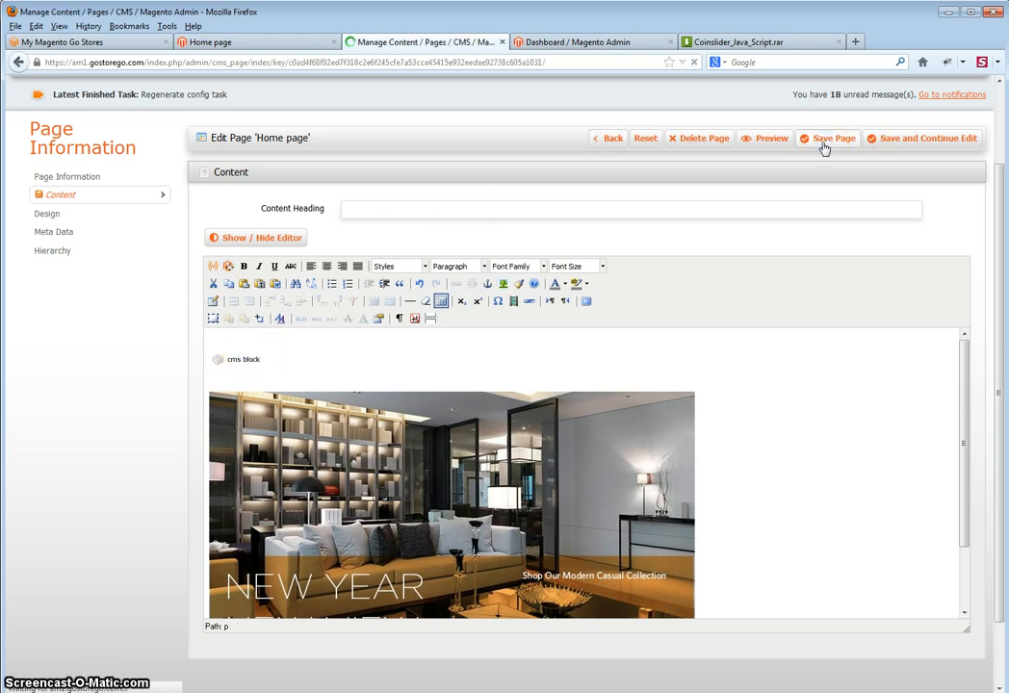
click(828, 138)
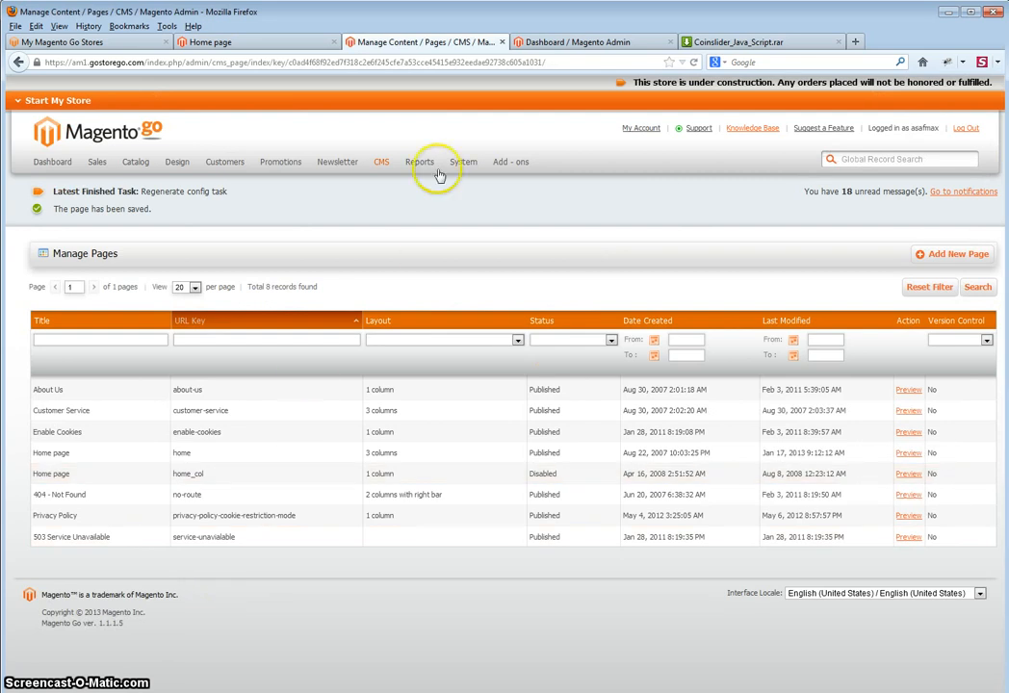
click(381, 161)
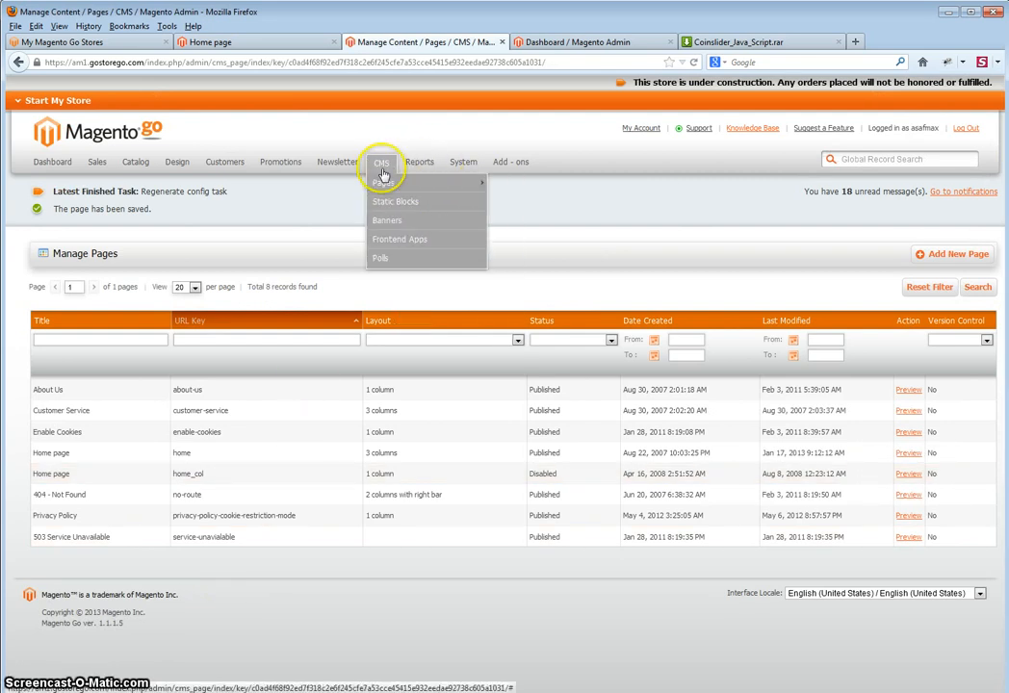
click(395, 202)
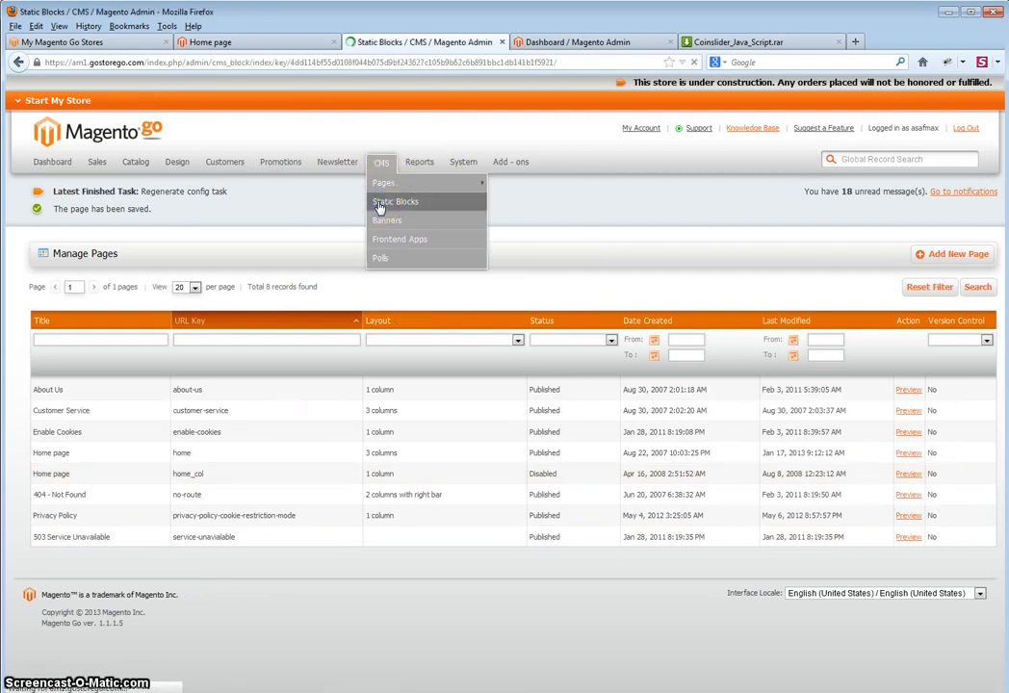
click(394, 202)
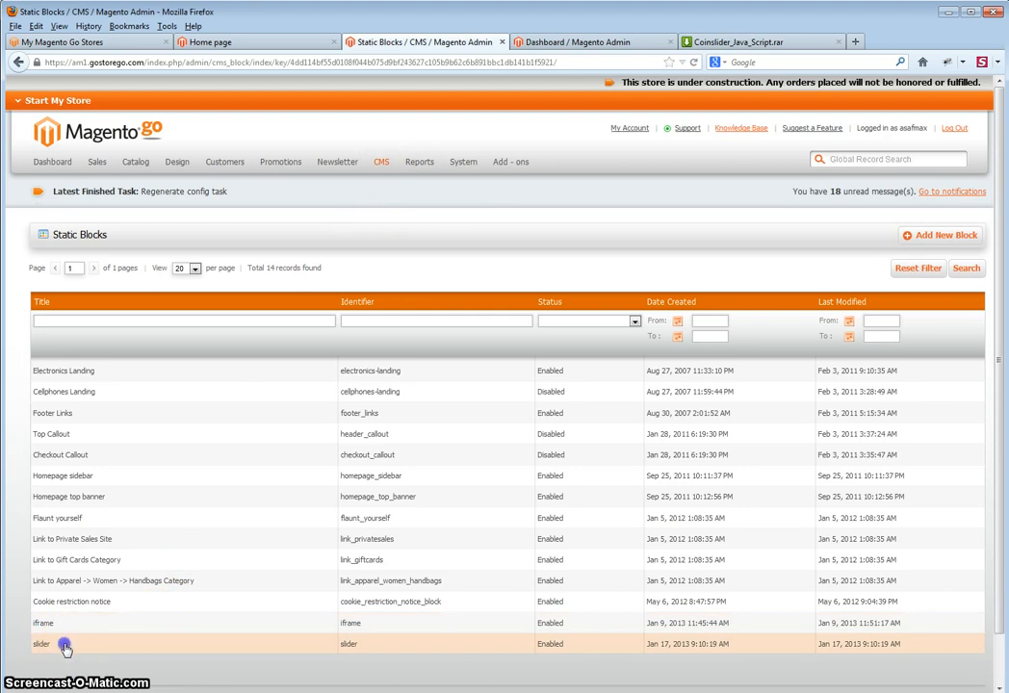
Reopen the slider static block with its content shown as raw HTML.
click(42, 643)
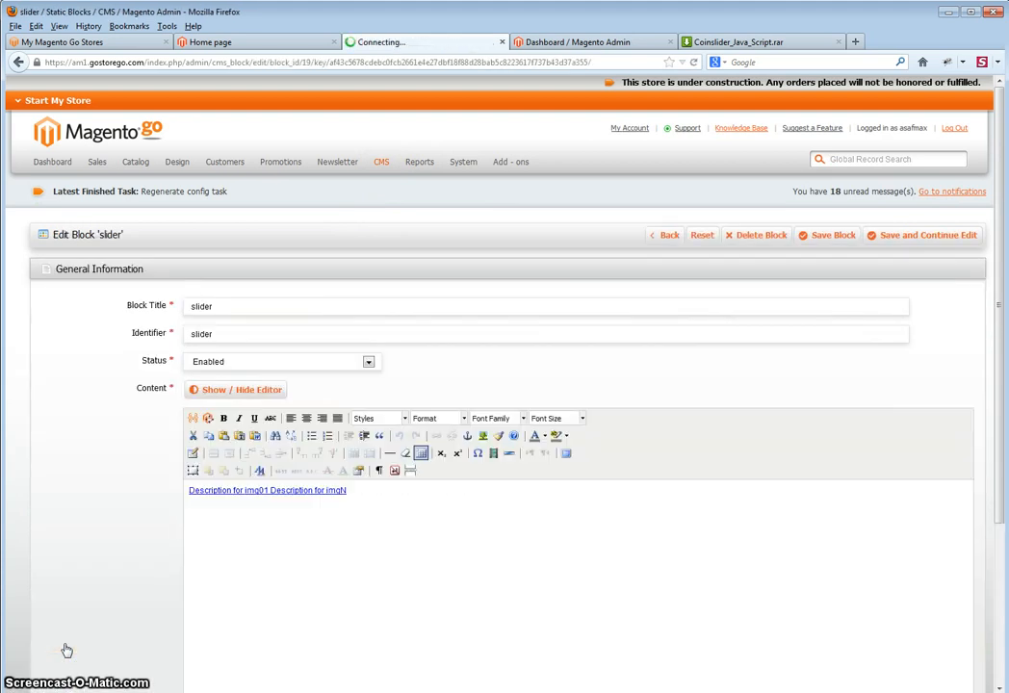
click(235, 389)
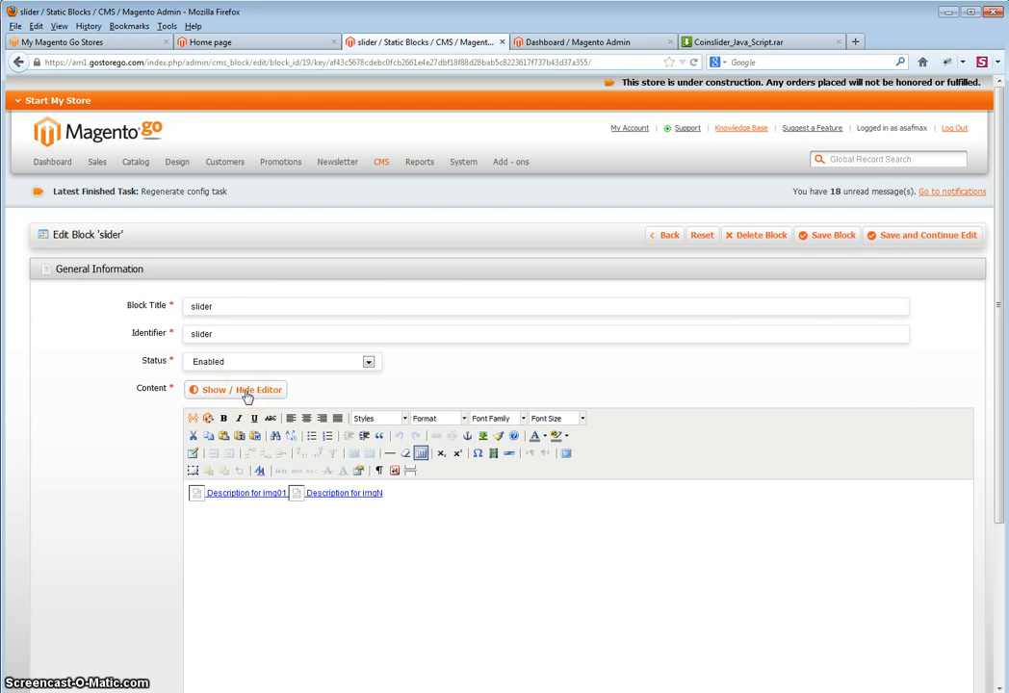
click(235, 388)
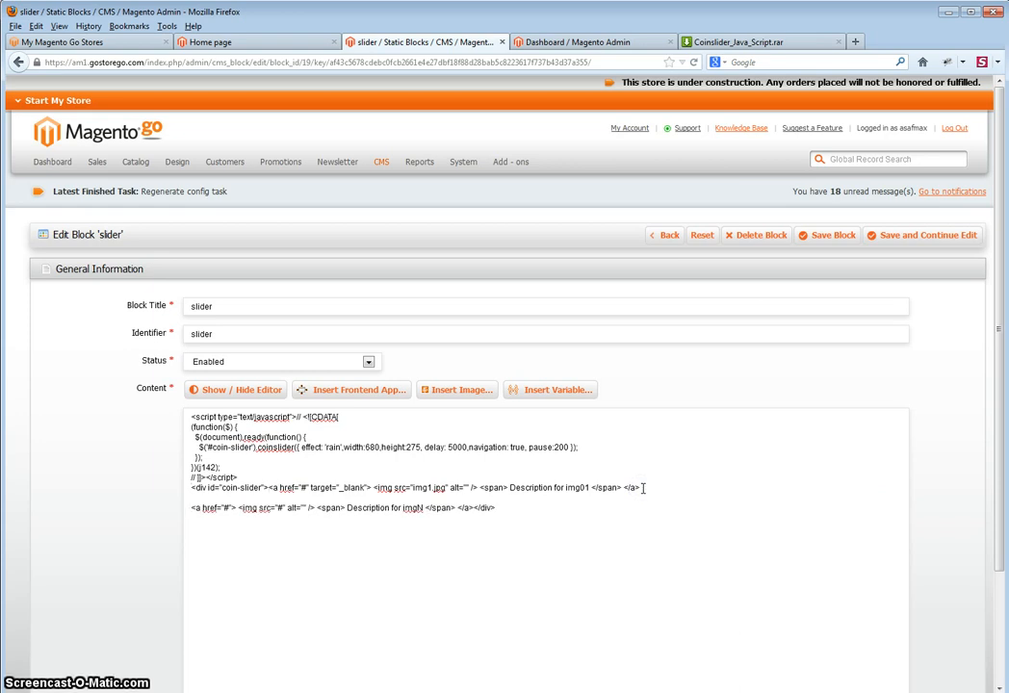
Add an anchor/img slide line for img1.jpg in the coin-slider div and delete the duplicated lines.
drag(297, 487, 447, 487)
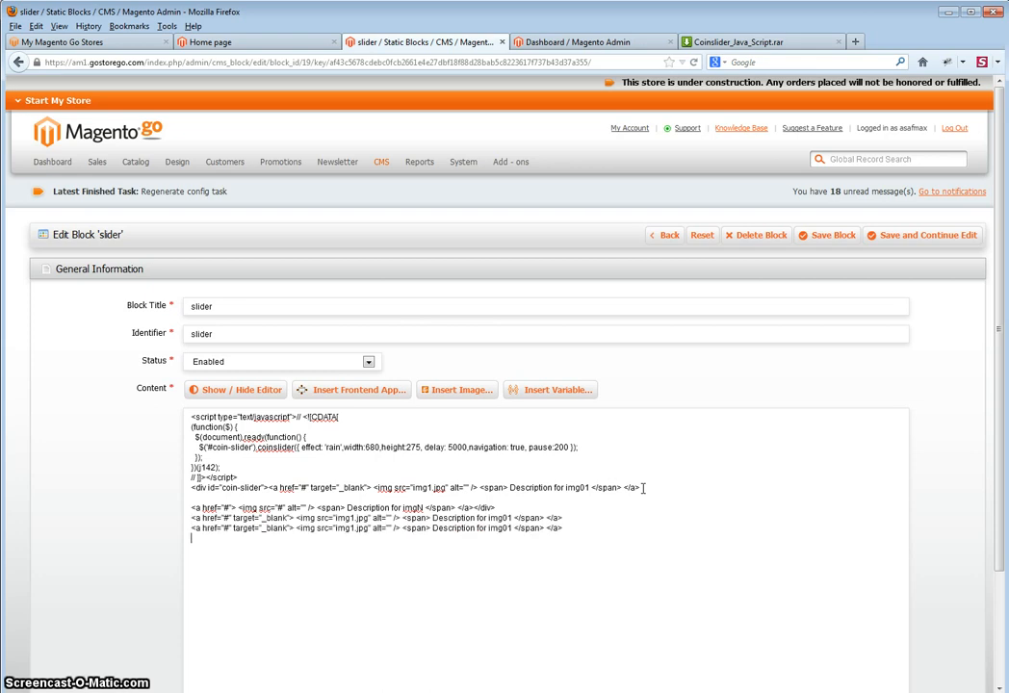
text(<a href="#" target="_blank"> <img src="img1.jpg" alt="" /> <span> Description for img01 </span> </a>)
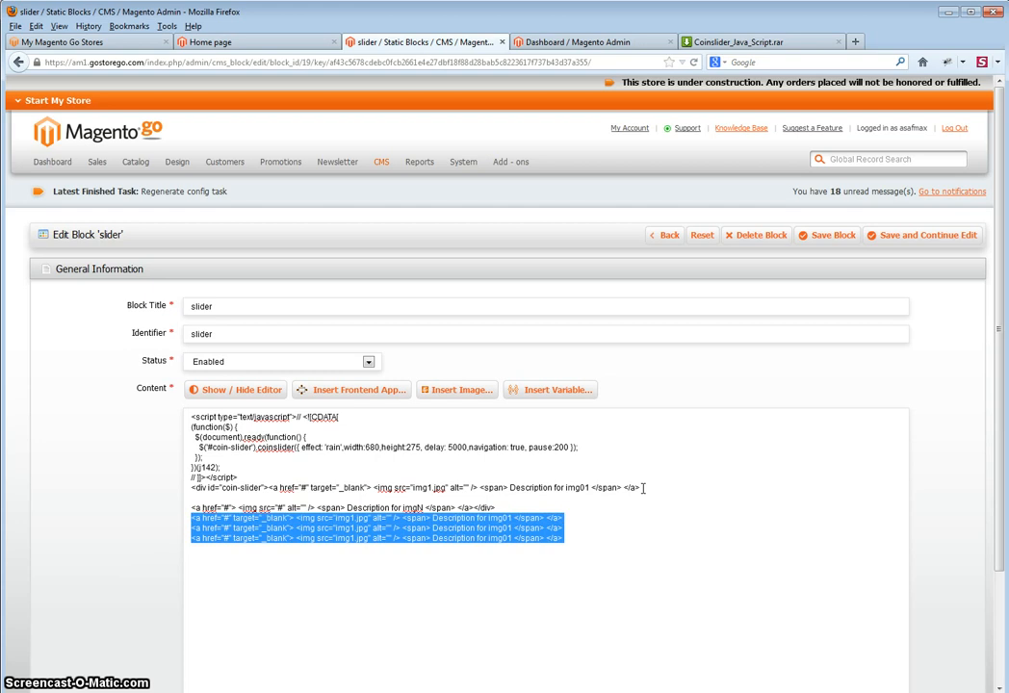
key(Delete)
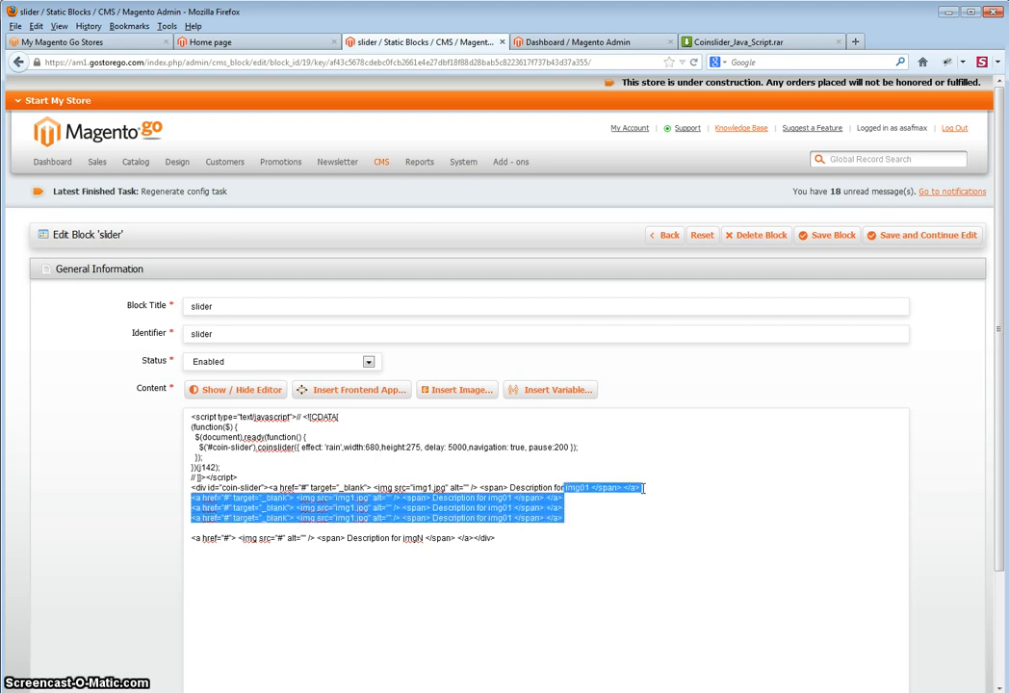
key(Delete)
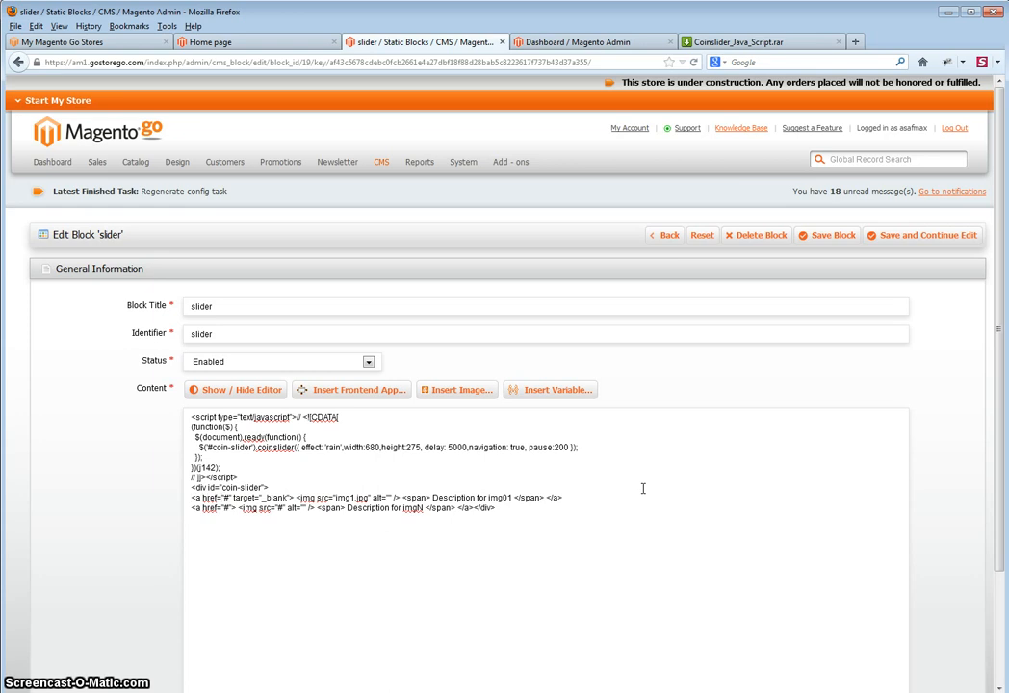
click(228, 497)
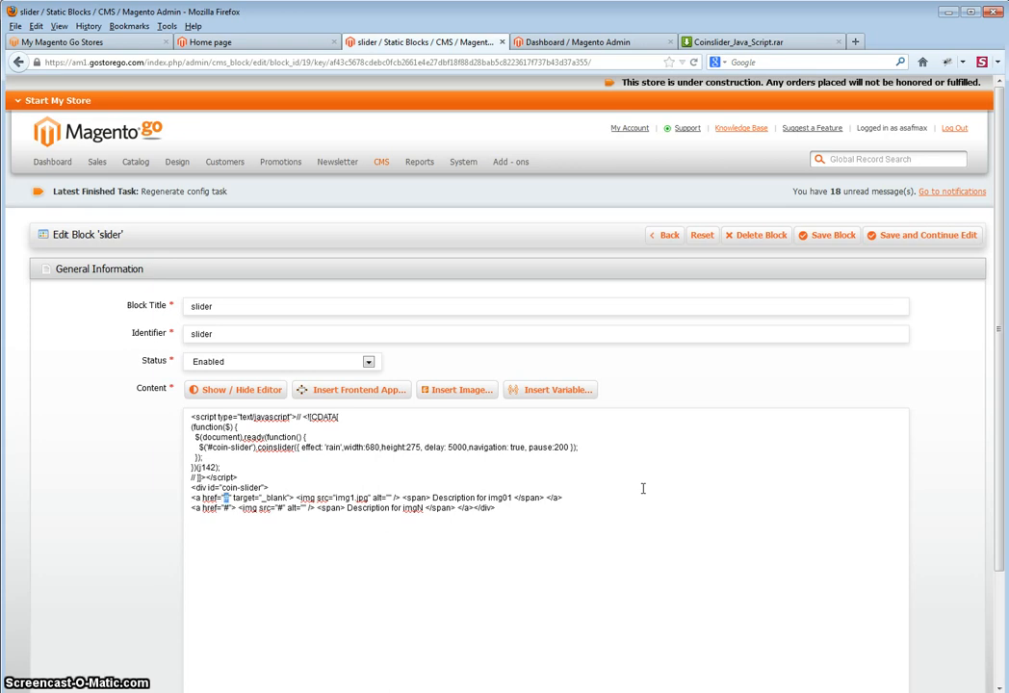
text(www)
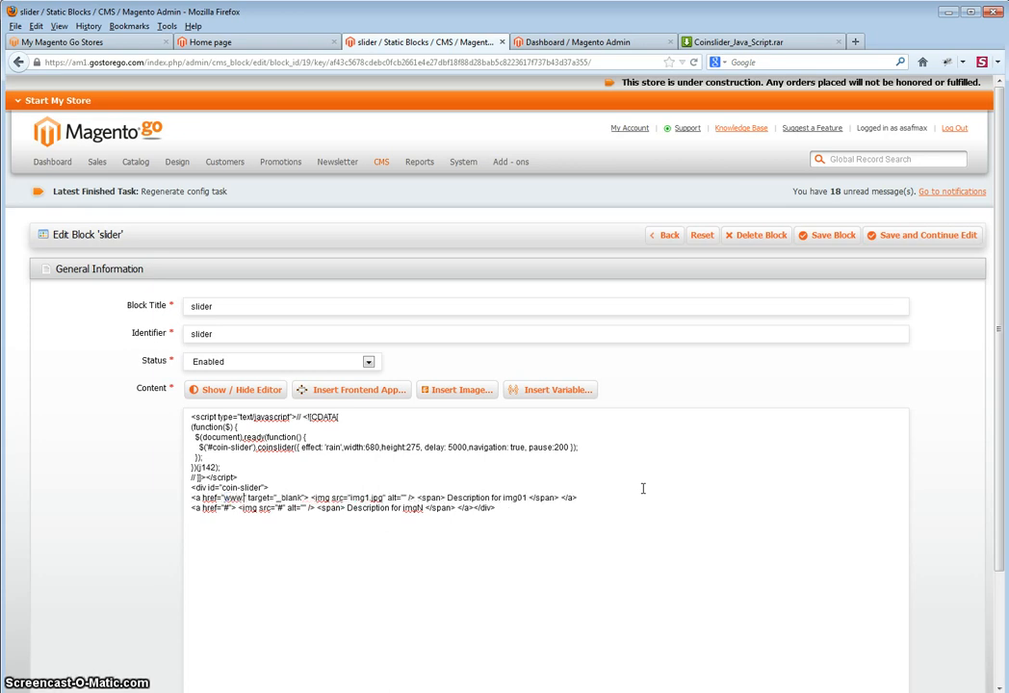
text(google.com)
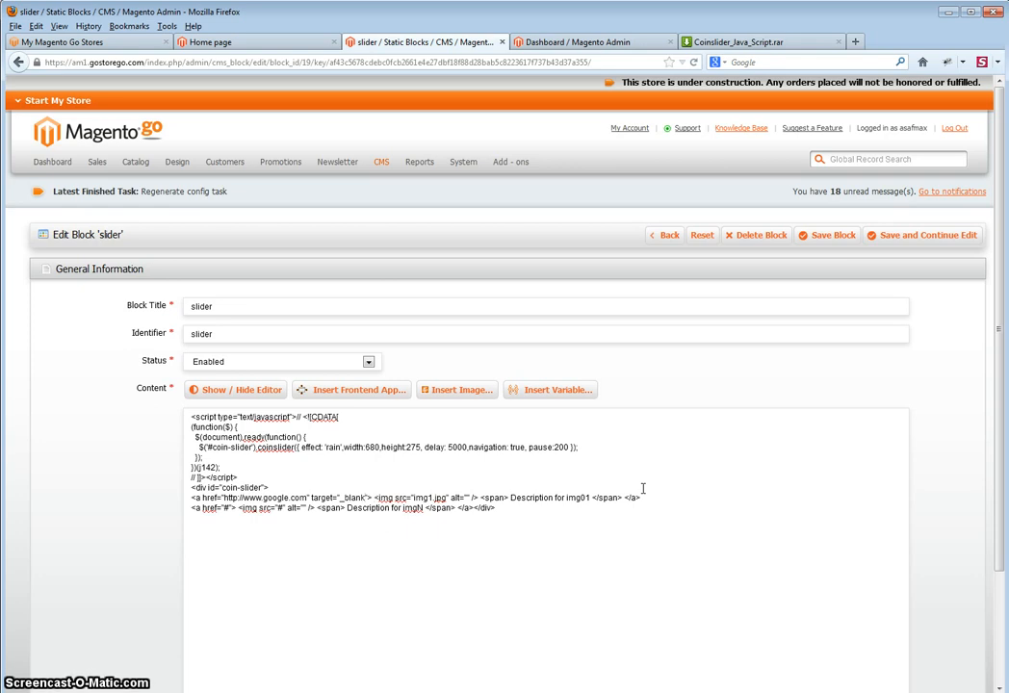
Remove the target="_blank" attribute from the first slide's anchor.
double_click(354, 497)
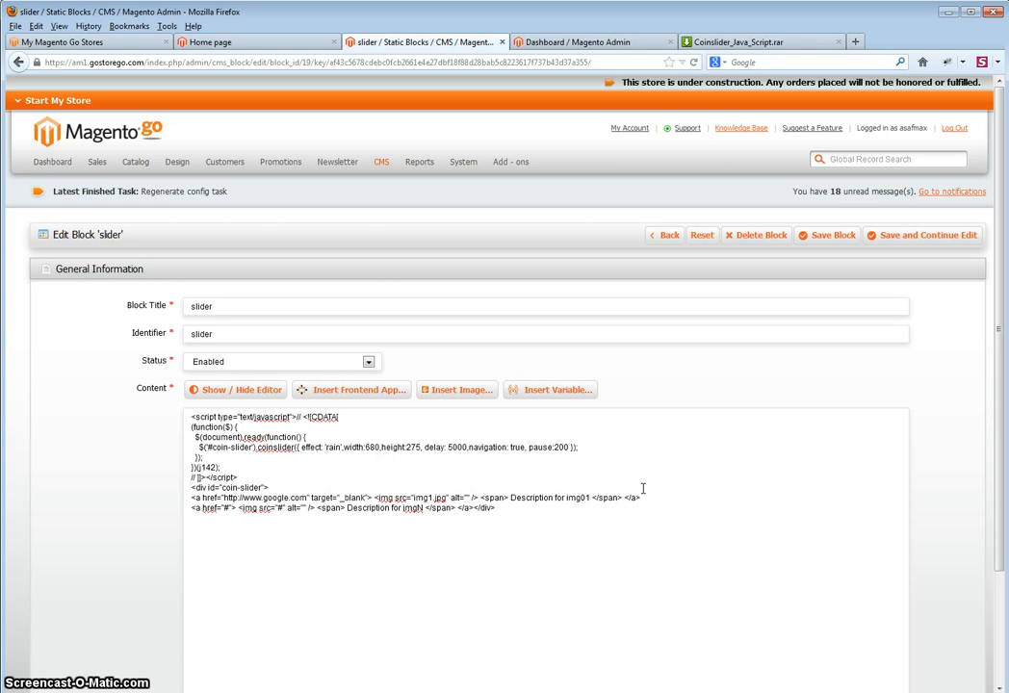
double_click(350, 497)
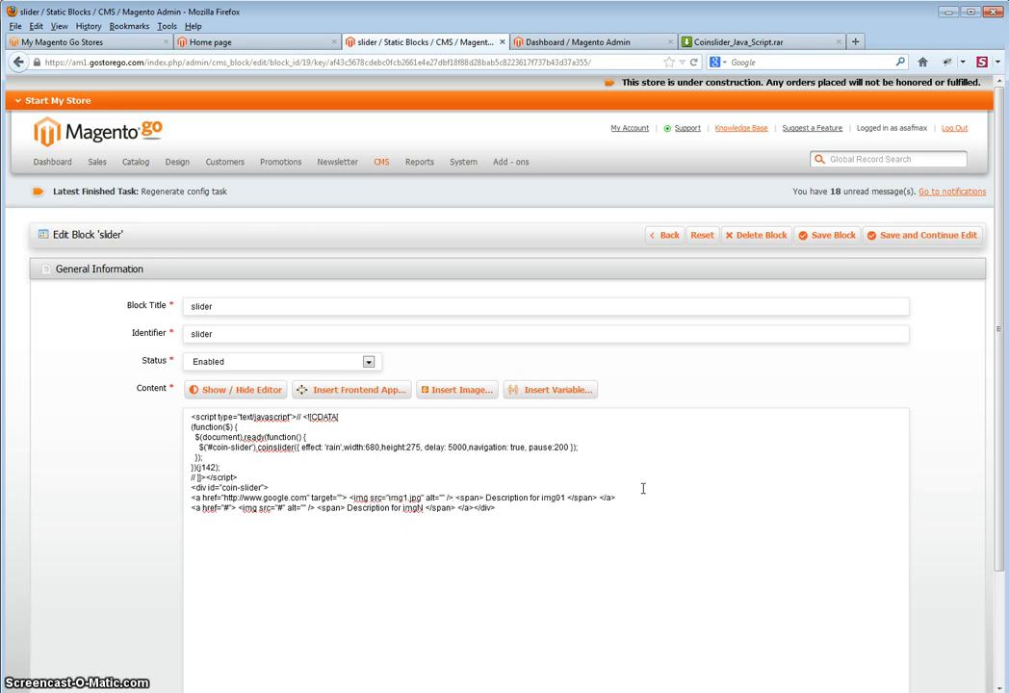
click(339, 497)
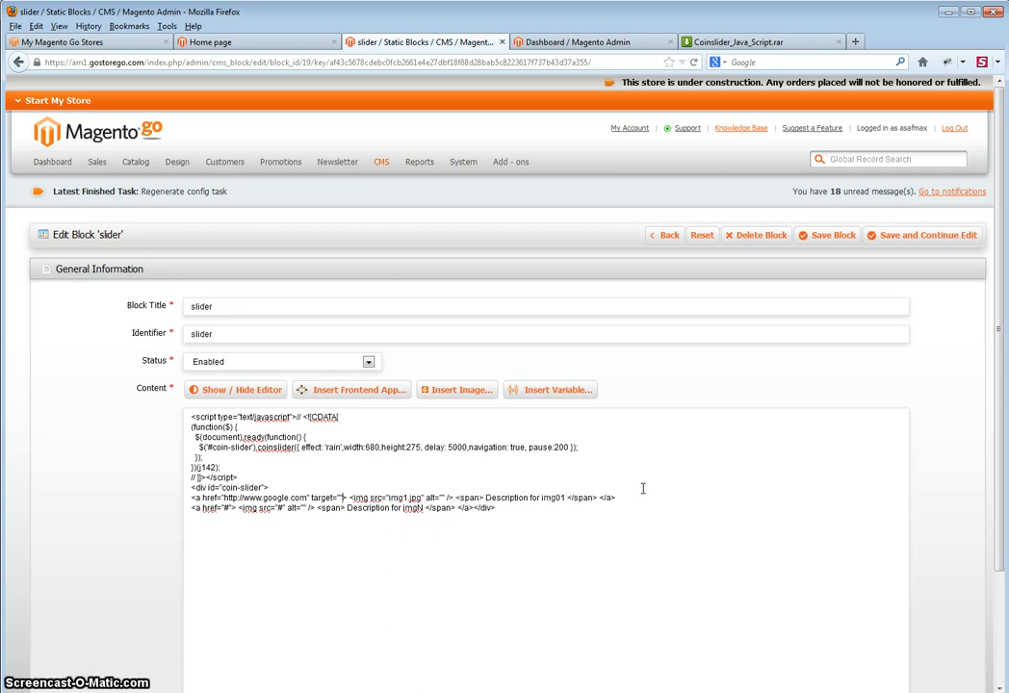
double_click(327, 497)
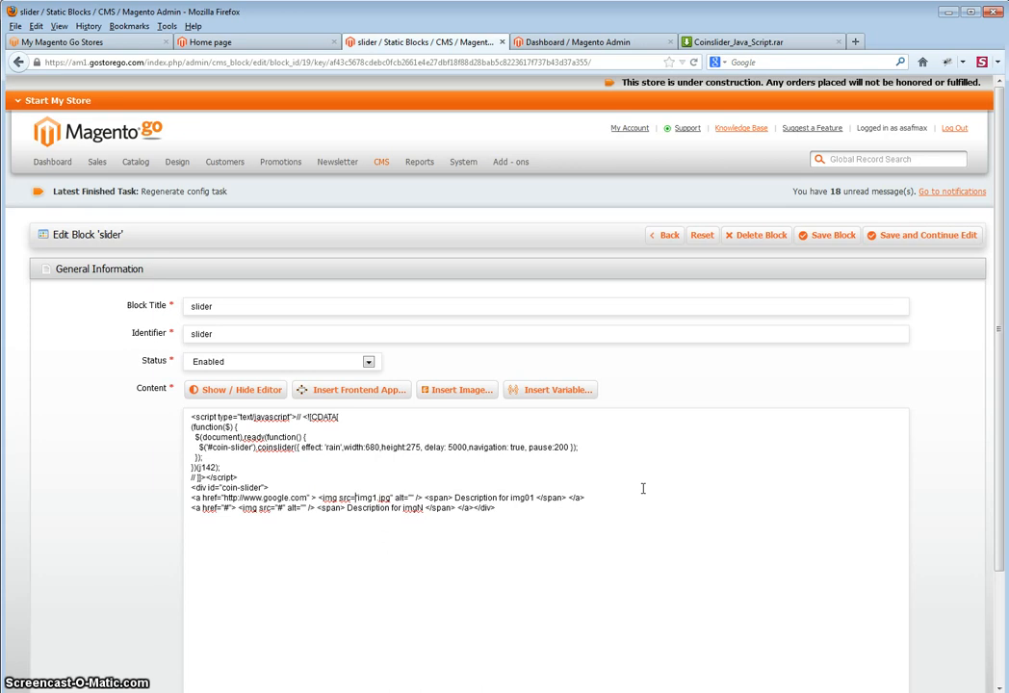
double_click(362, 497)
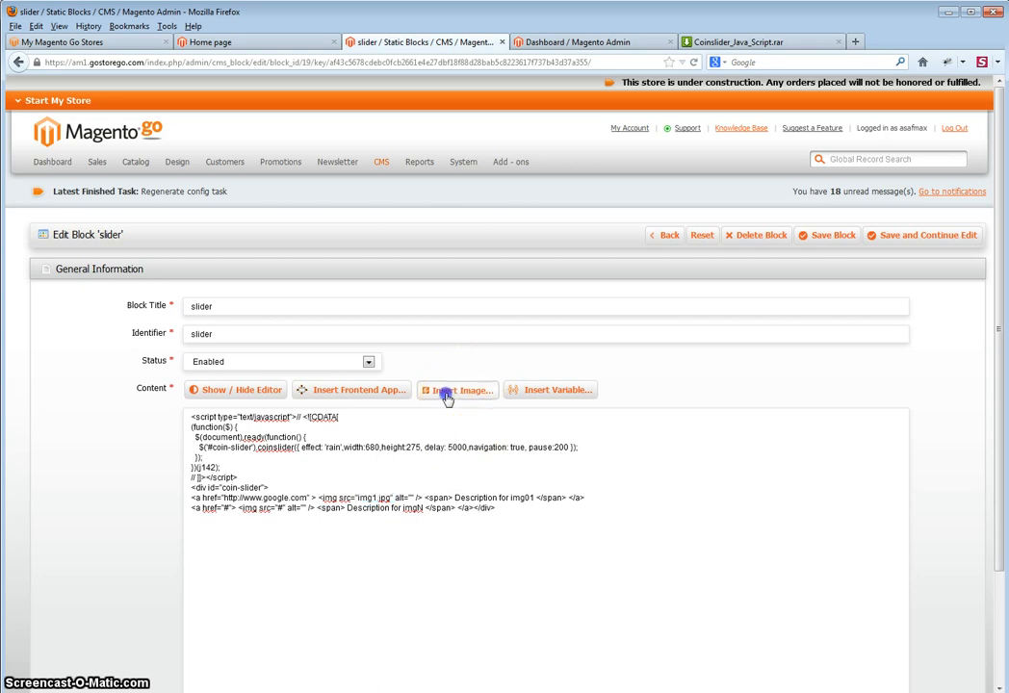
Upload Icon-2.jpg from the desktop folder into Magento Go's media storage.
click(458, 389)
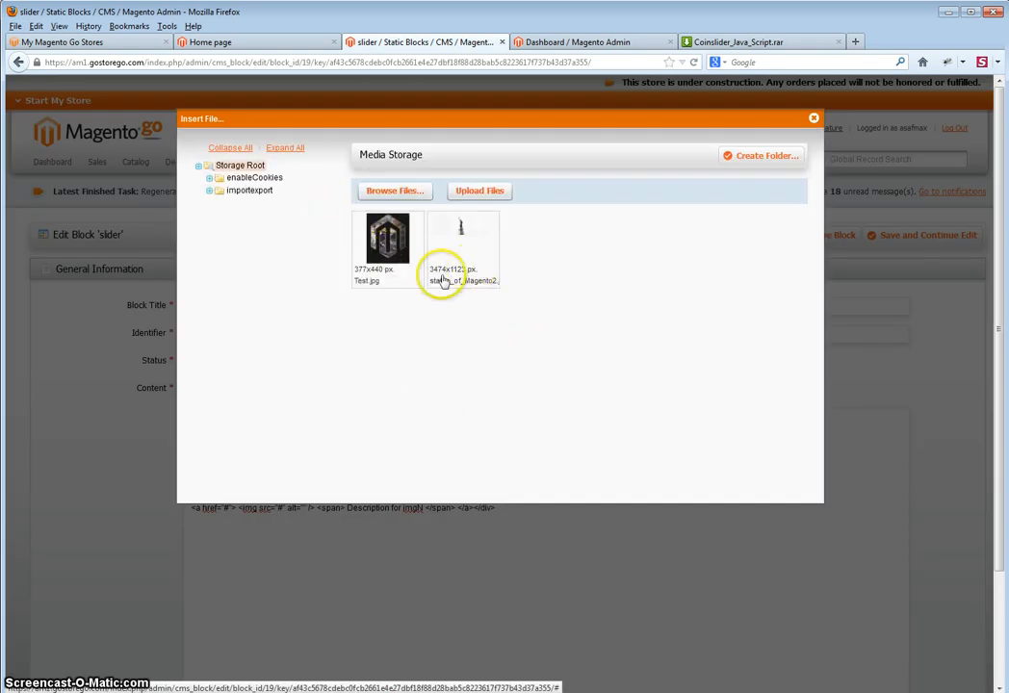
click(387, 239)
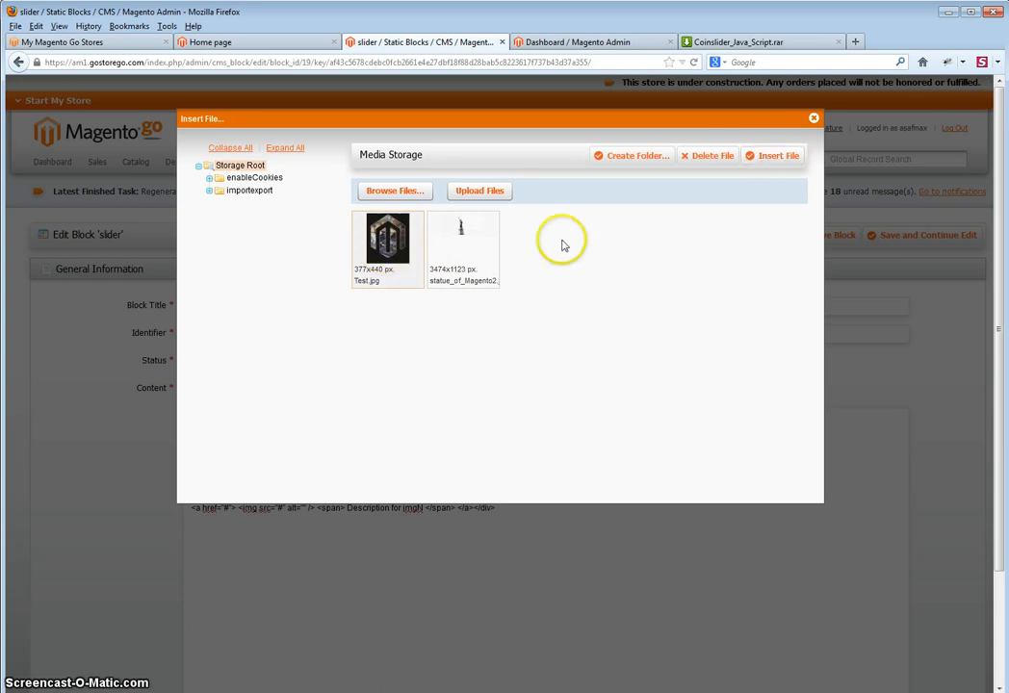
click(392, 190)
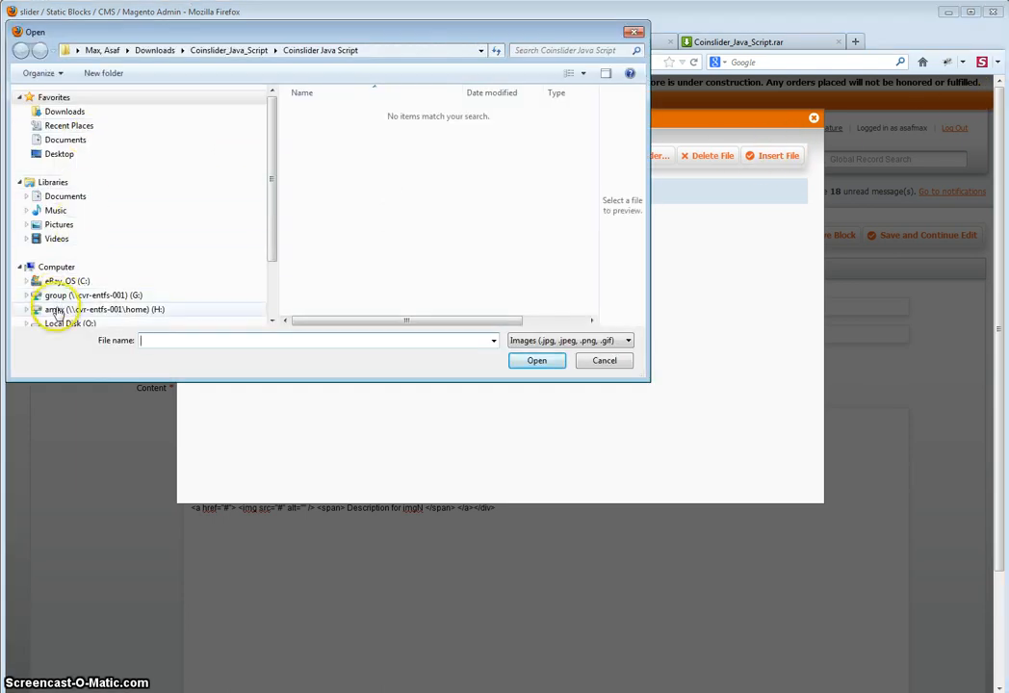
double_click(104, 308)
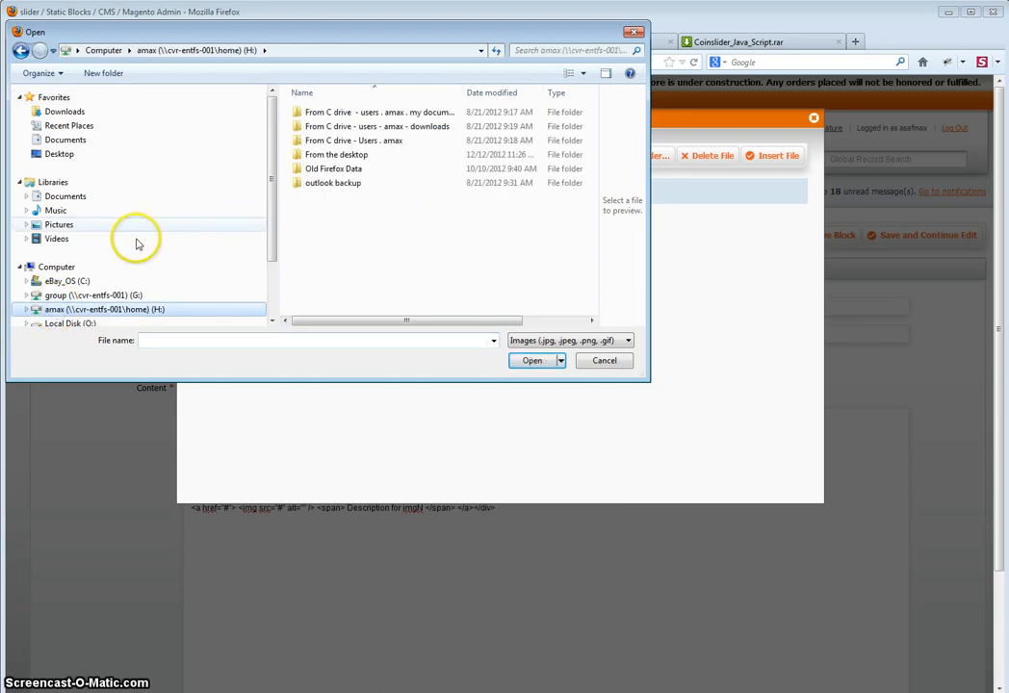
double_click(335, 154)
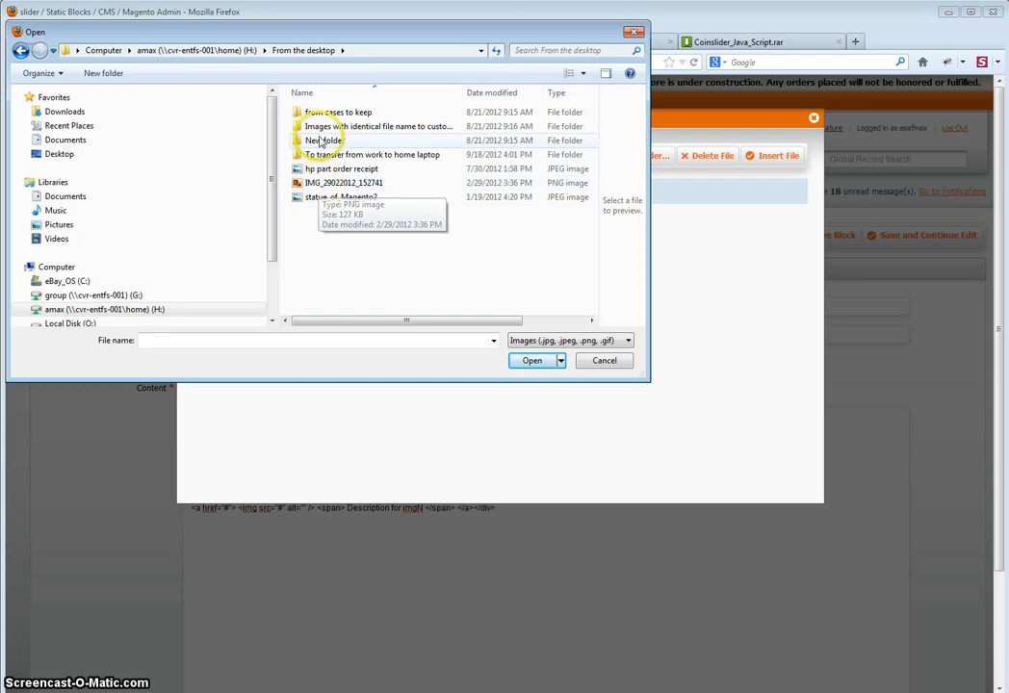
double_click(381, 127)
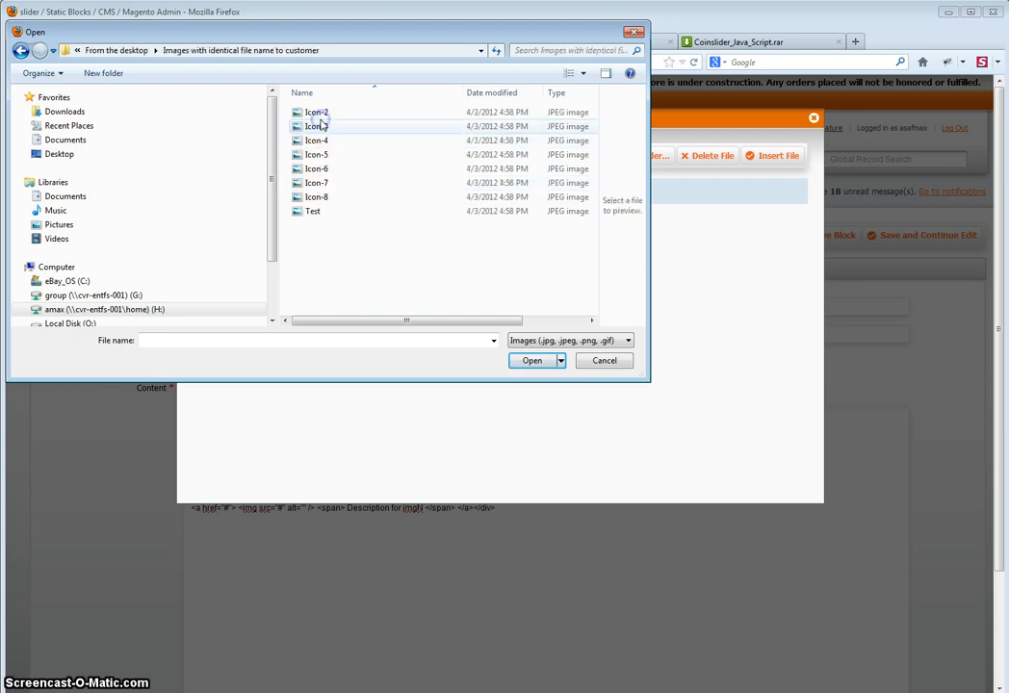
click(316, 111)
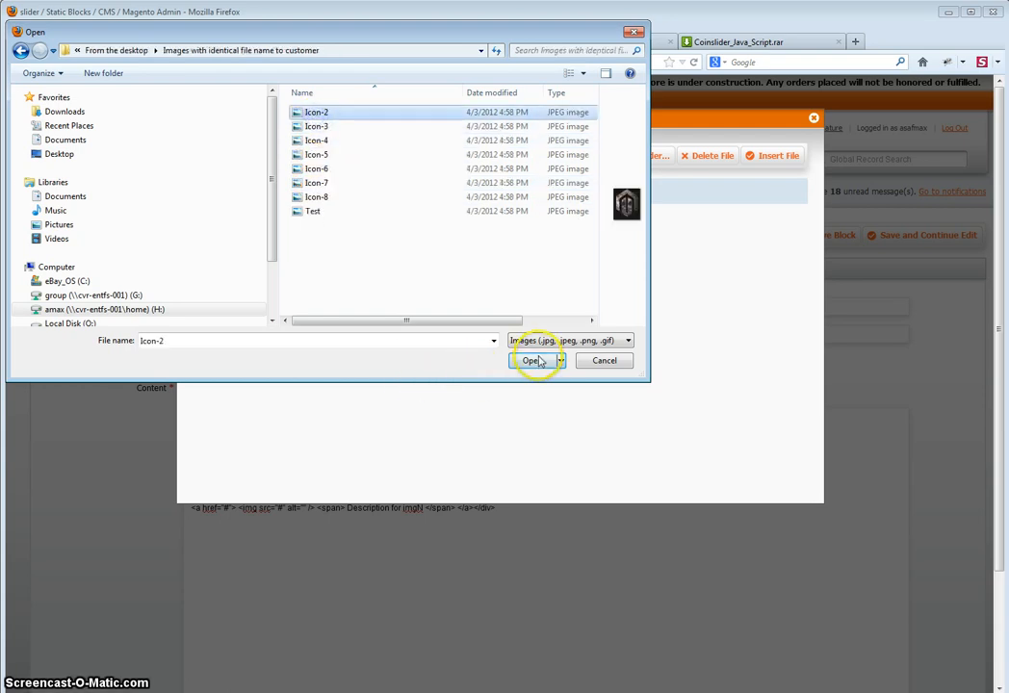
click(532, 360)
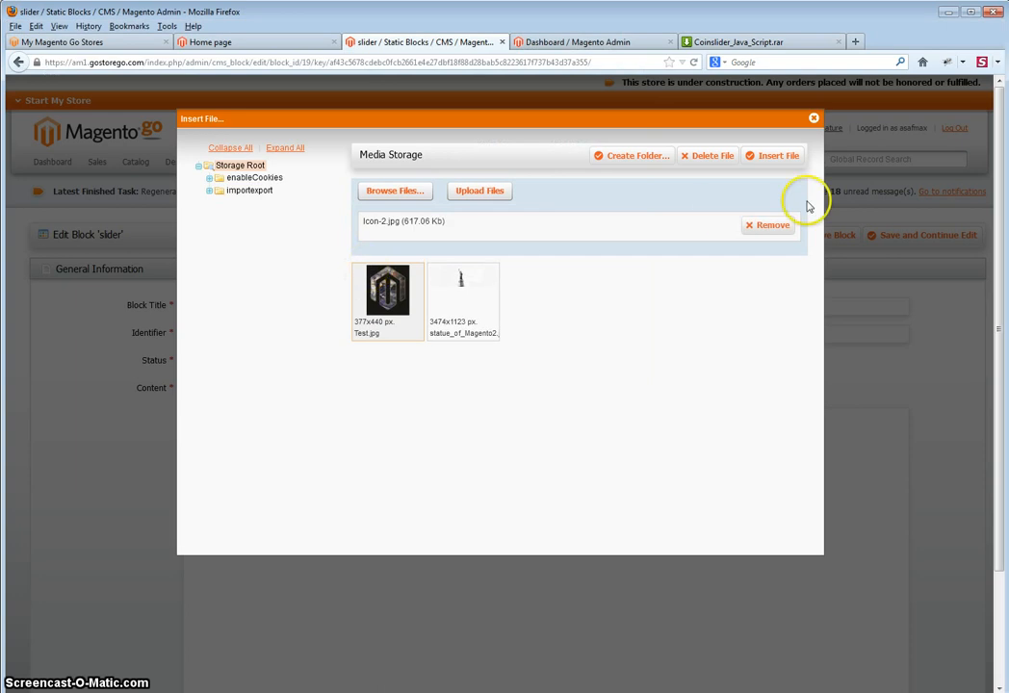
click(479, 191)
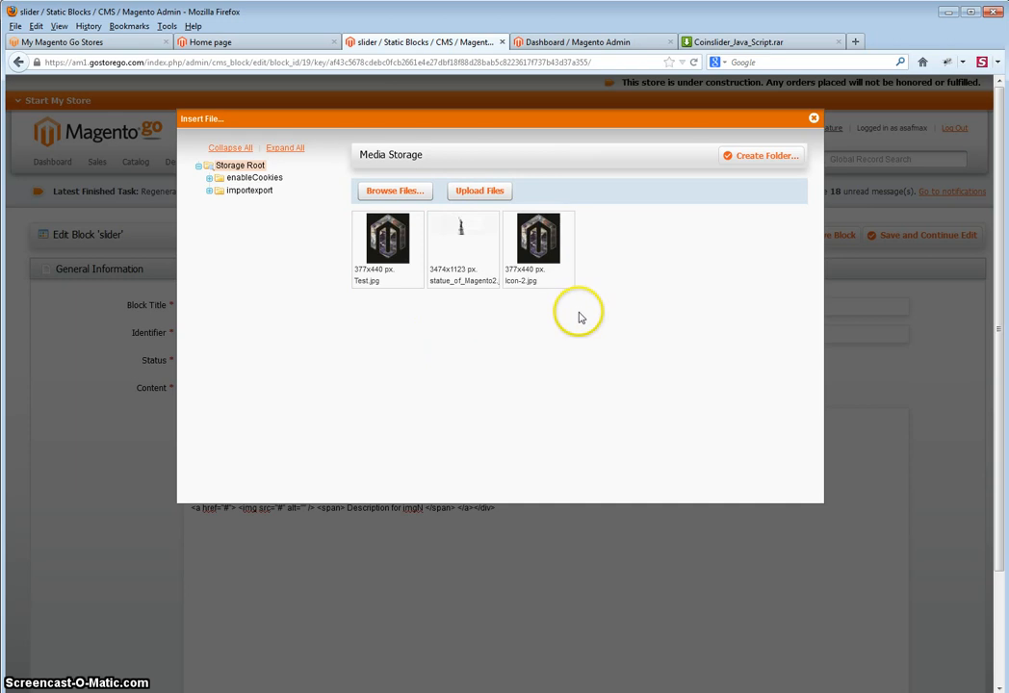
mouse_move(601, 210)
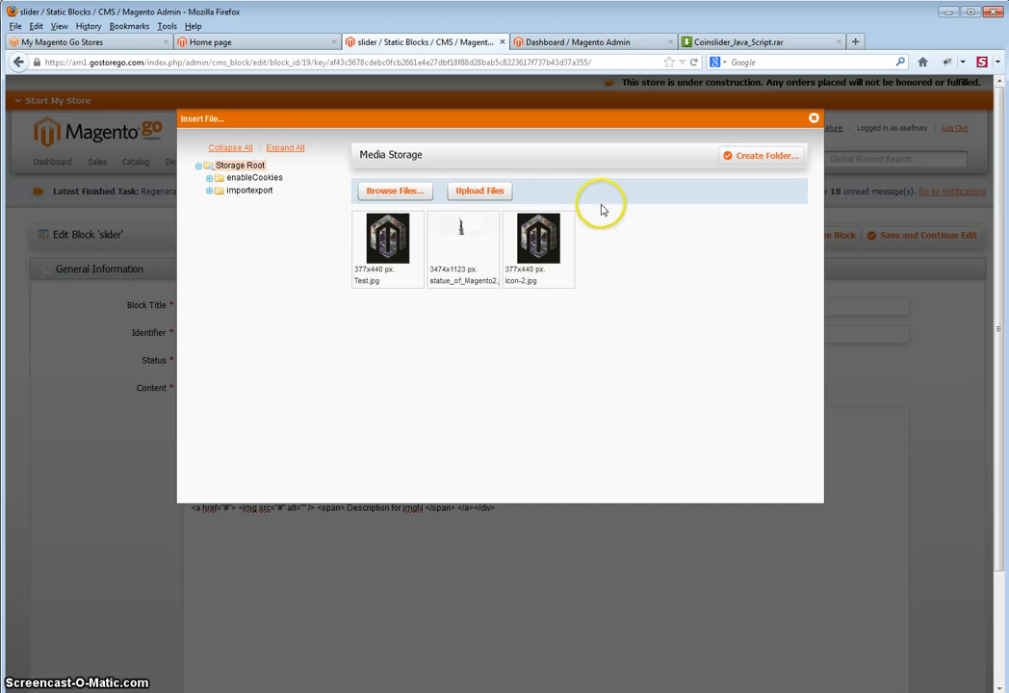
mouse_move(462, 299)
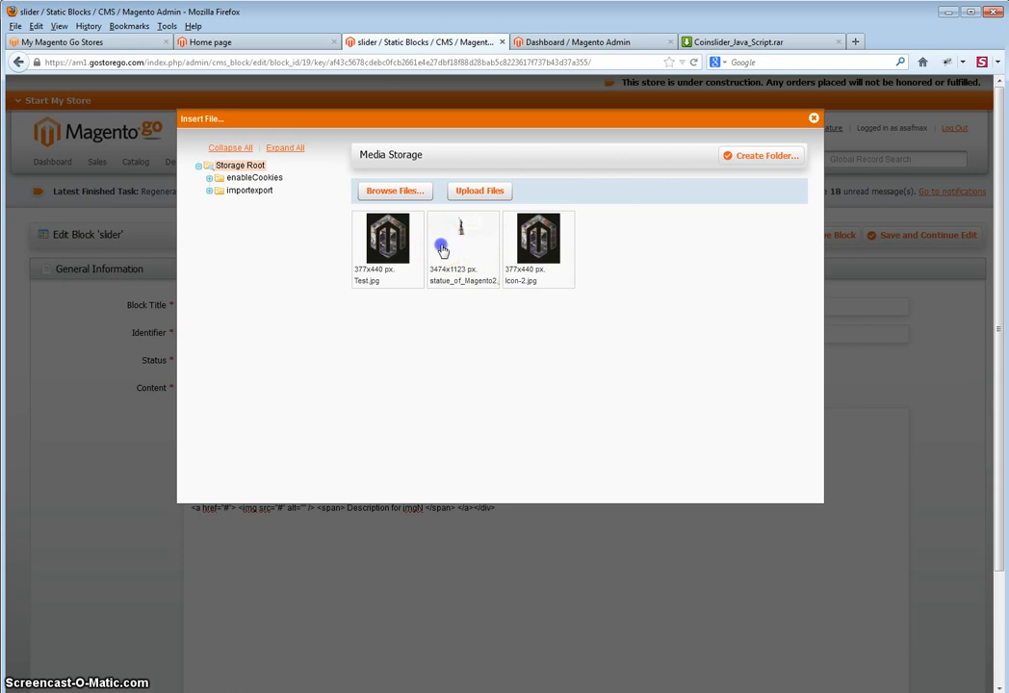
Insert the status_of_Magento2 image into the first slide.
click(462, 239)
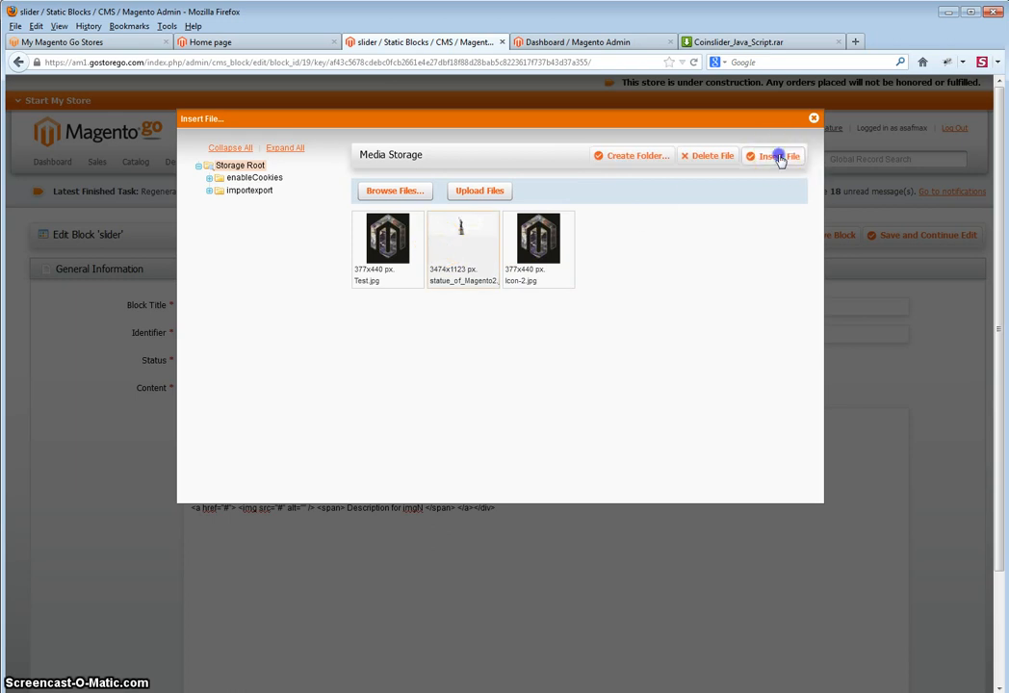
click(774, 156)
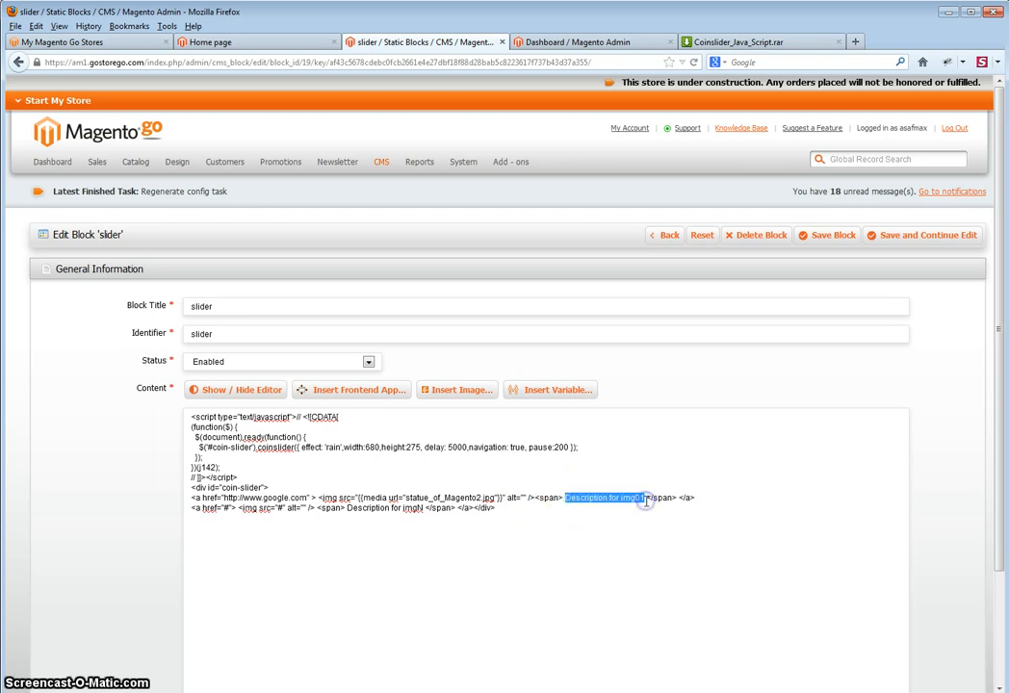
text(whateve)
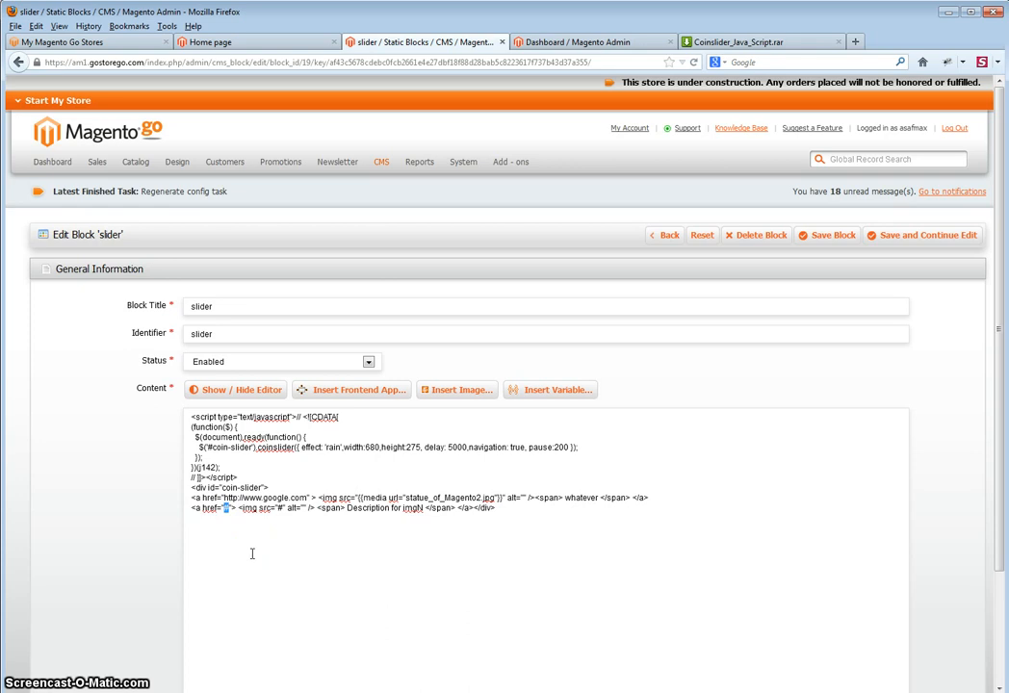
text(http://)
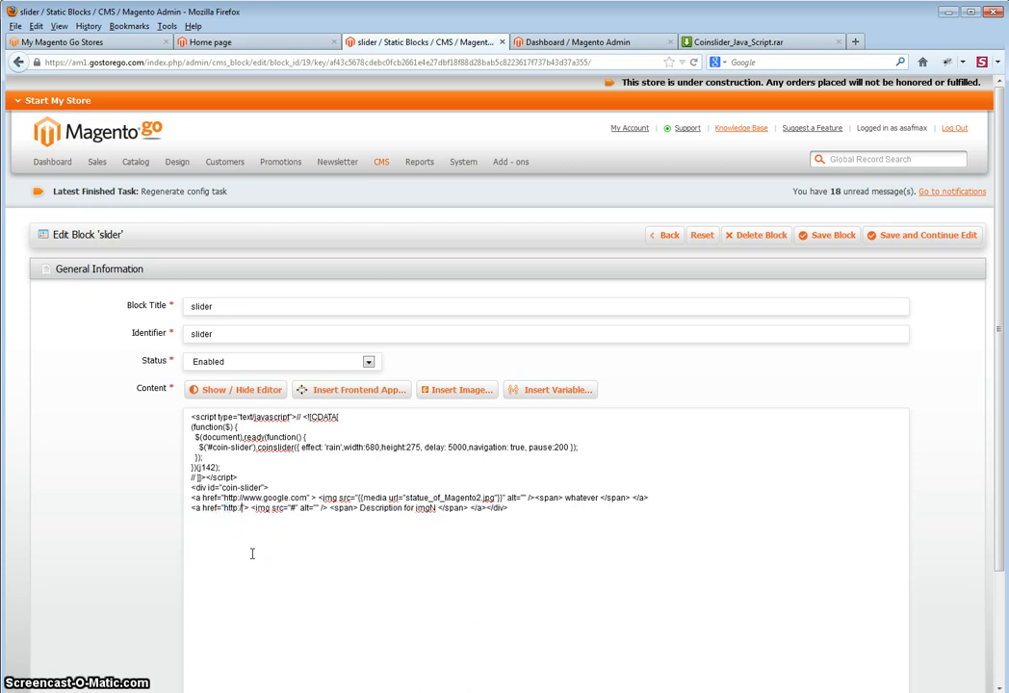
text(face)
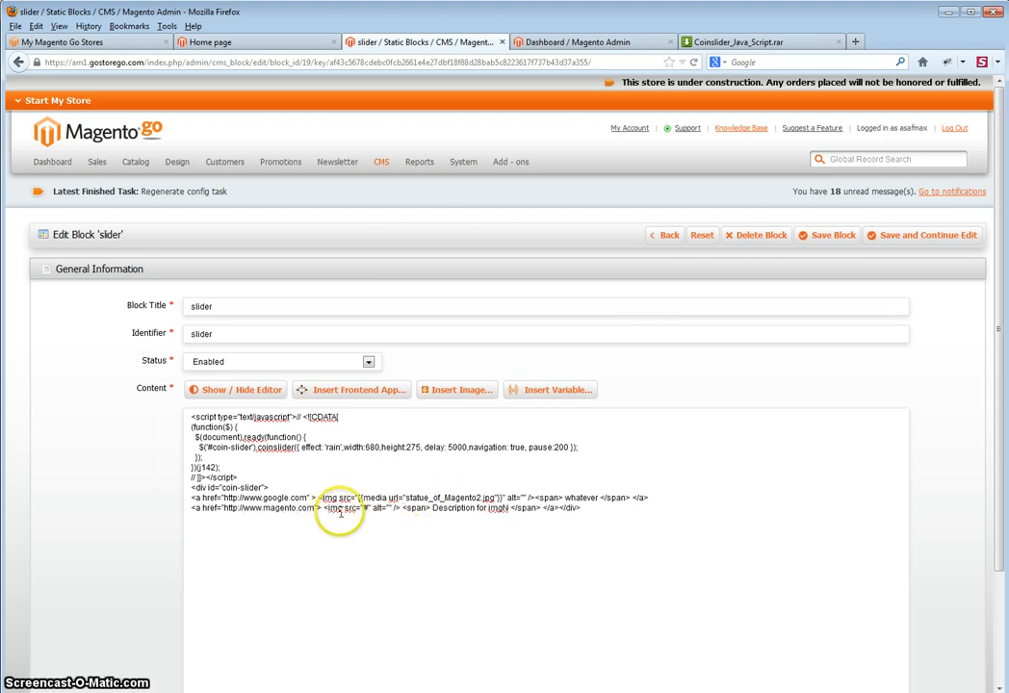
double_click(335, 508)
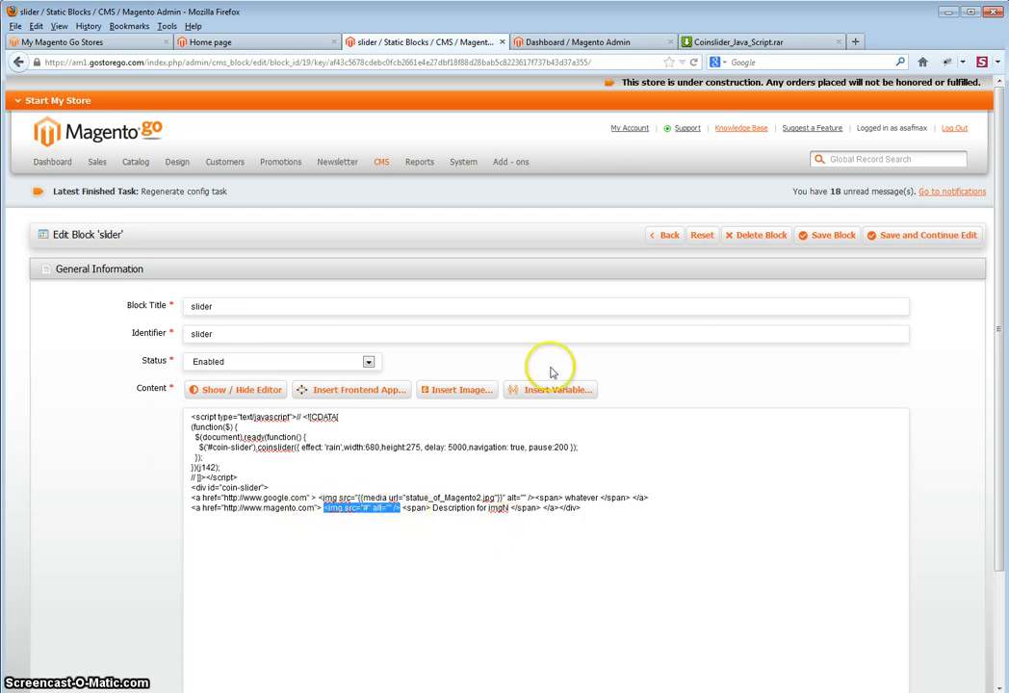
Insert Icon-2.jpg from Media Storage as the second slide's image.
click(454, 389)
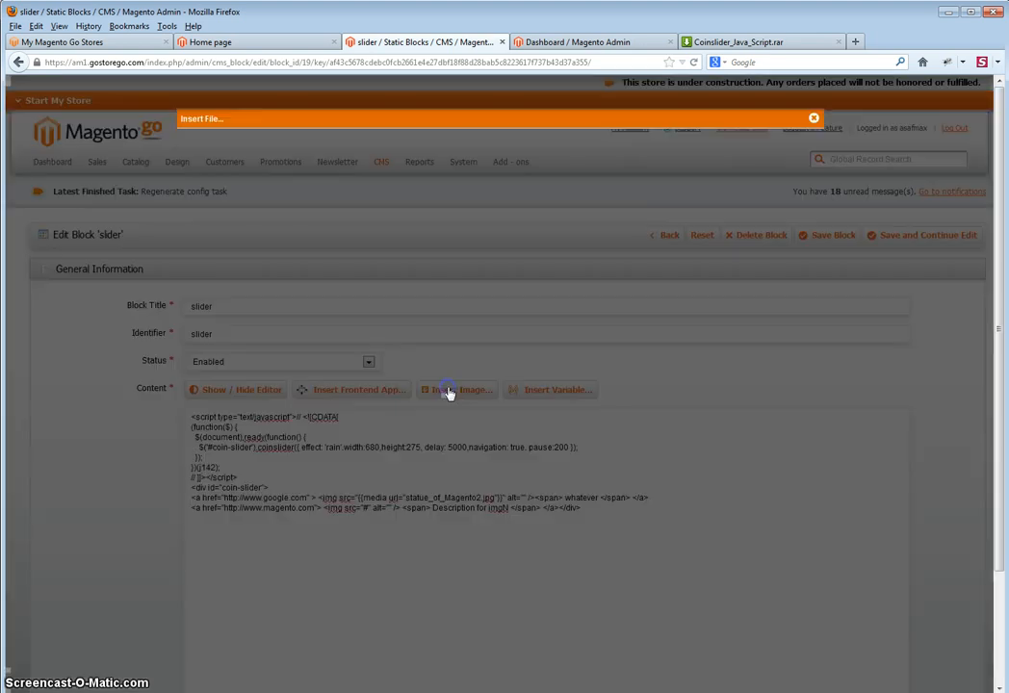
click(457, 388)
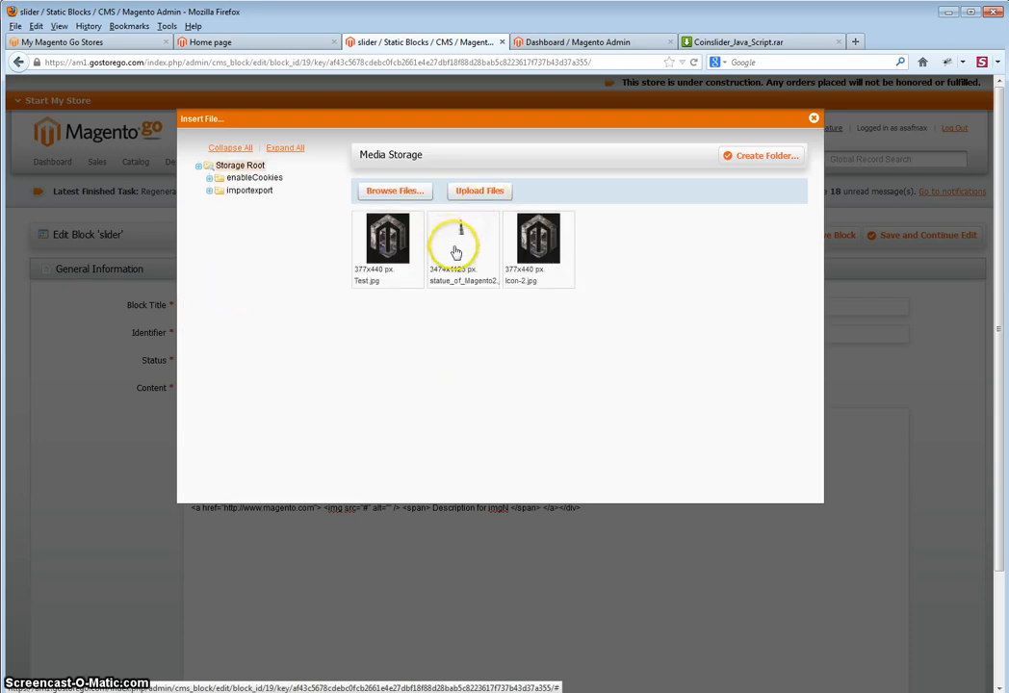
click(463, 239)
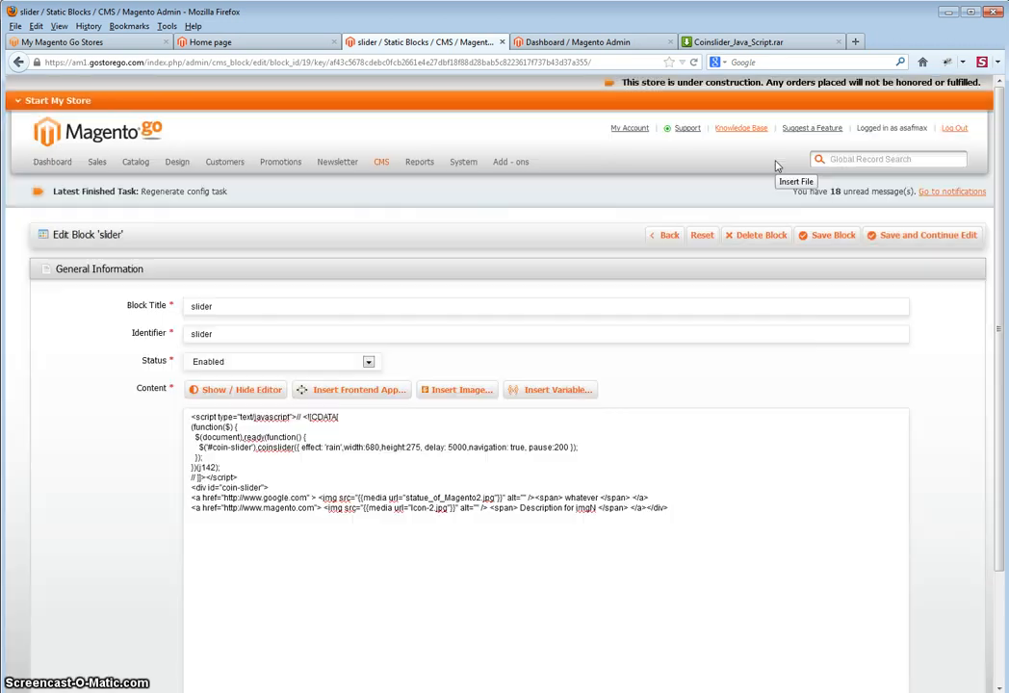
mouse_move(300, 532)
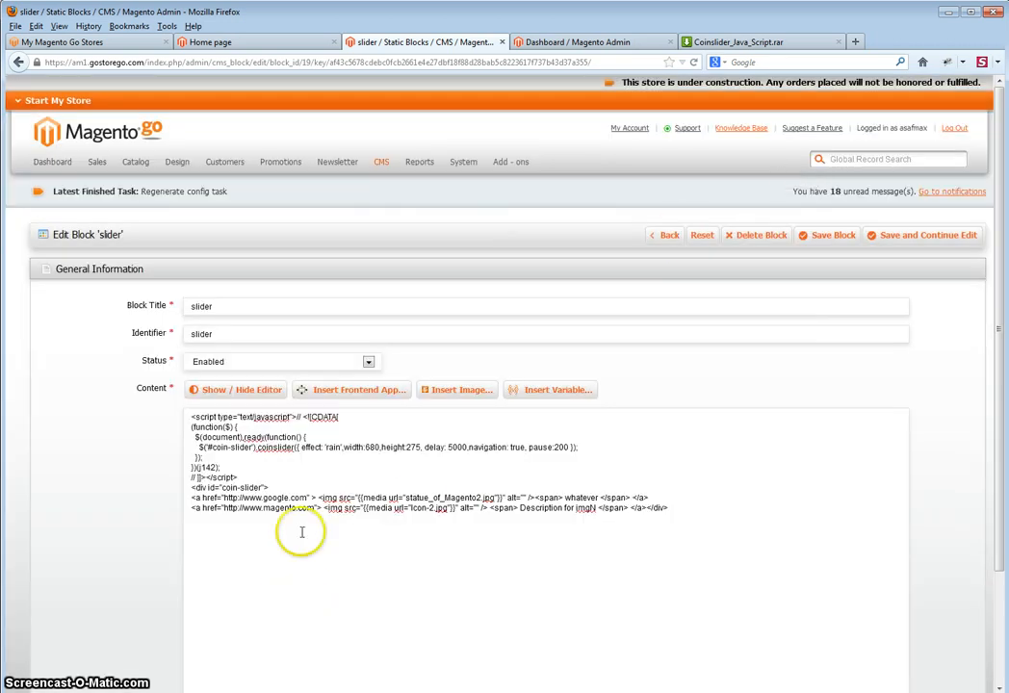
mouse_move(377, 500)
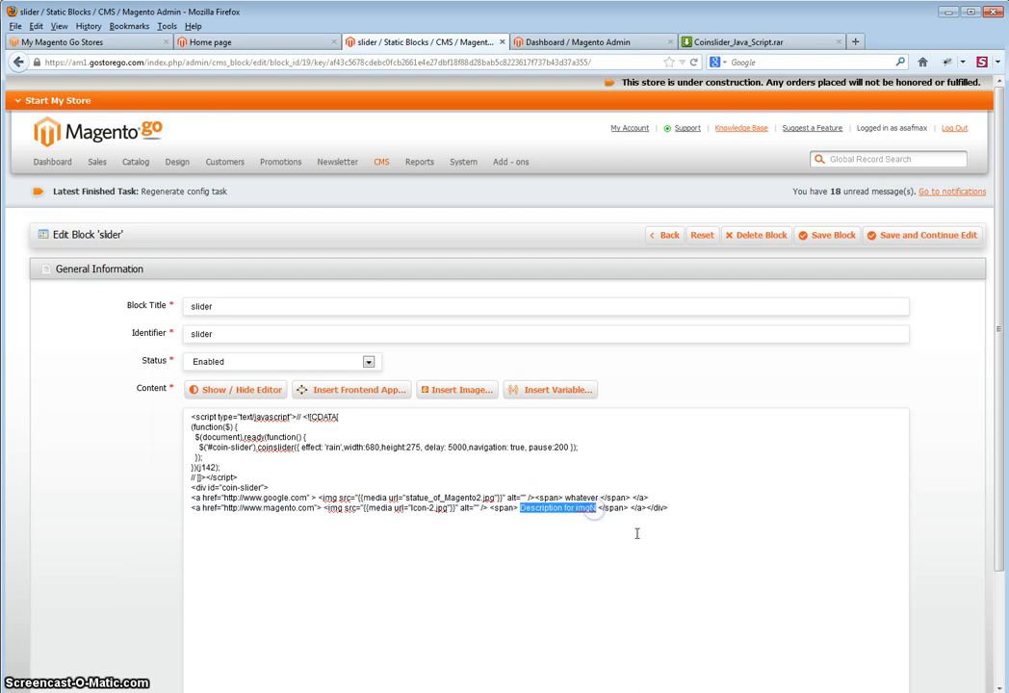
Write the caption 'to magento' for the second slide and remove the duplicated extra slide line.
text(to magel)
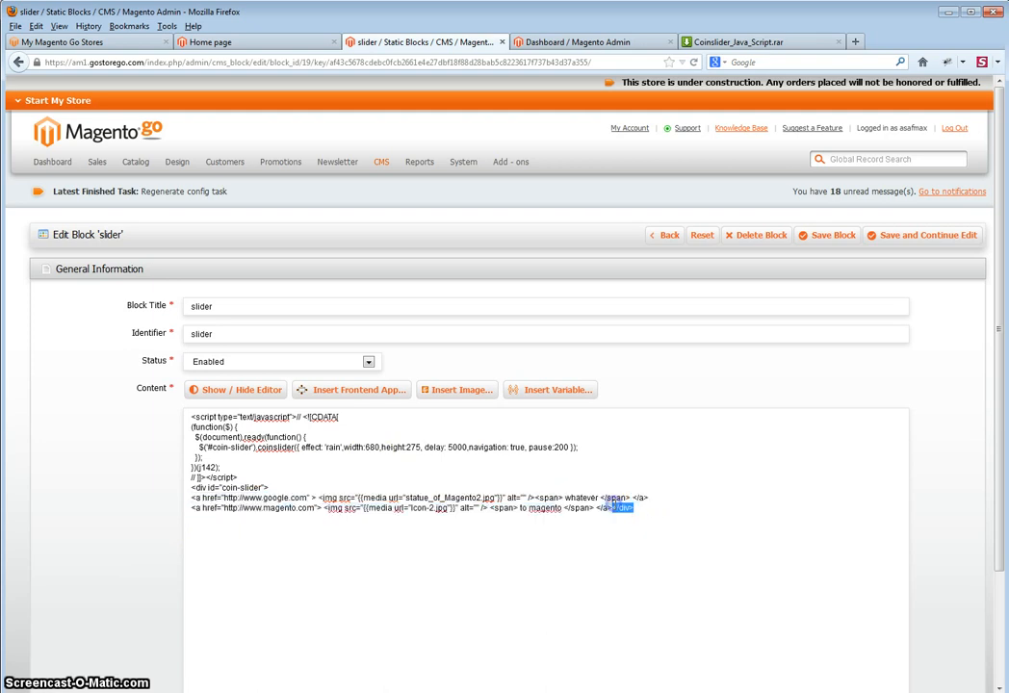
drag(631, 508, 207, 508)
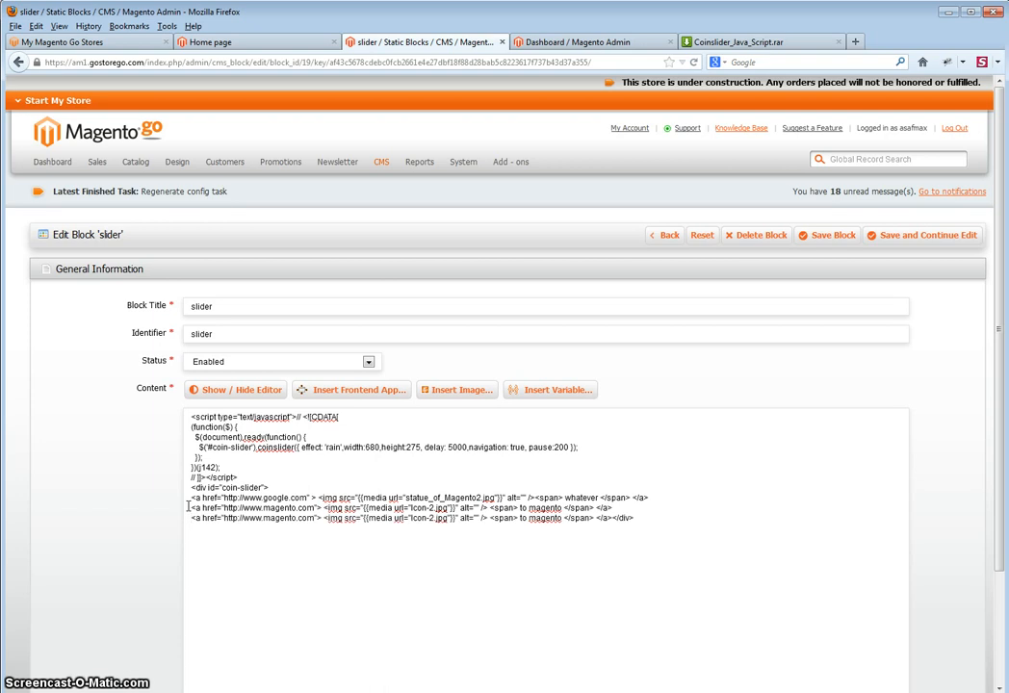
triple_click(385, 518)
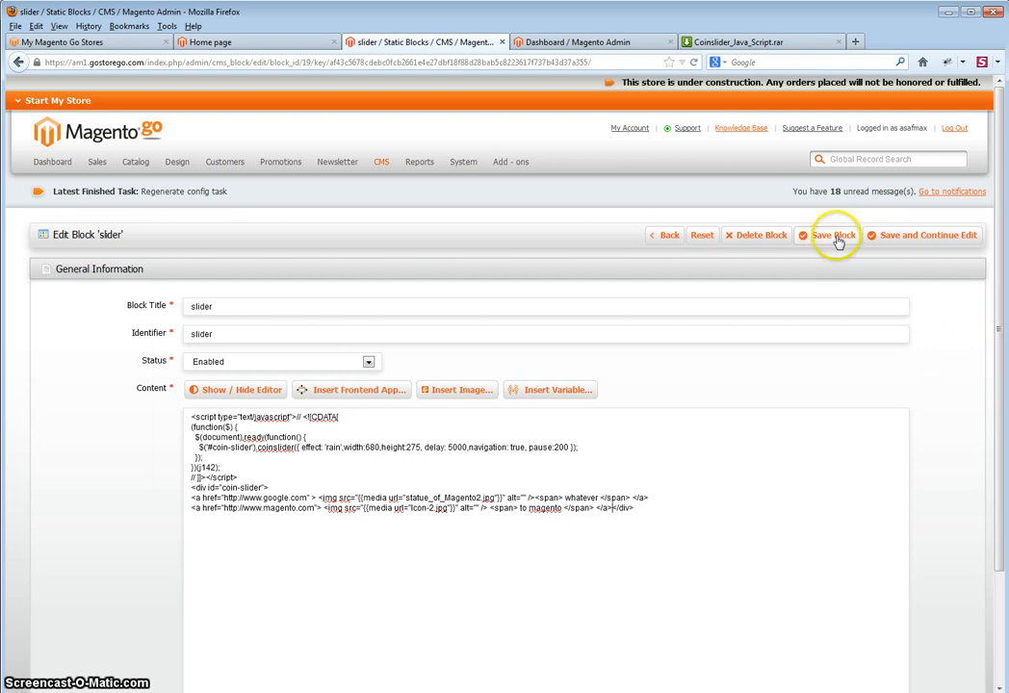
Save the block and cycle the home-page slider between the 'whatever' and 'to magento' slides.
click(828, 235)
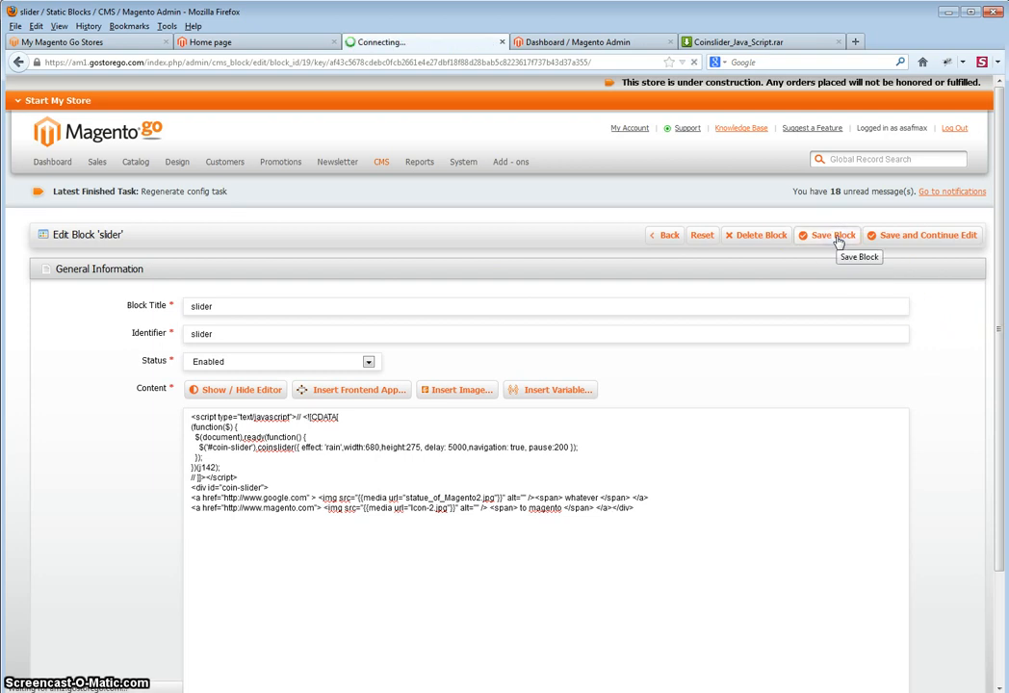
click(826, 234)
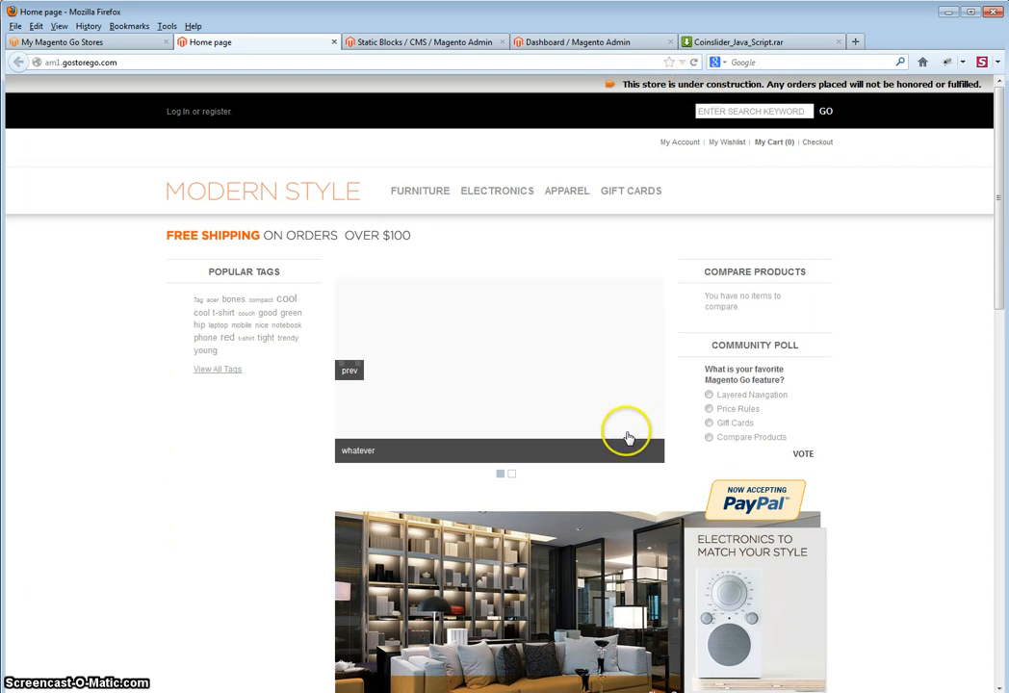
mouse_move(354, 405)
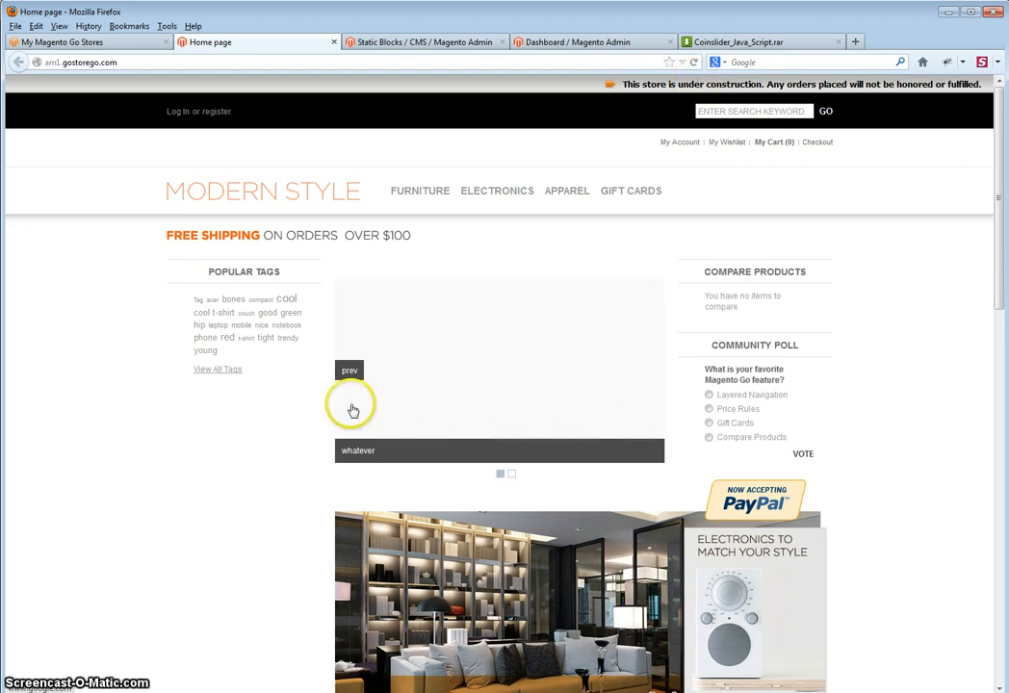
mouse_move(364, 408)
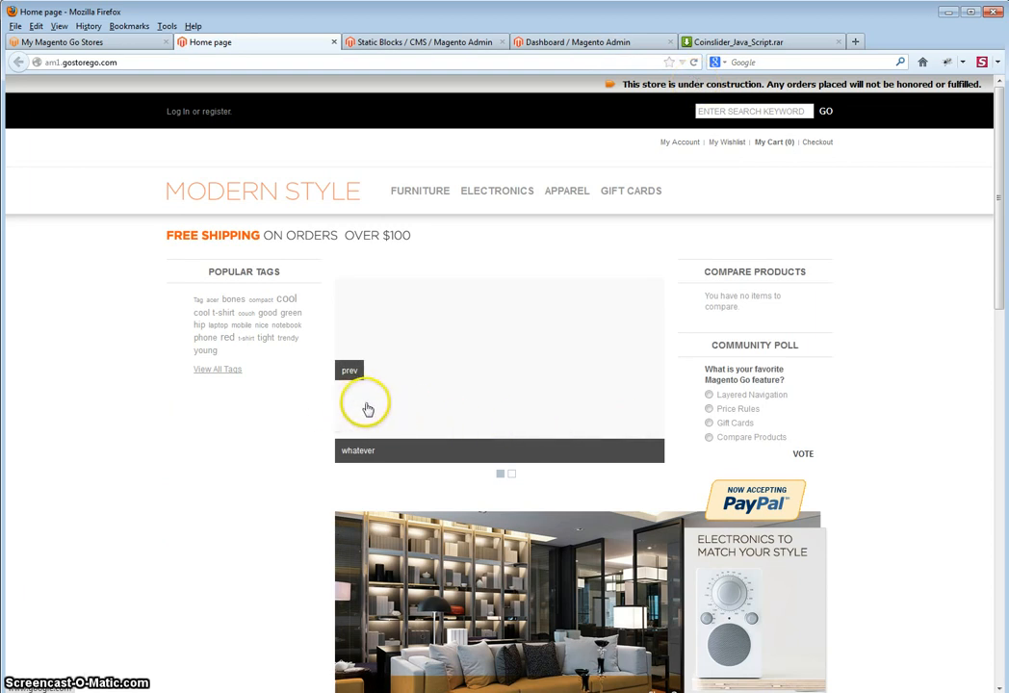
click(348, 369)
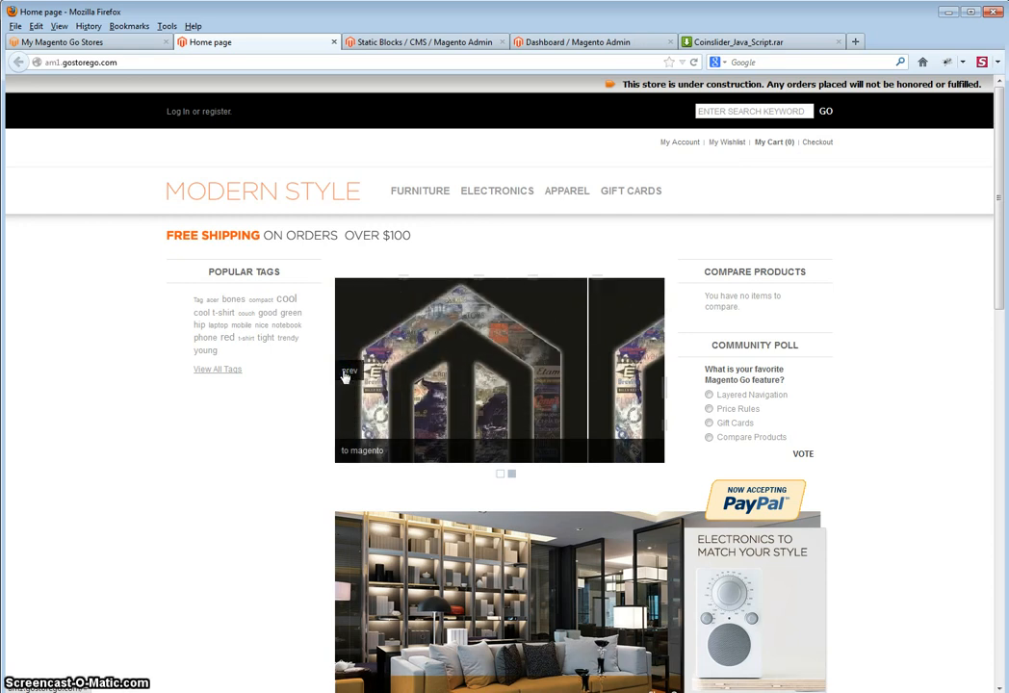
click(349, 369)
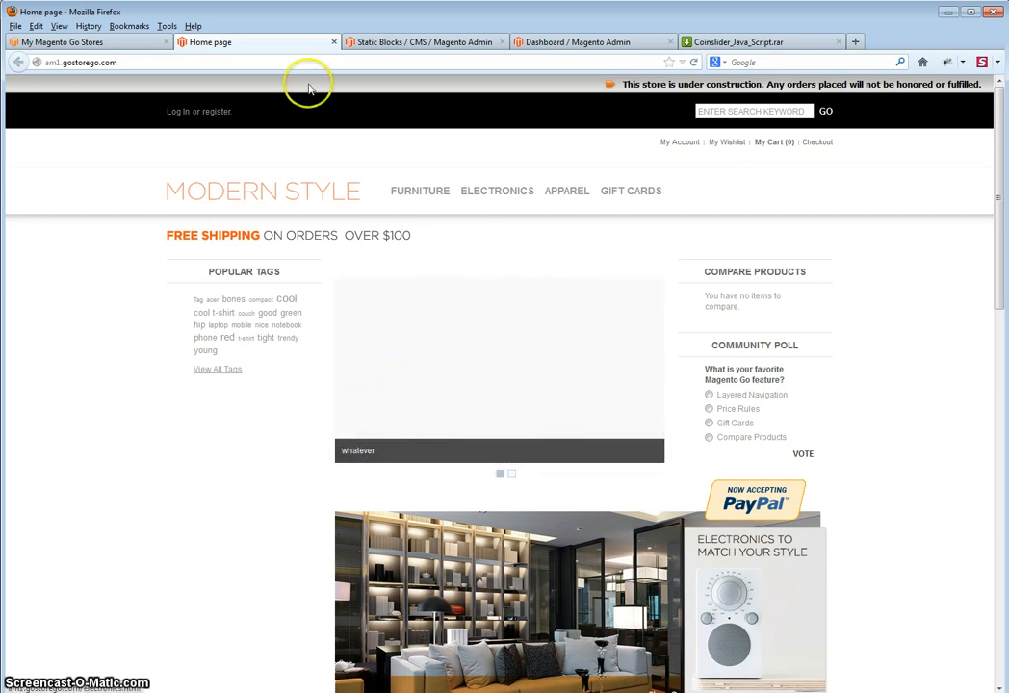
Reopen the slider static block in raw code view and select its height value.
click(420, 43)
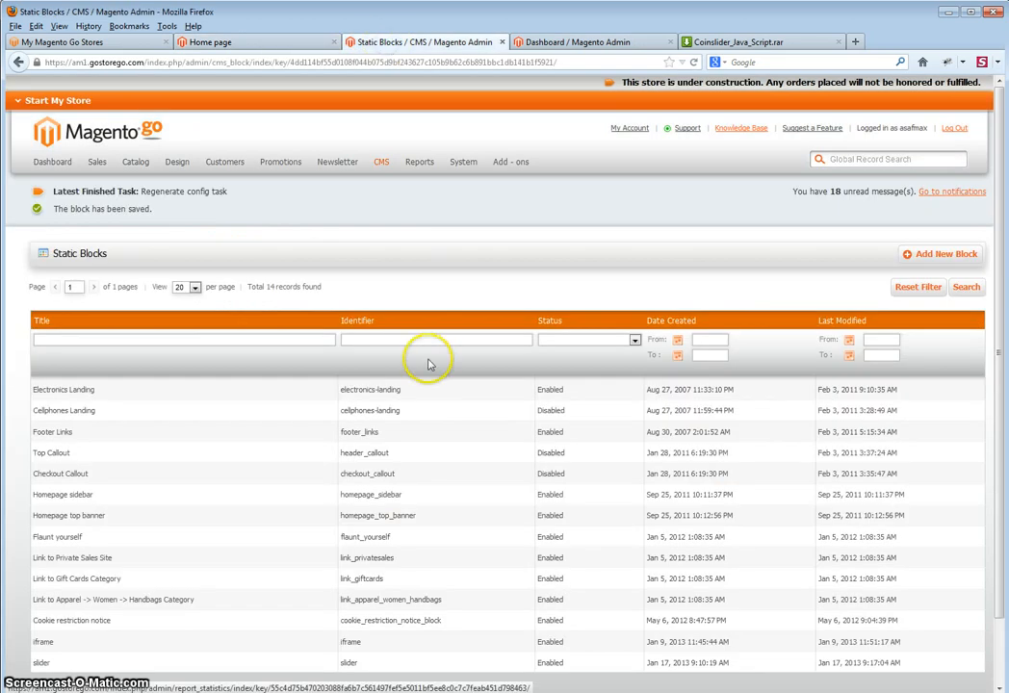
mouse_move(308, 270)
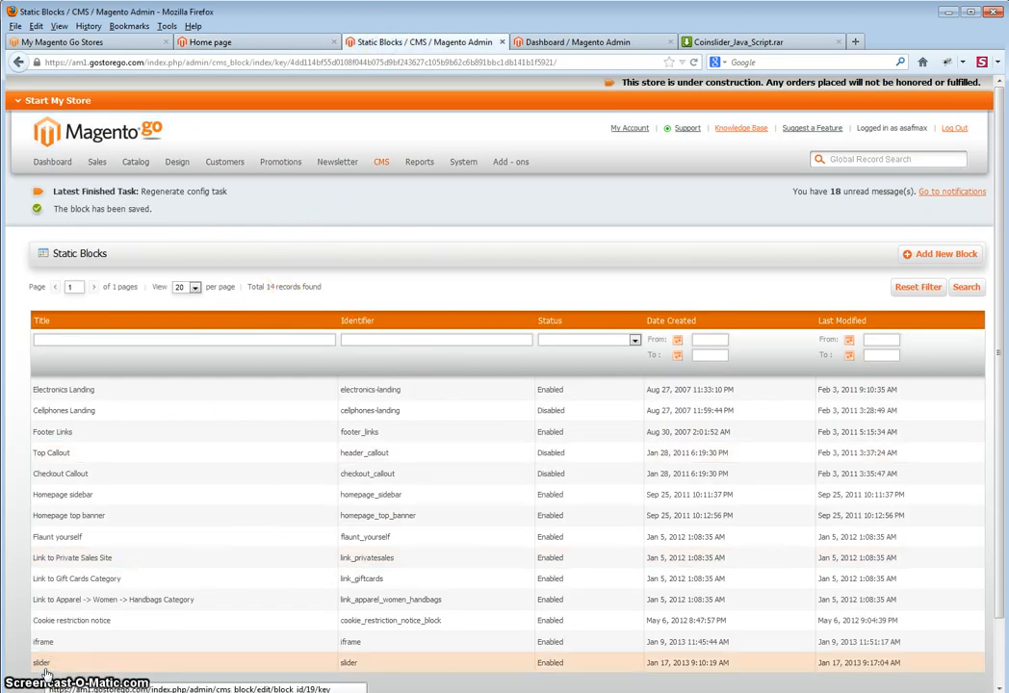
click(42, 662)
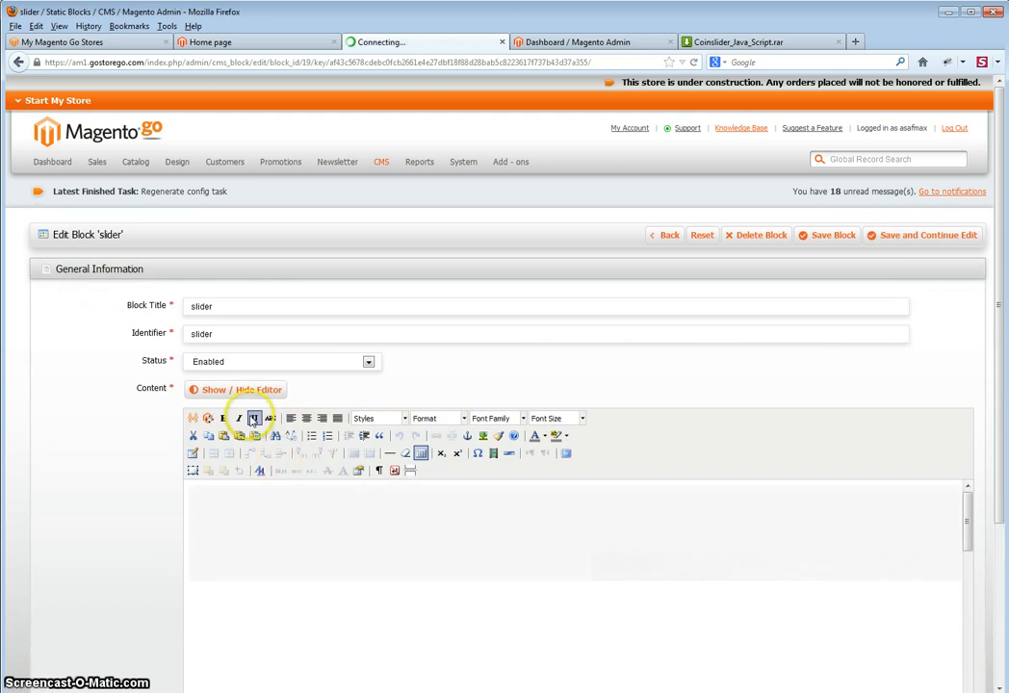
click(242, 389)
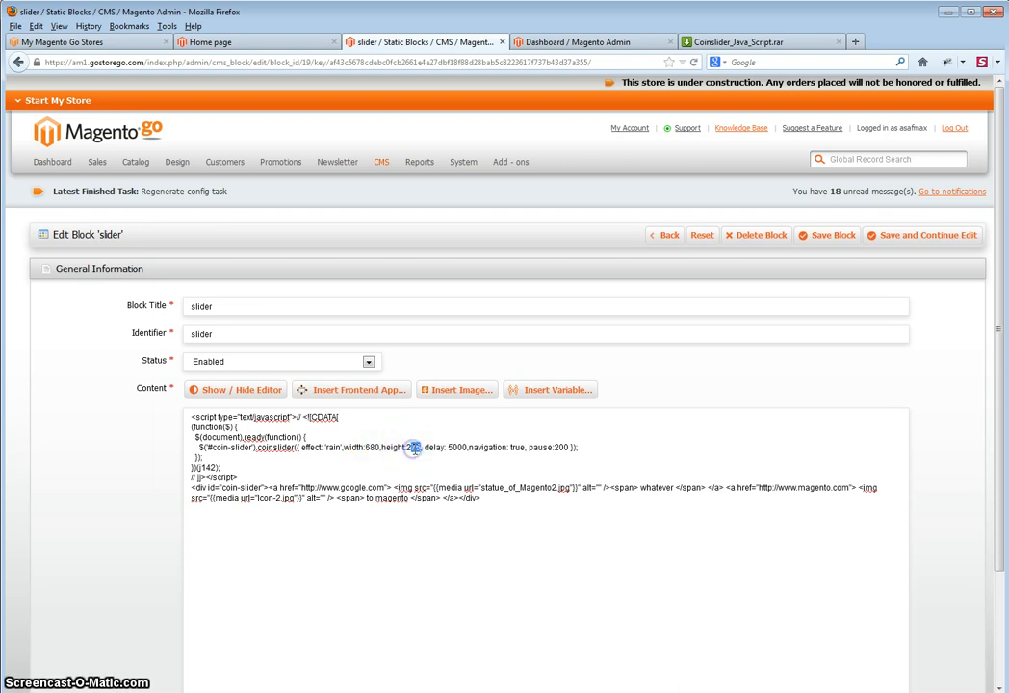
double_click(412, 446)
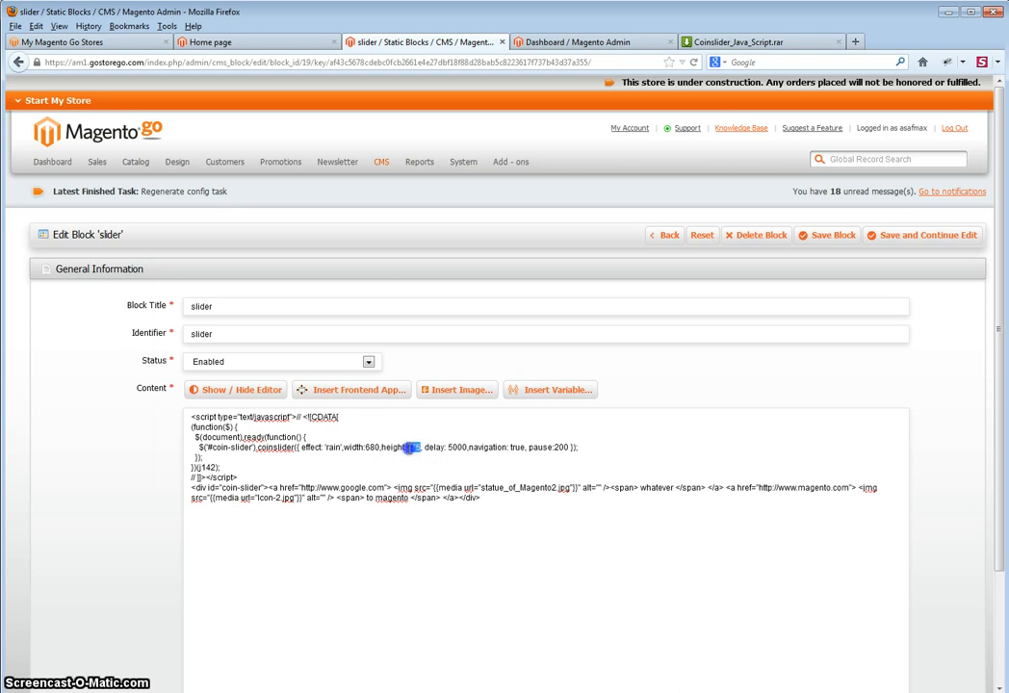